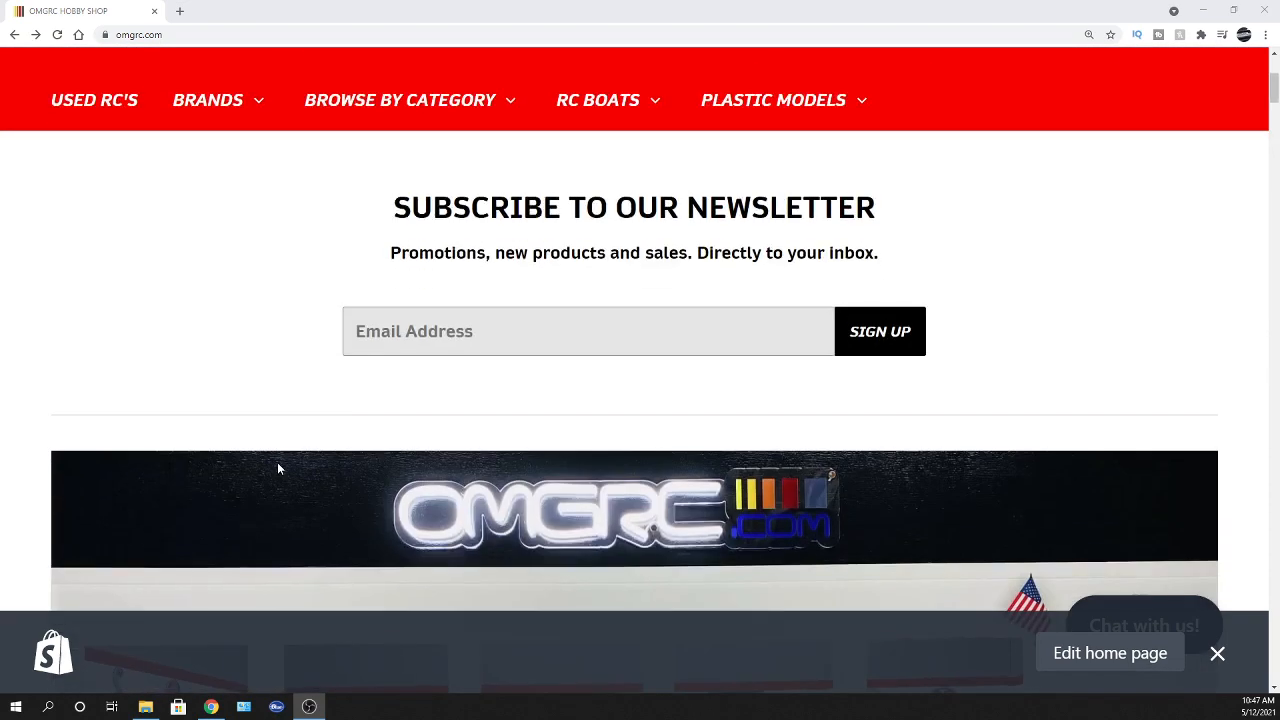
Scroll the omgrc.com home page down to the 1/8 USA-1 VE Readyset pre-order listing
scroll("down", 3)
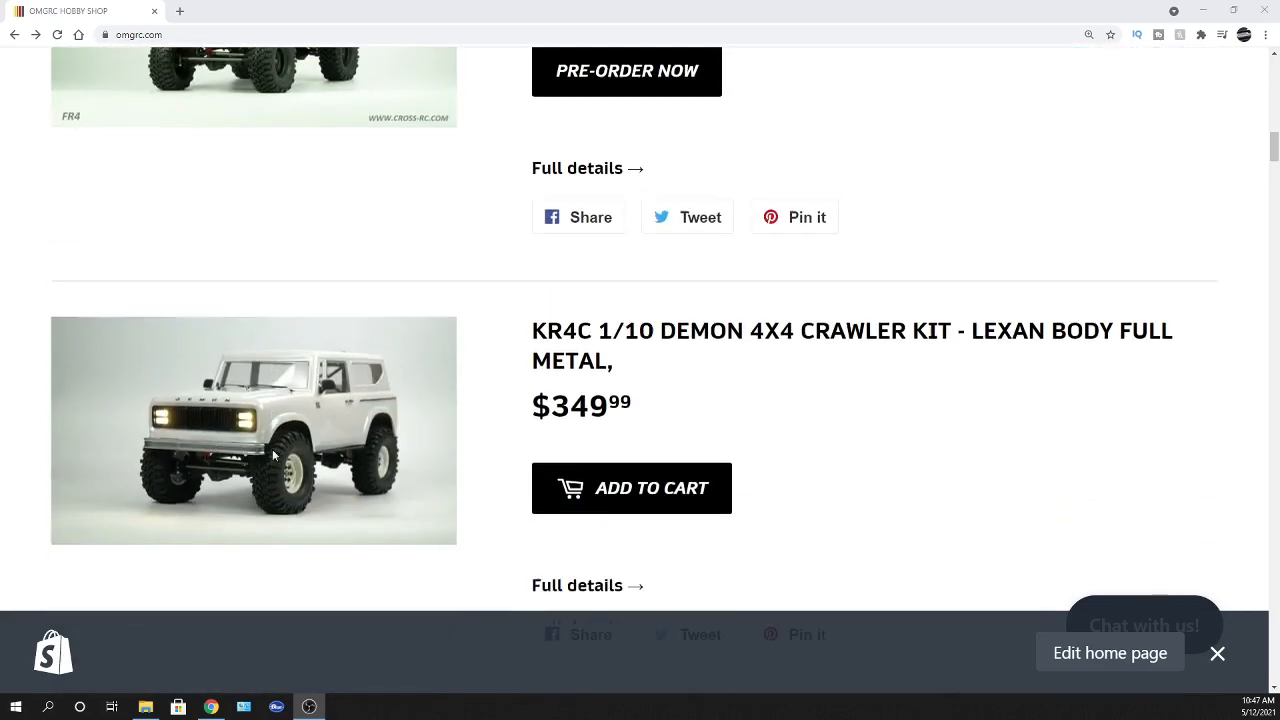
scroll("down", 3)
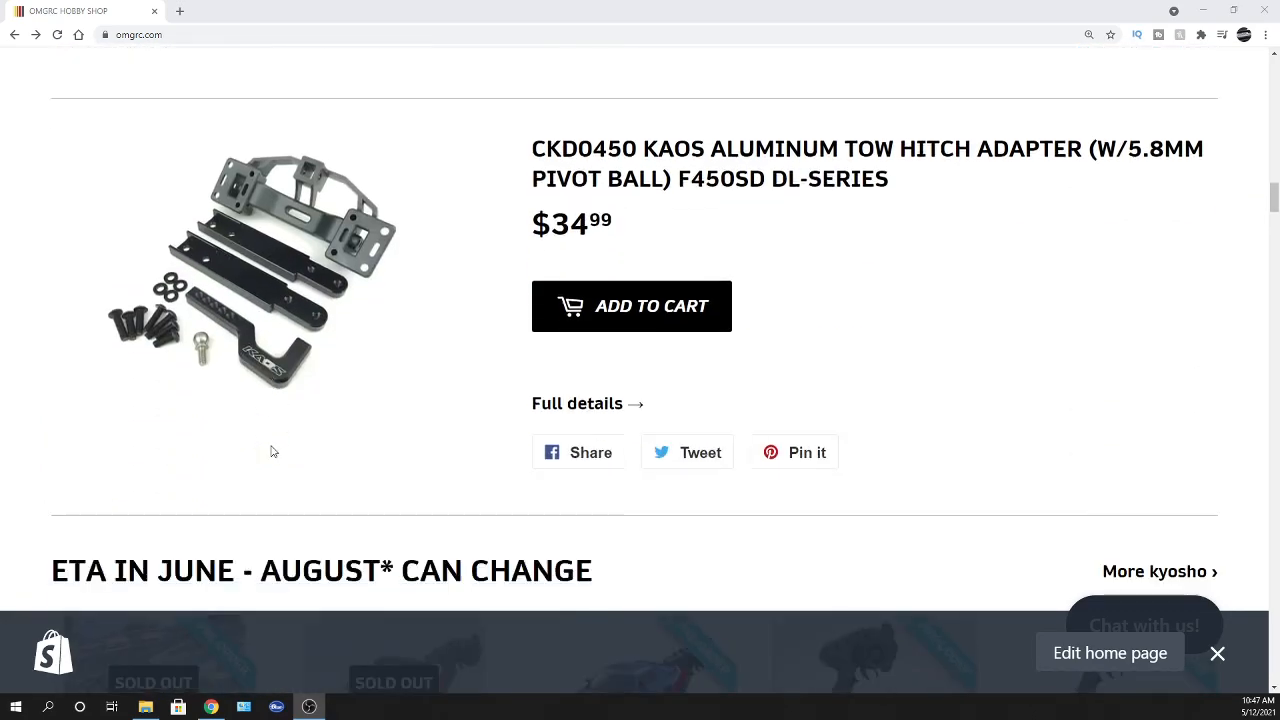
scroll("down", 3)
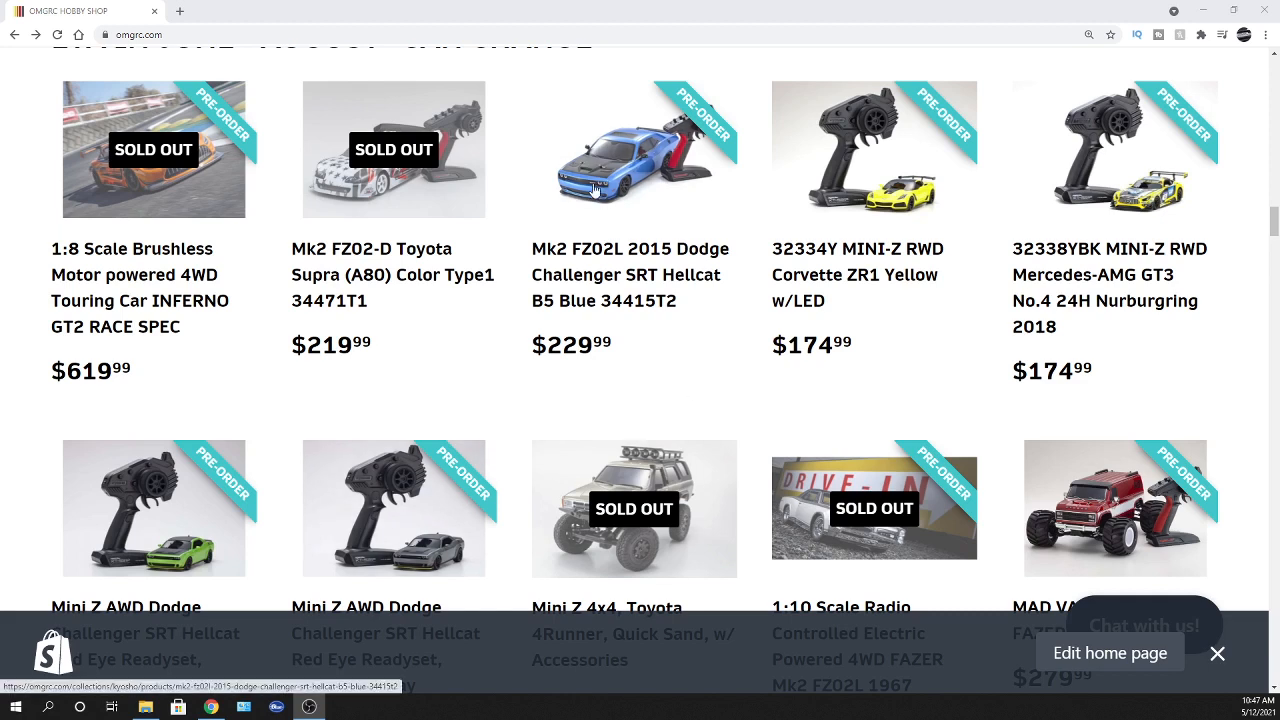
mouse_move(608, 206)
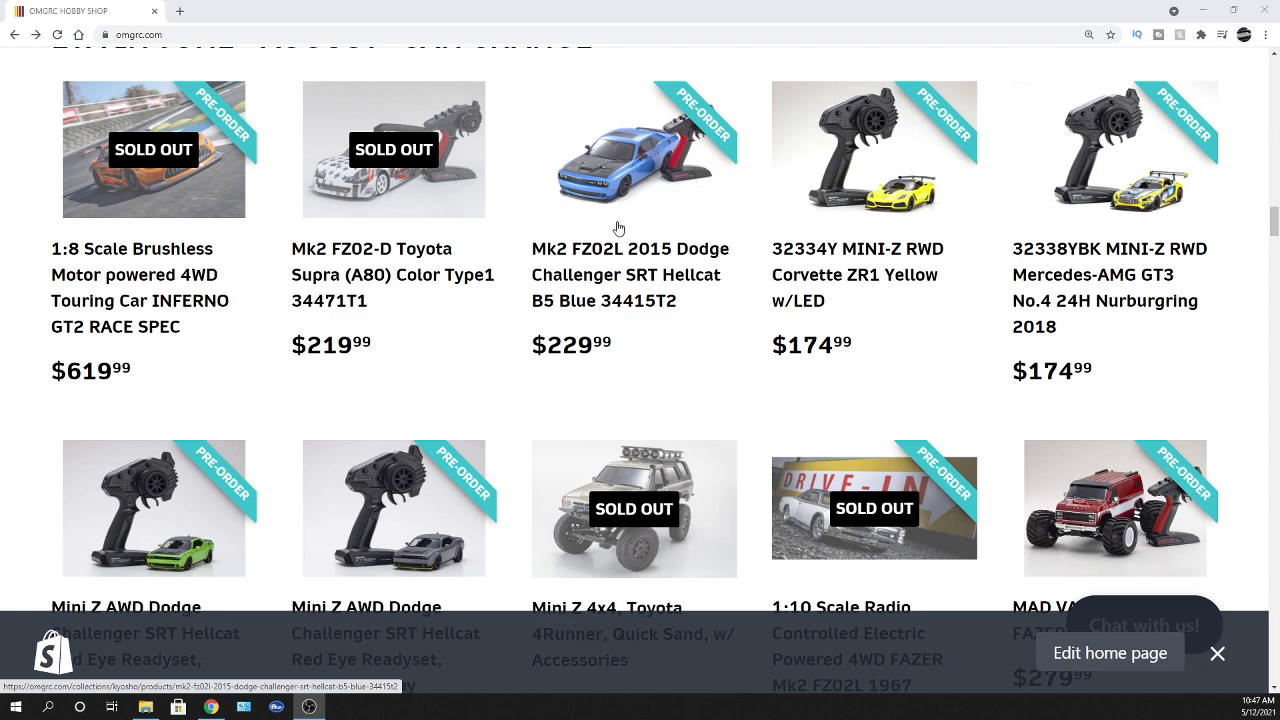
scroll("down", 3)
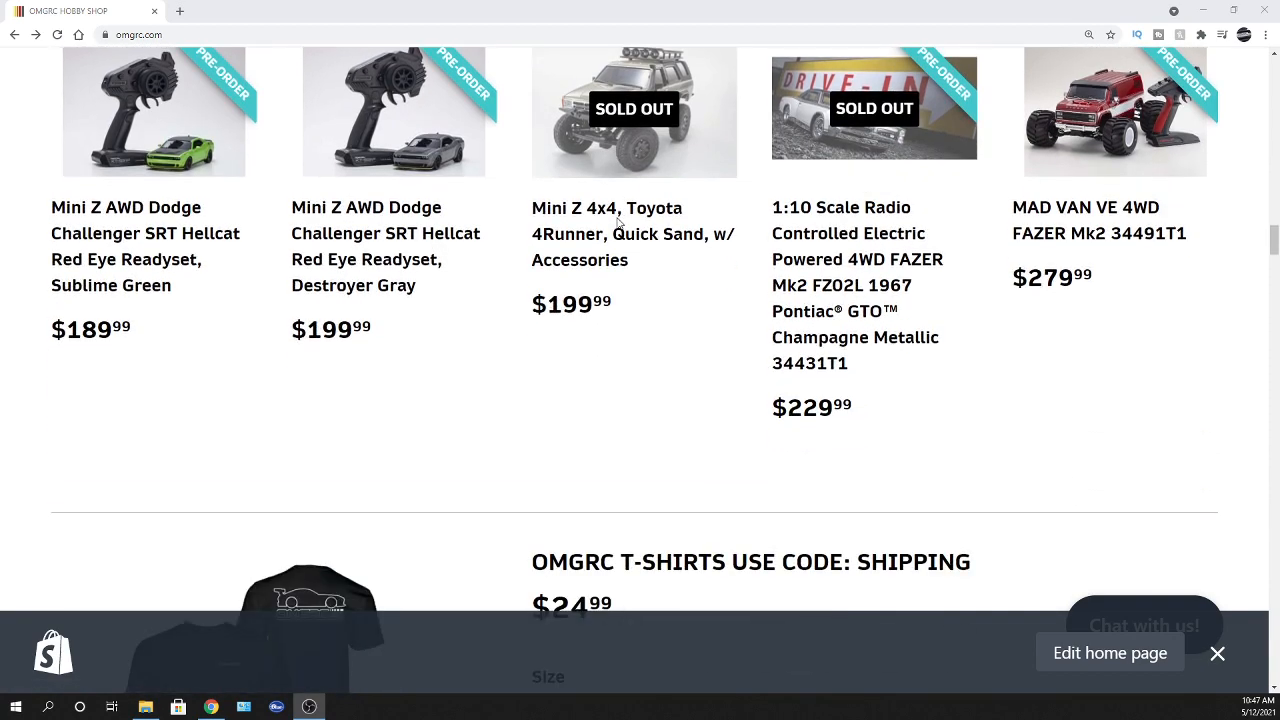
scroll("down", 3)
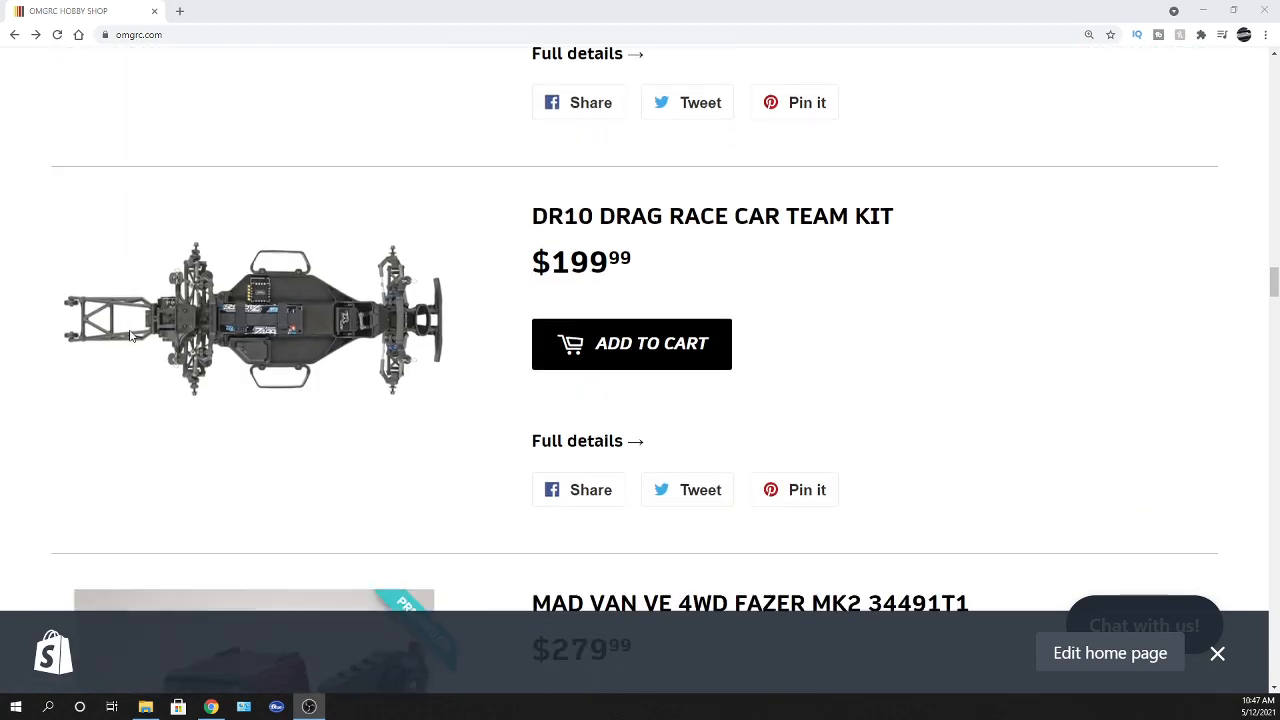
scroll("down", 3)
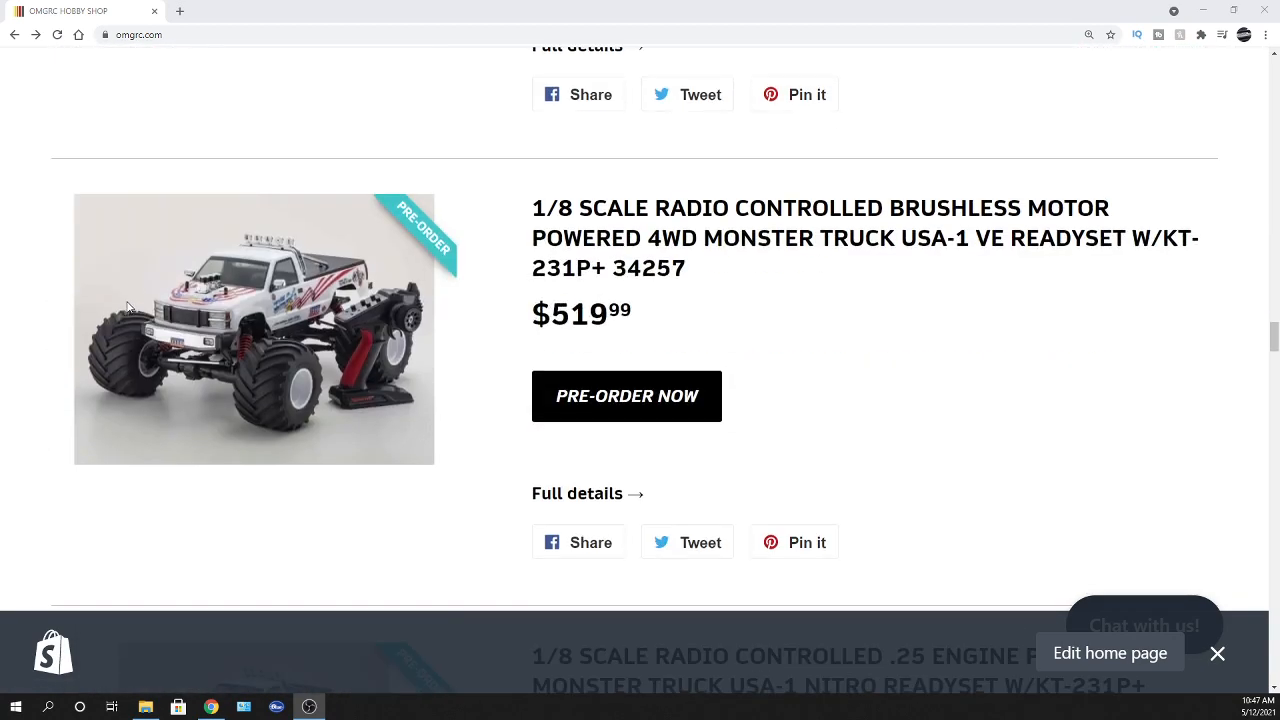
scroll("down", 3)
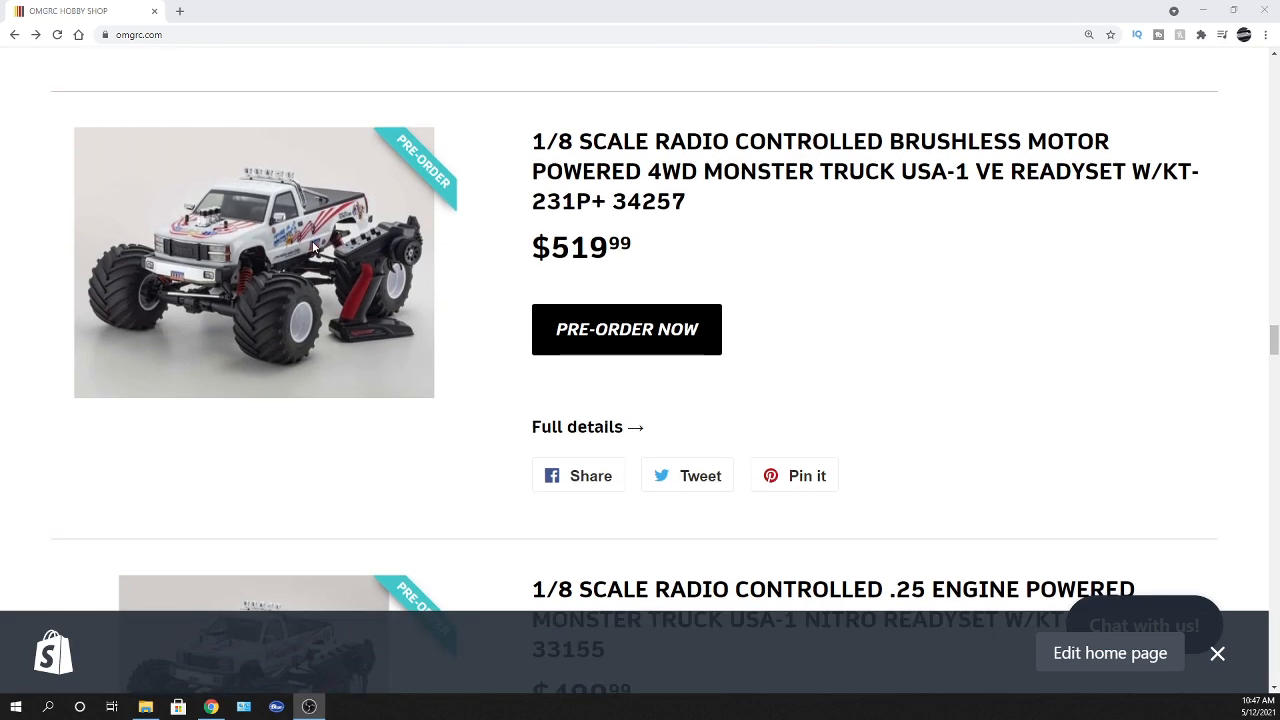
scroll("down", 3)
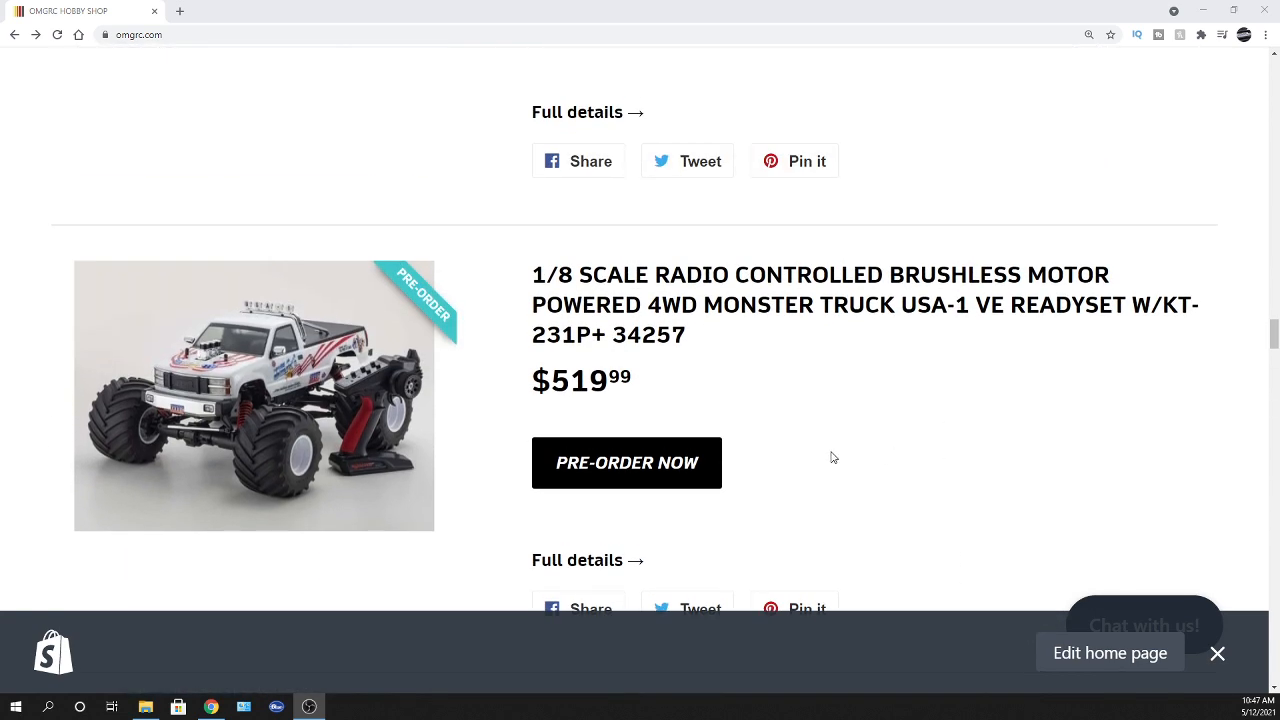
mouse_move(772, 430)
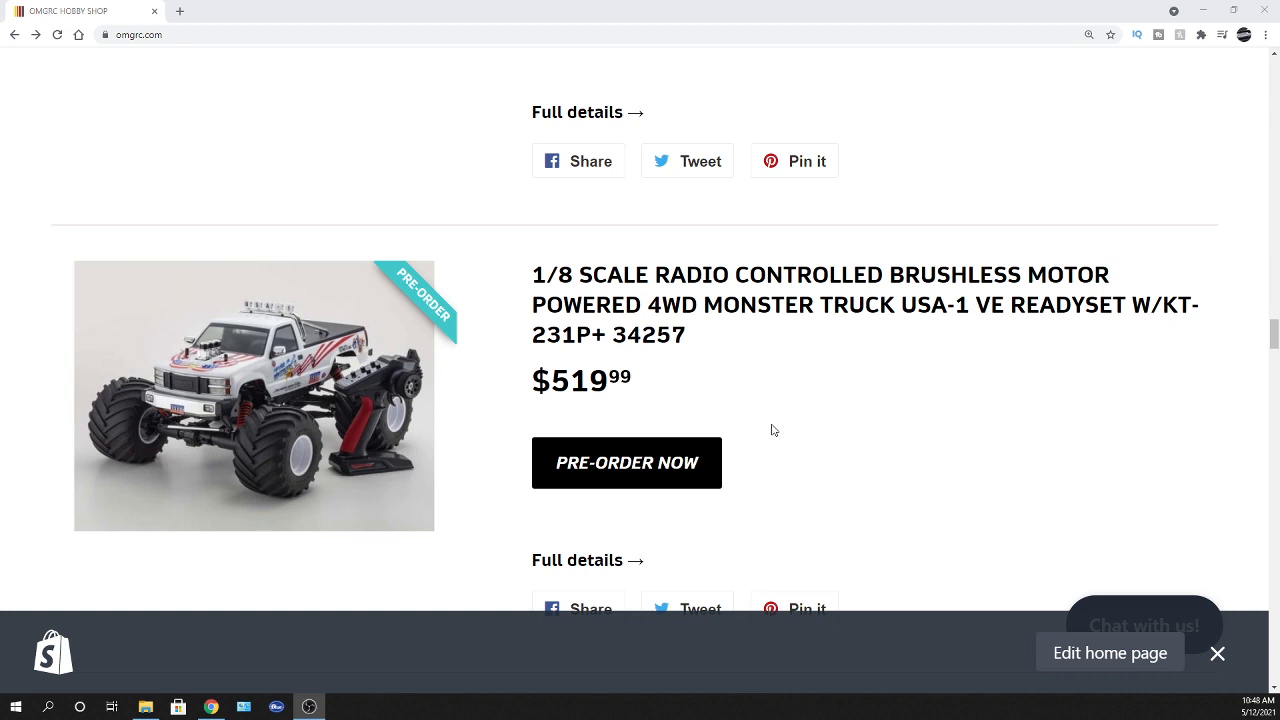
scroll("down", 3)
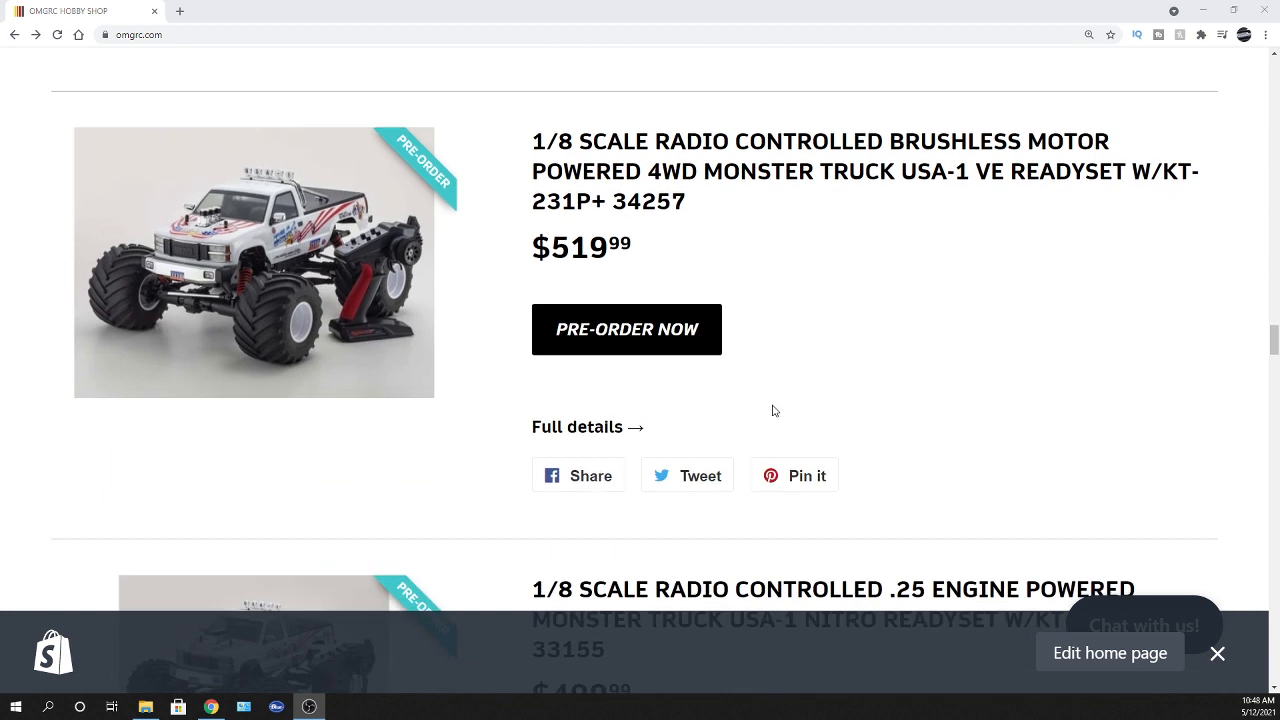
mouse_move(600, 428)
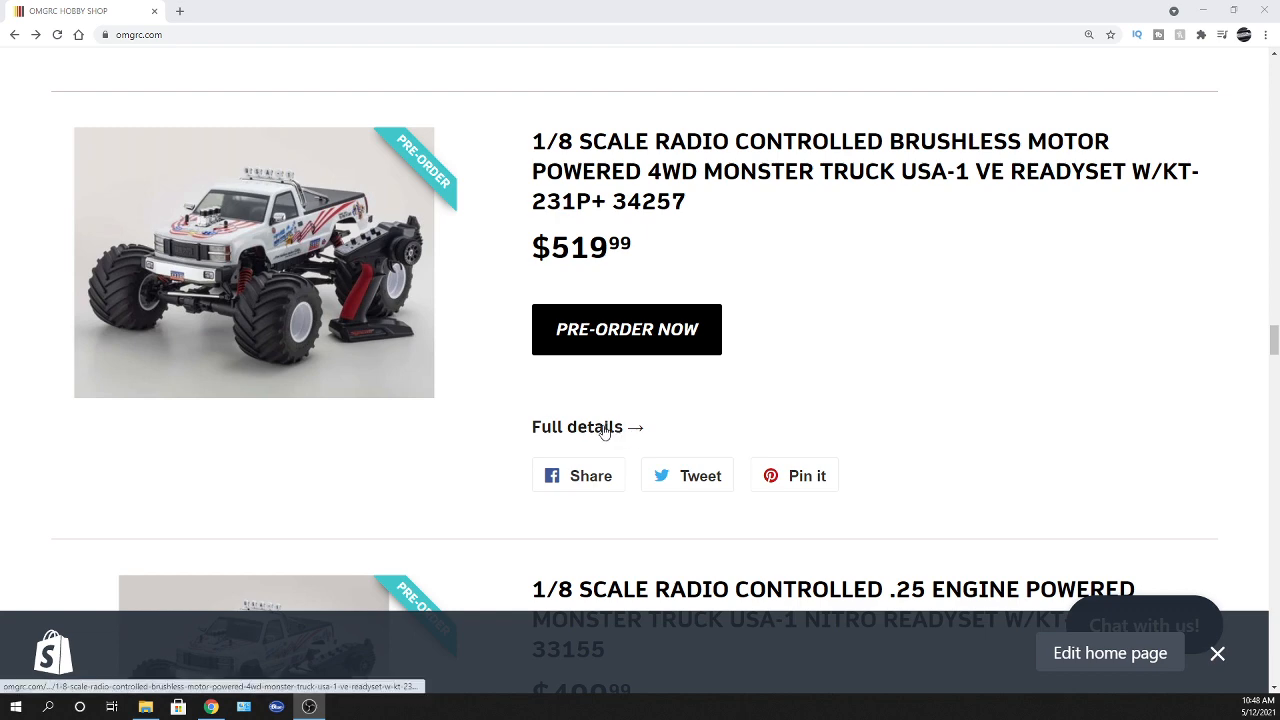
Open the USA-1 VE monster truck product page ($519.99) via 'Full details →'
left_click(576, 428)
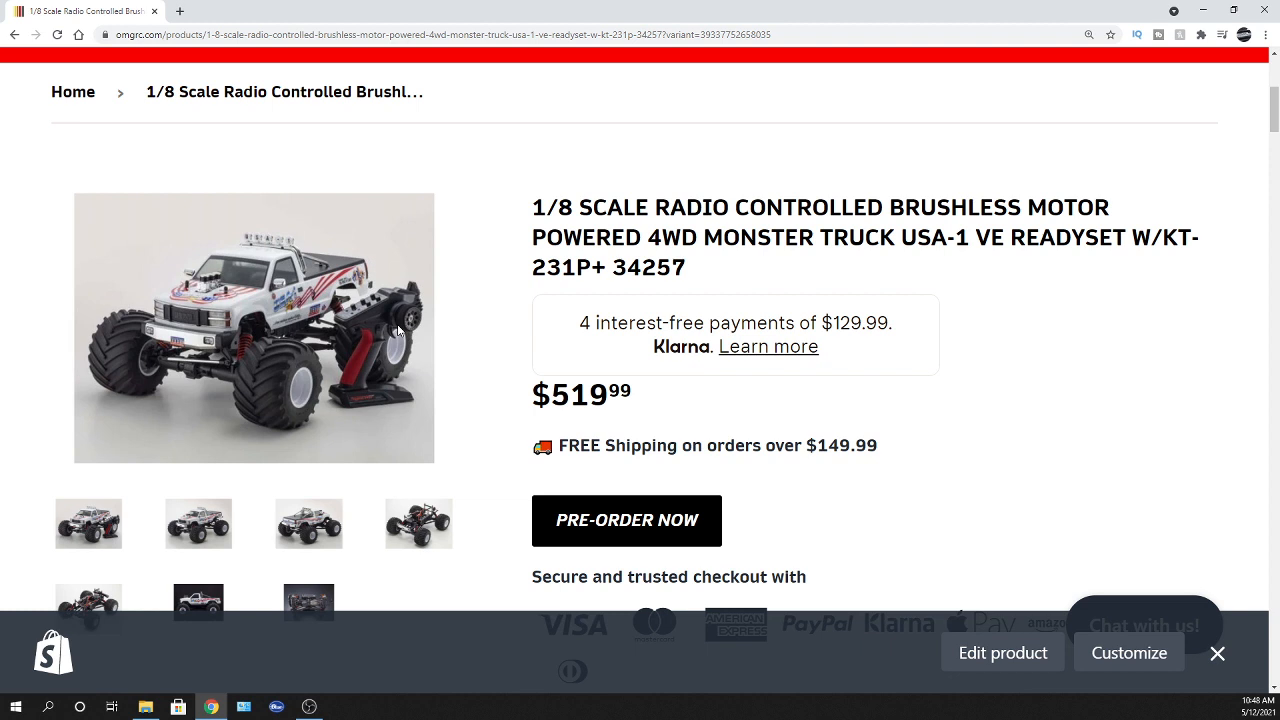
mouse_move(412, 328)
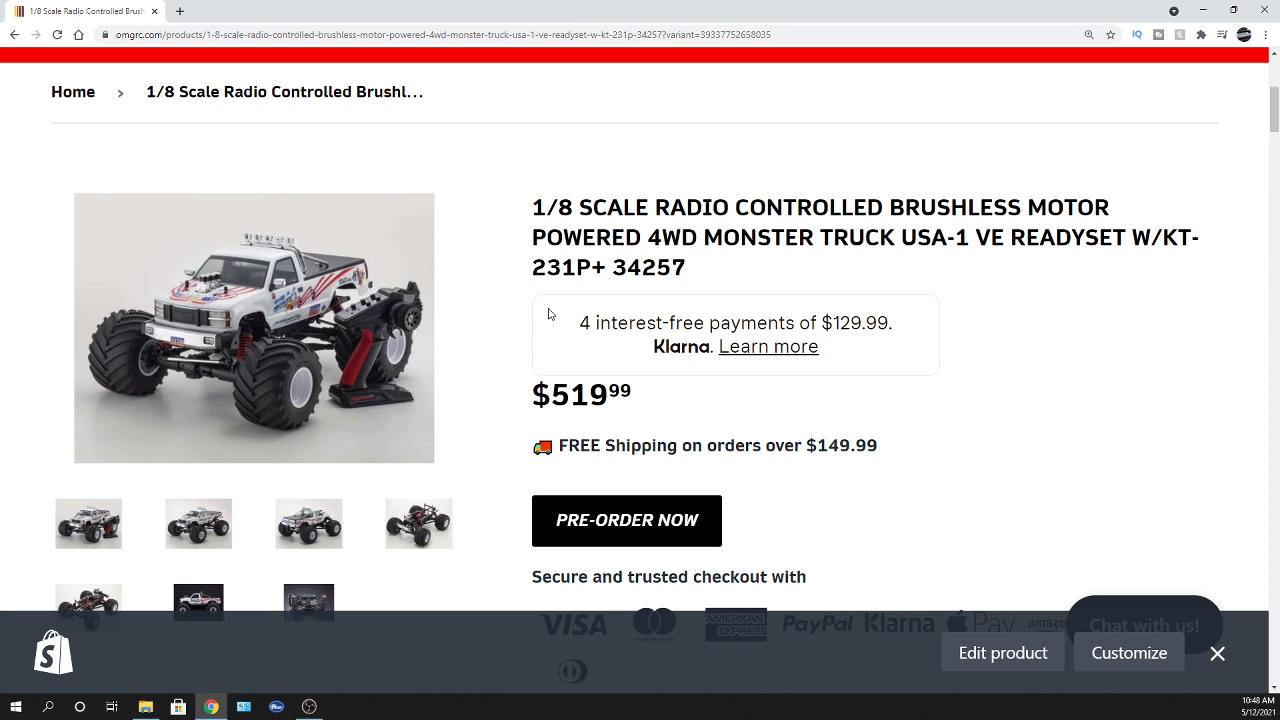
mouse_move(284, 302)
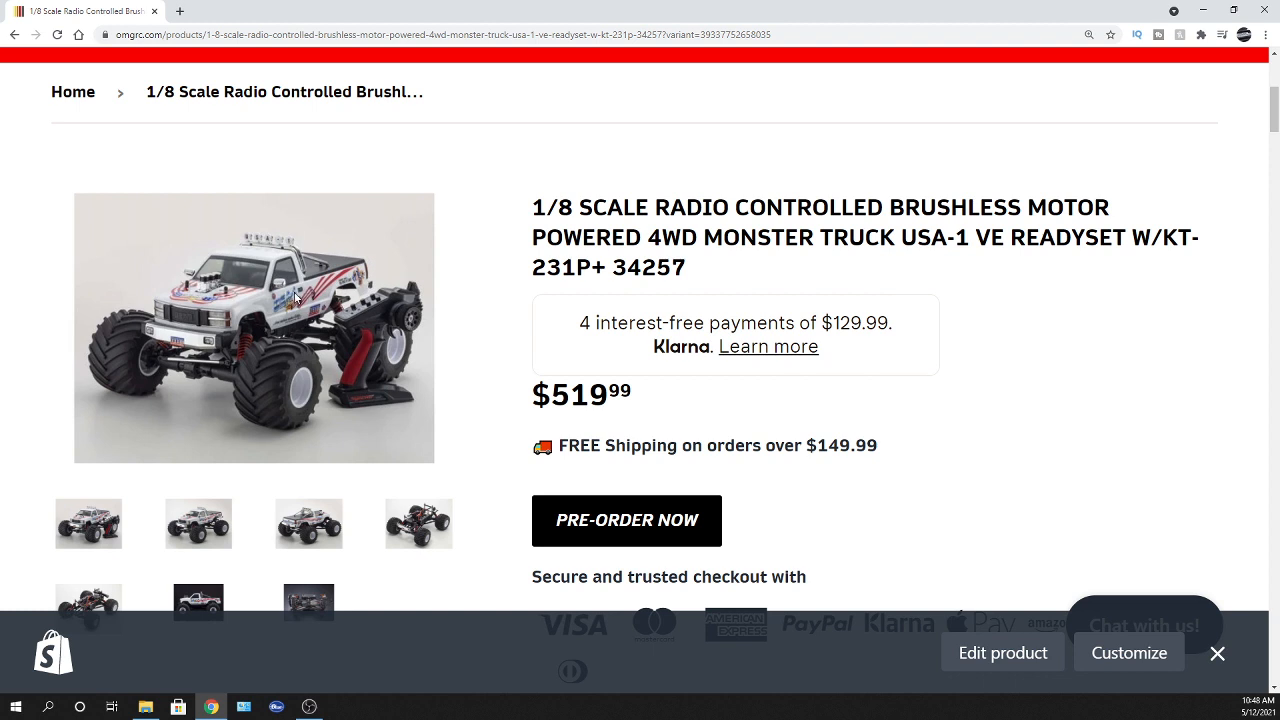
Read down the USA-1 VE description and bullet-point features to the Technical Data section
scroll("down", 3)
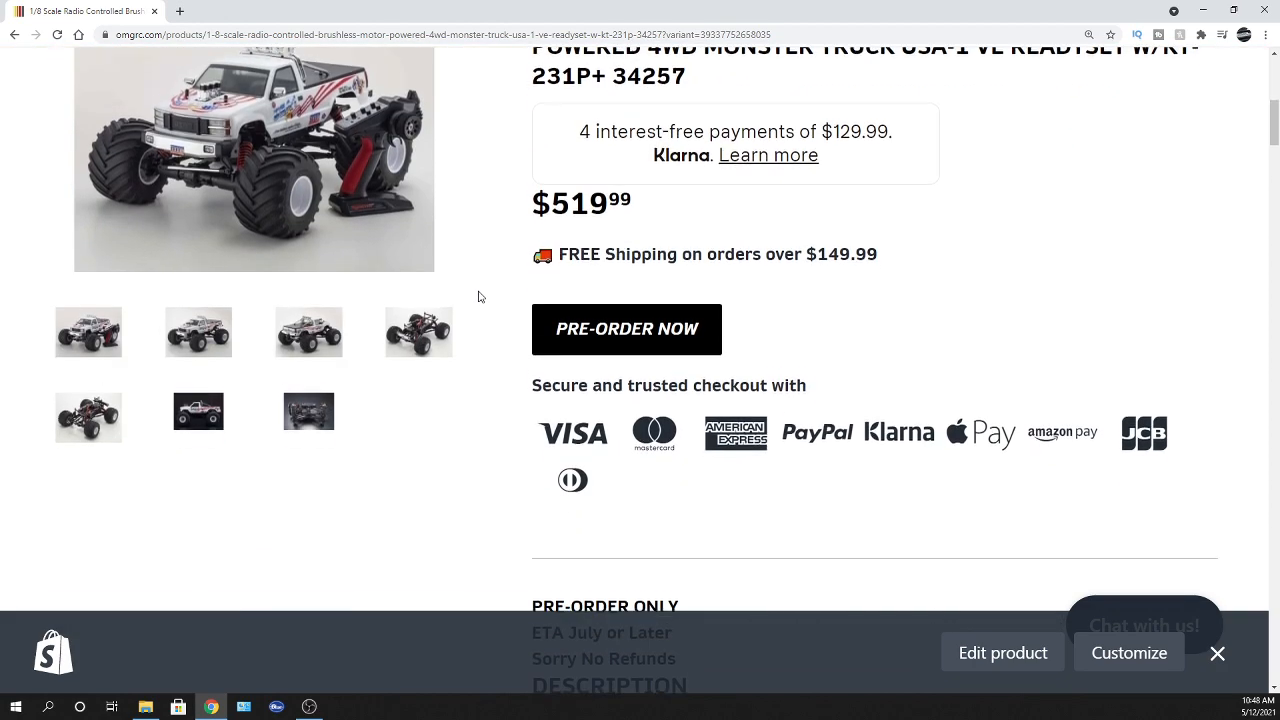
scroll("down", 3)
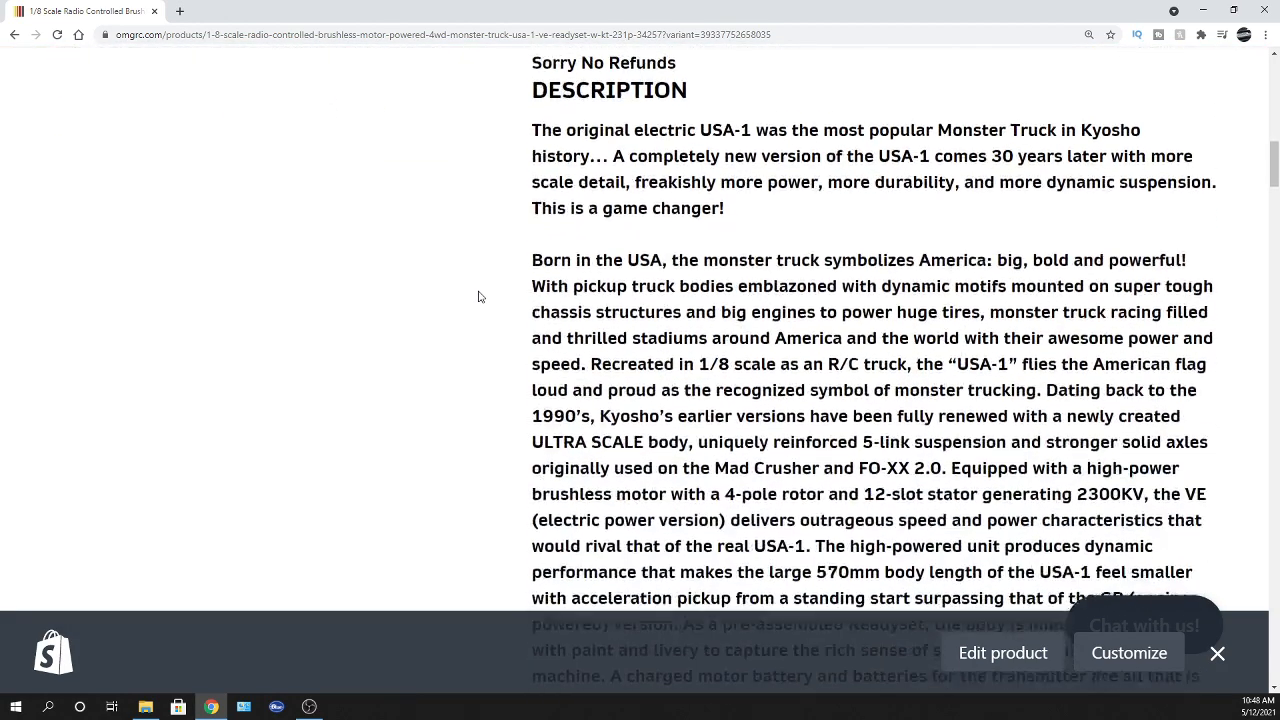
scroll("down", 3)
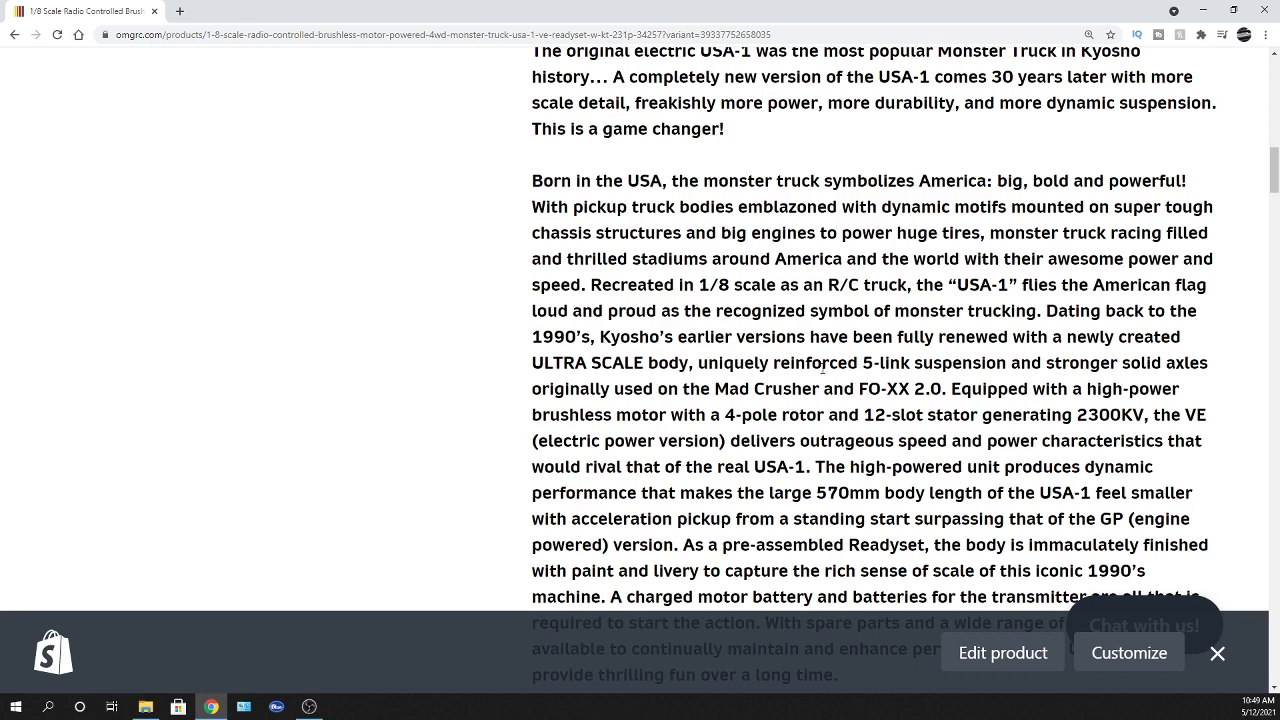
scroll("down", 3)
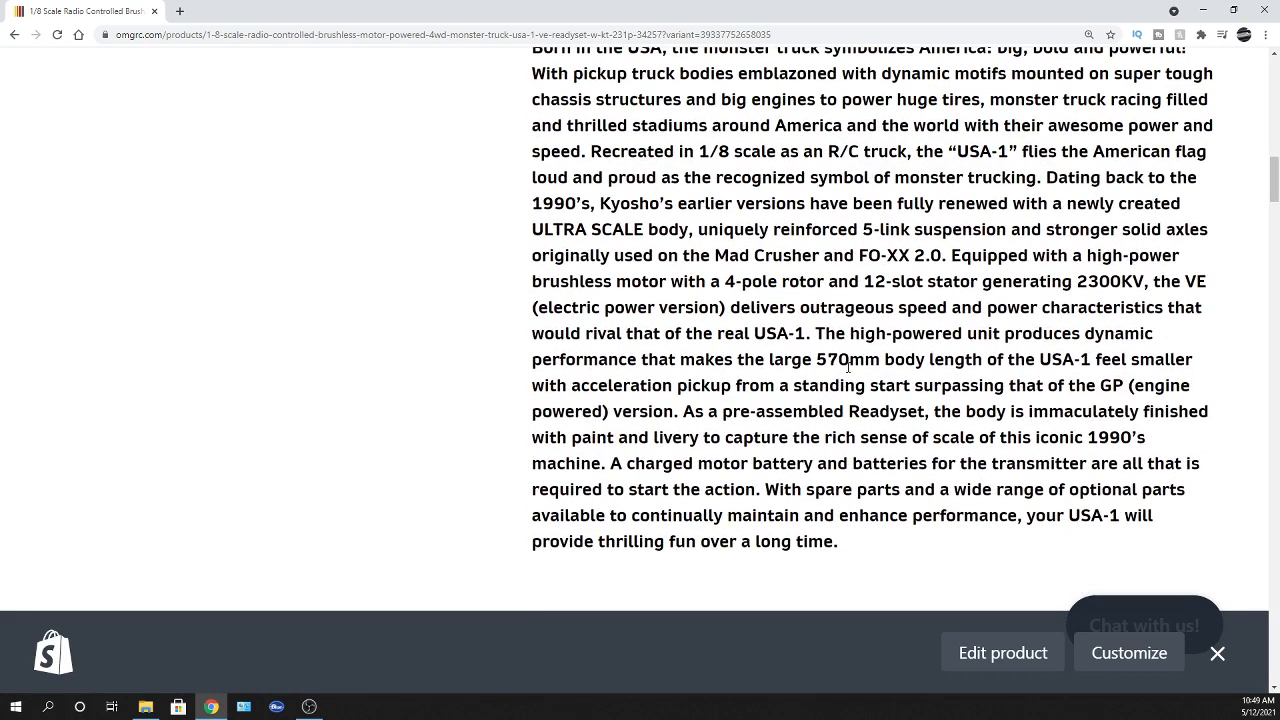
mouse_move(784, 348)
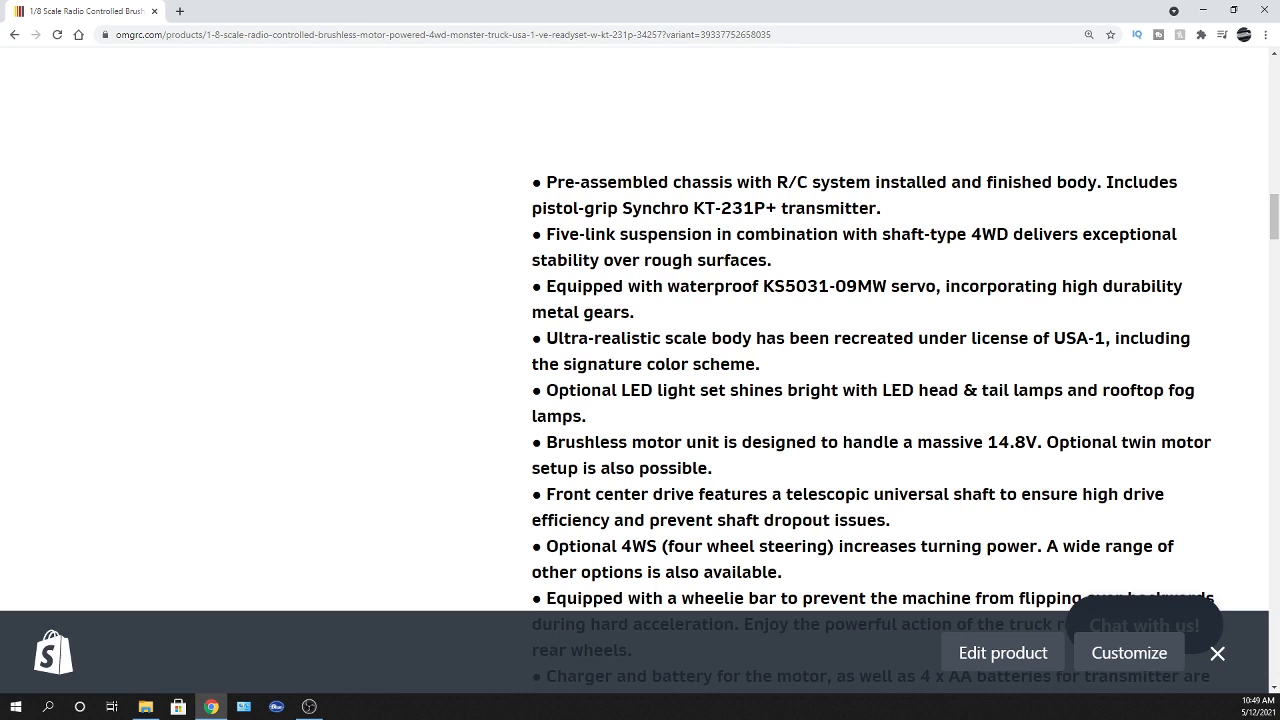
mouse_move(938, 396)
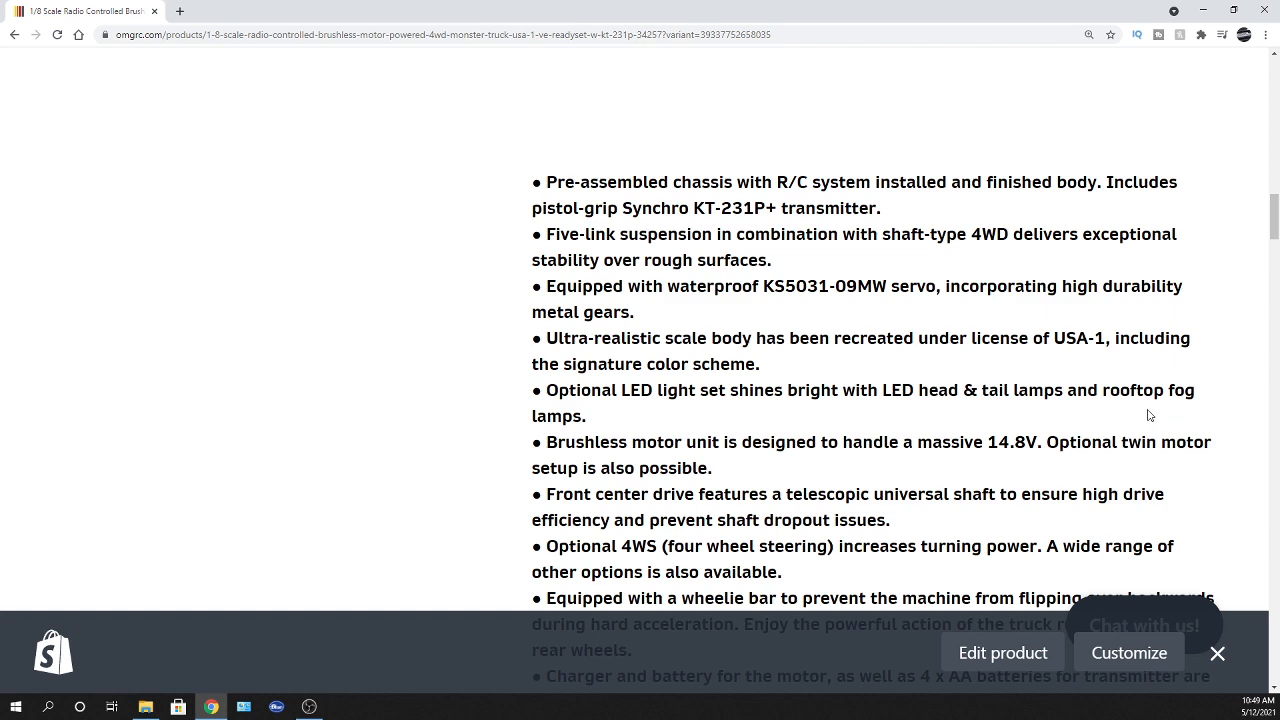
scroll("down", 3)
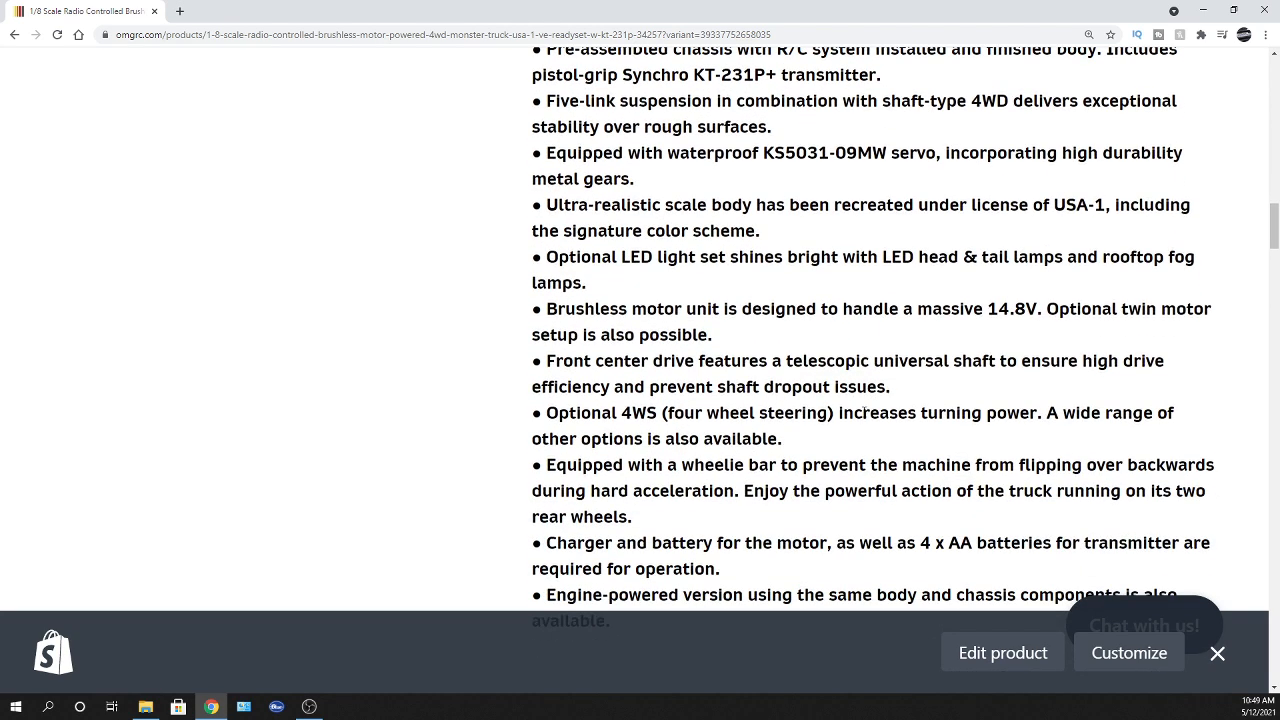
mouse_move(1044, 352)
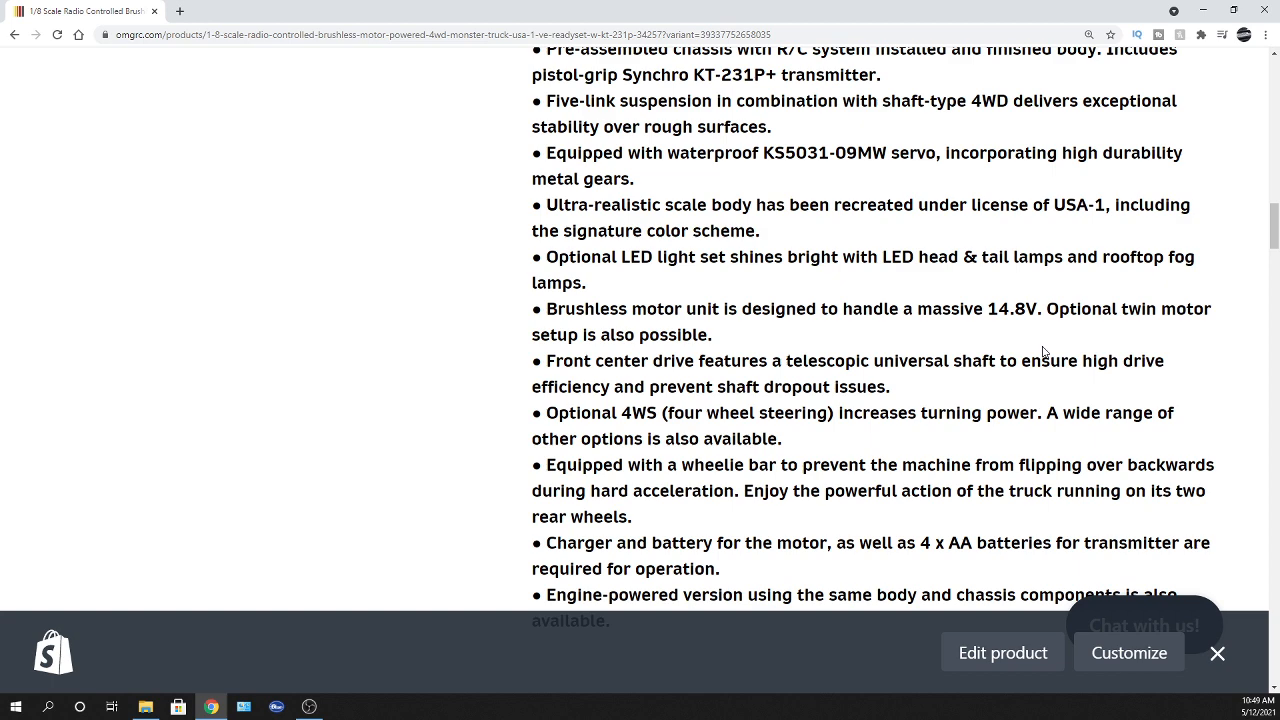
mouse_move(768, 354)
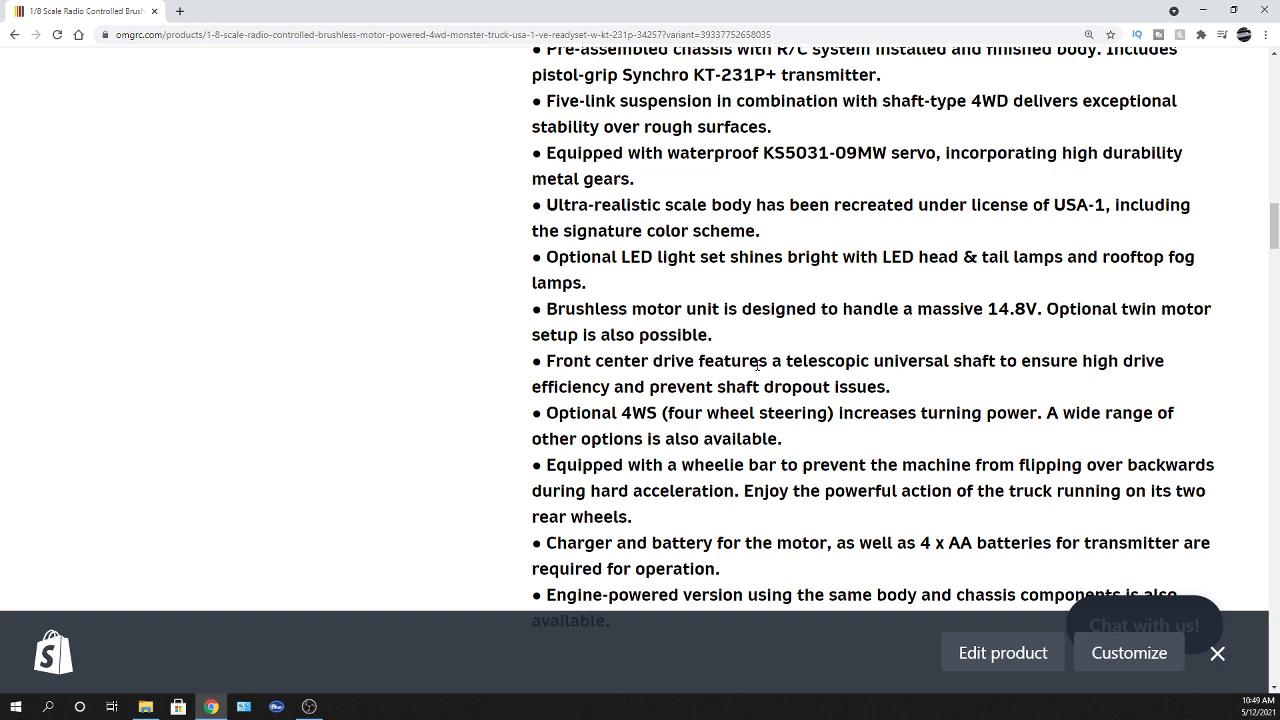
scroll("down", 3)
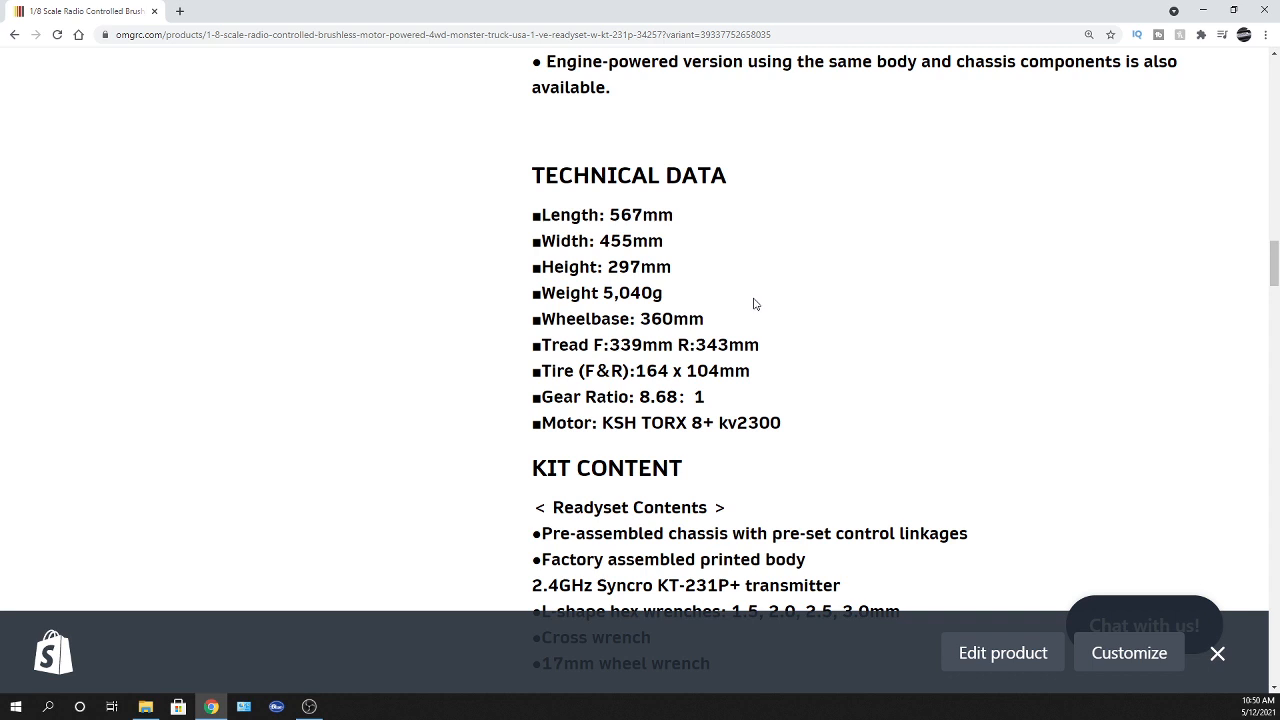
scroll("down", 3)
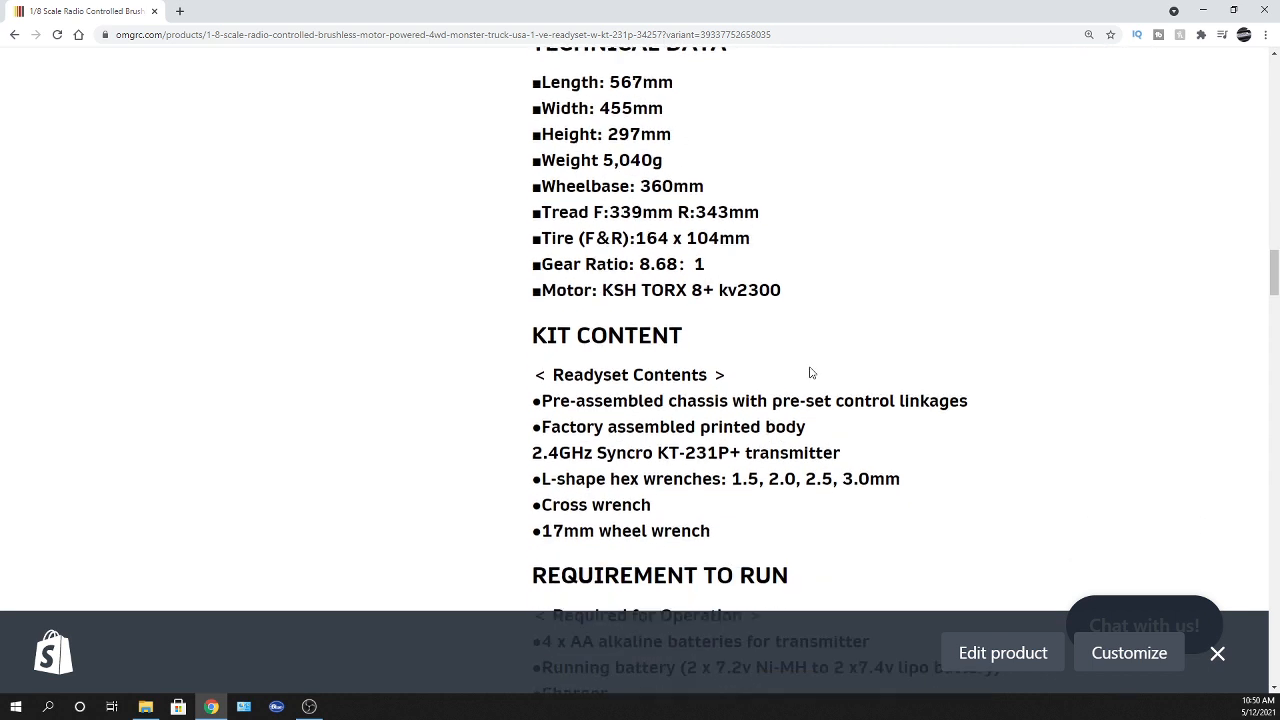
scroll("down", 3)
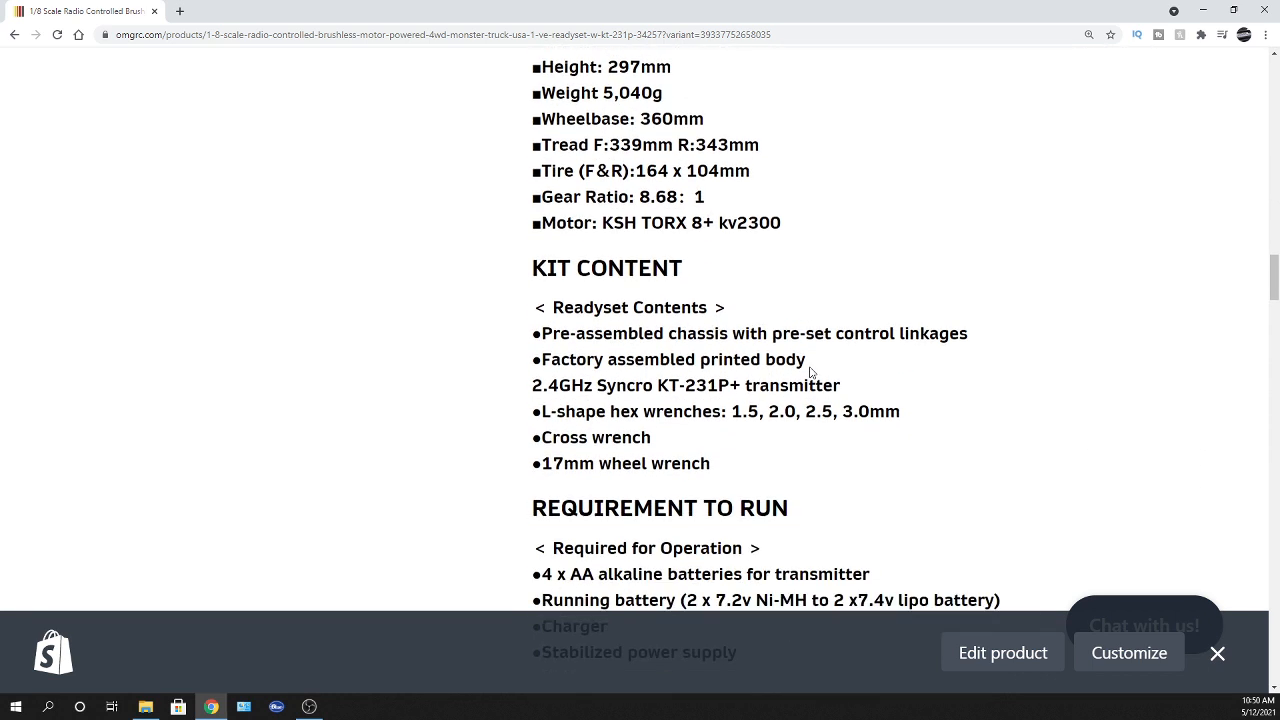
scroll("down", 3)
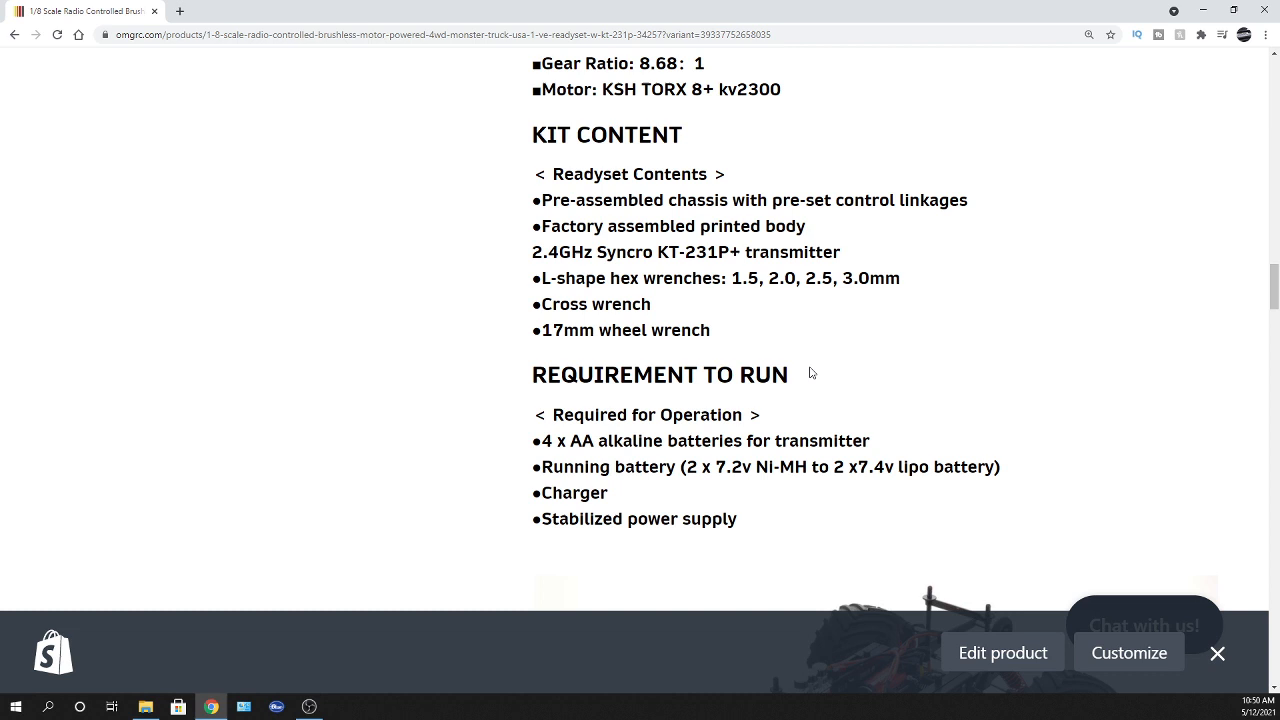
scroll("down", 3)
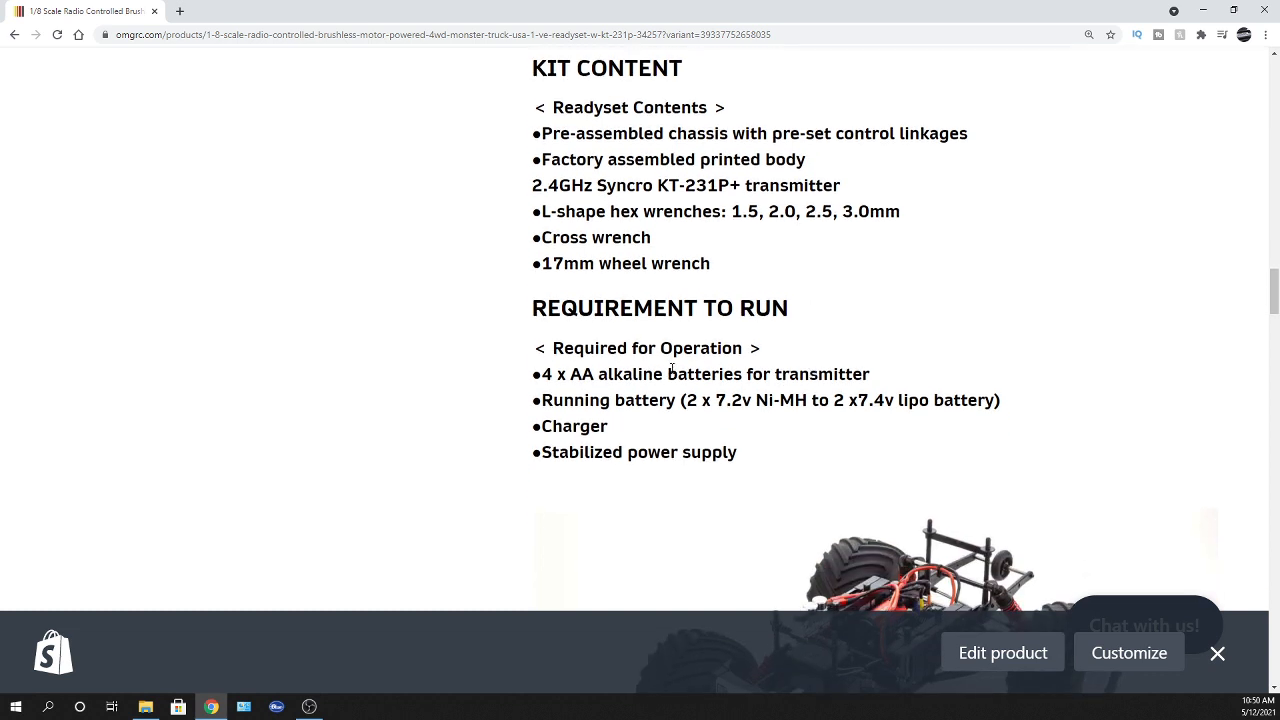
scroll("down", 3)
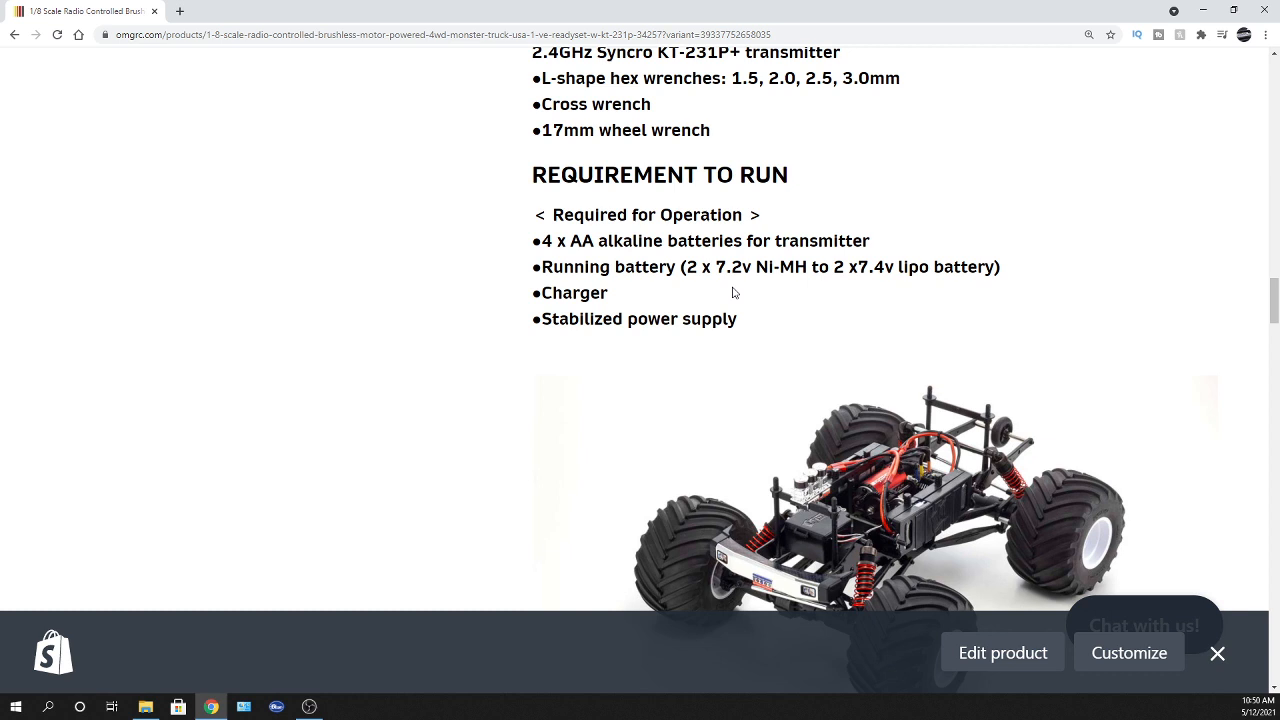
mouse_move(912, 284)
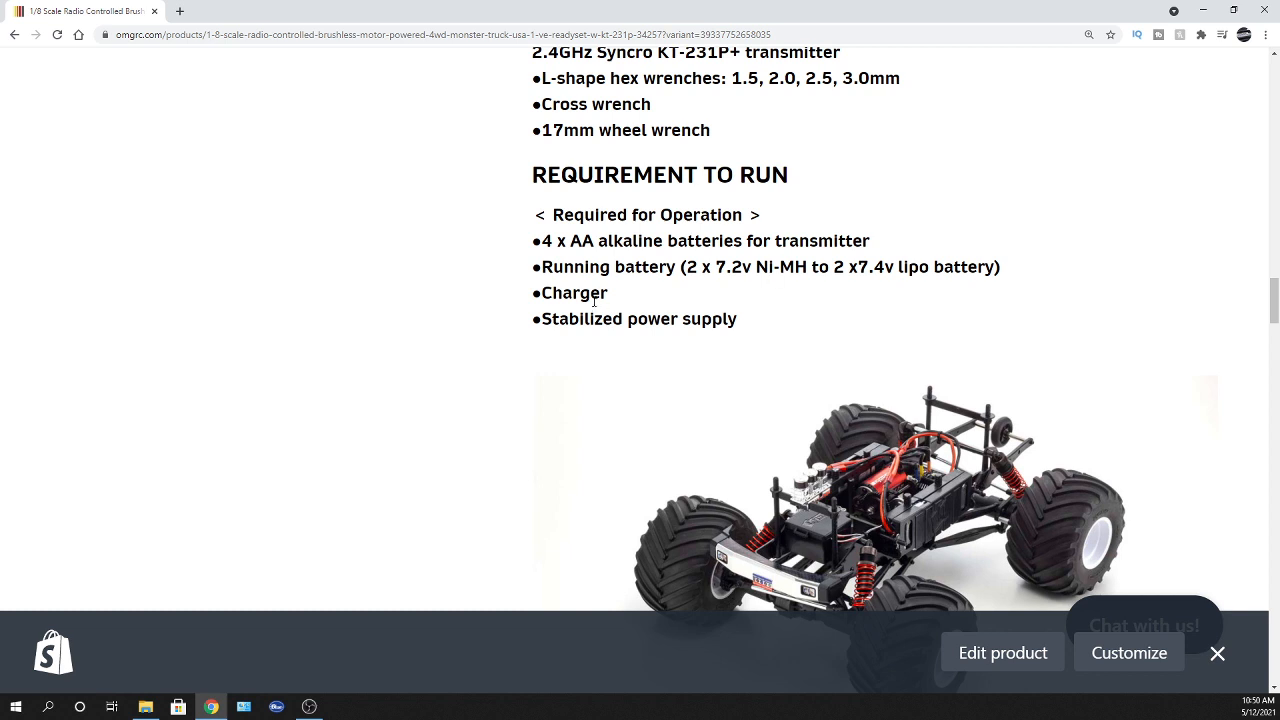
mouse_move(724, 366)
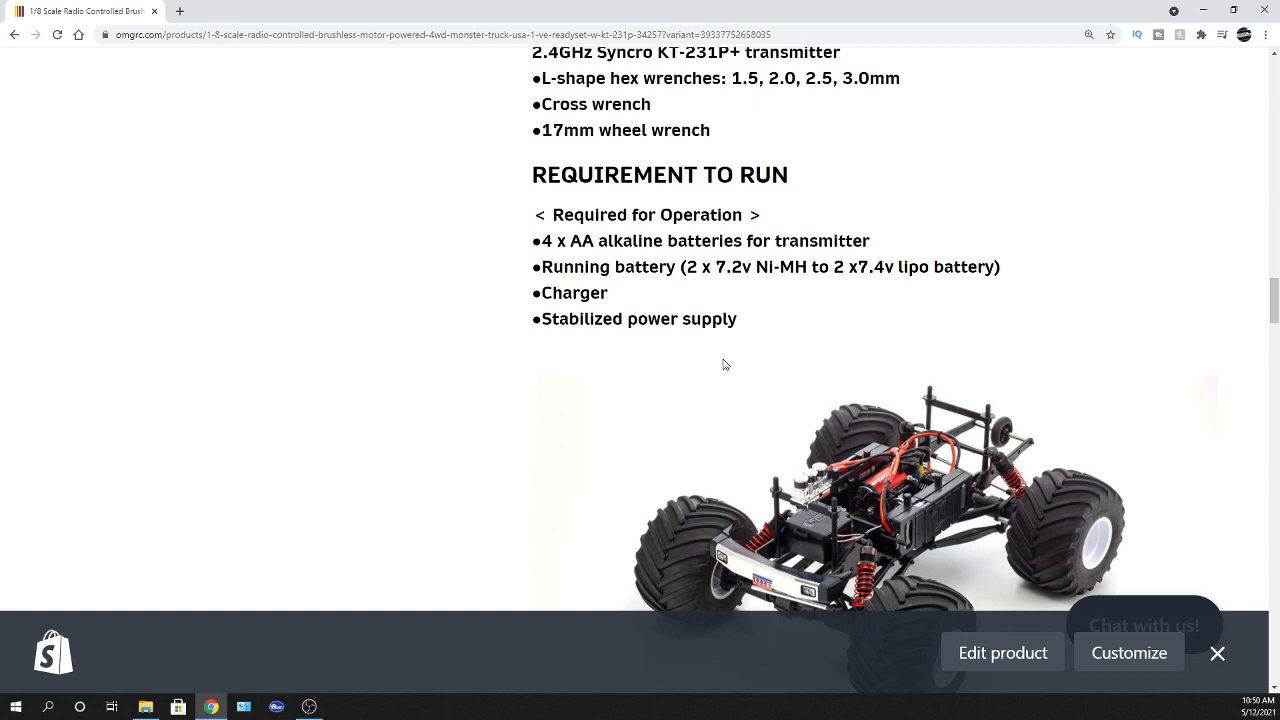
mouse_move(698, 344)
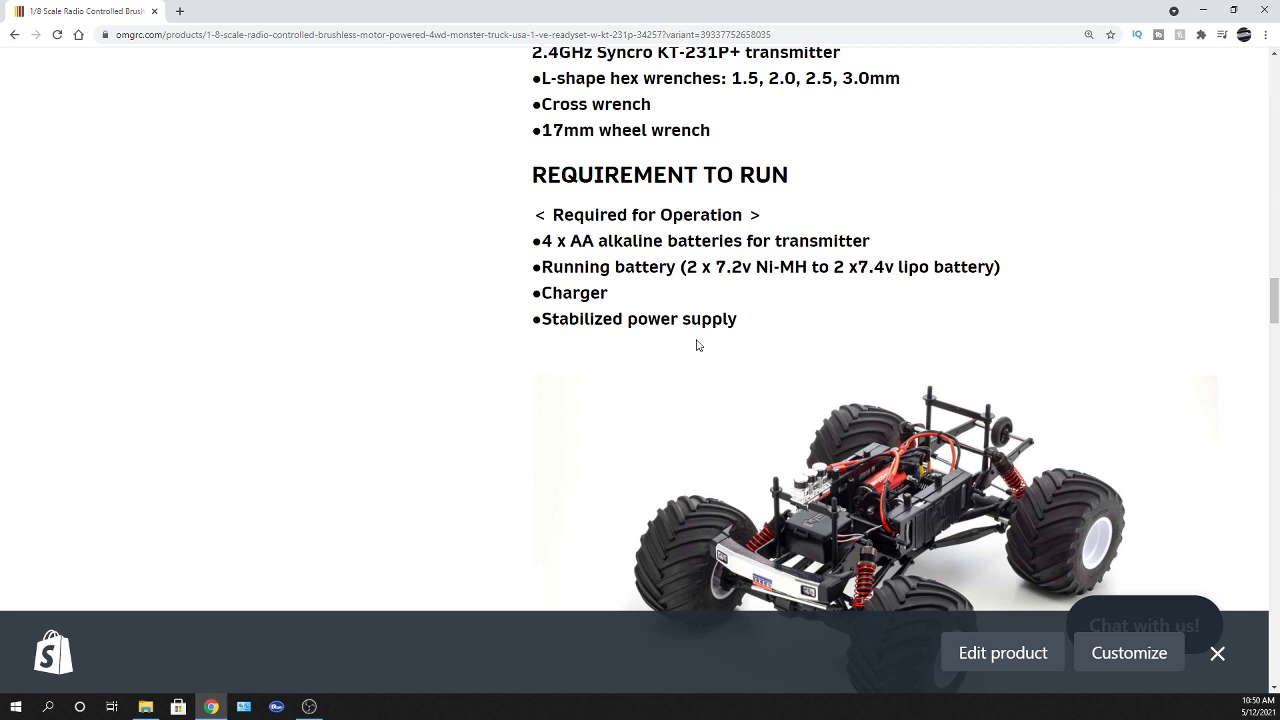
mouse_move(588, 348)
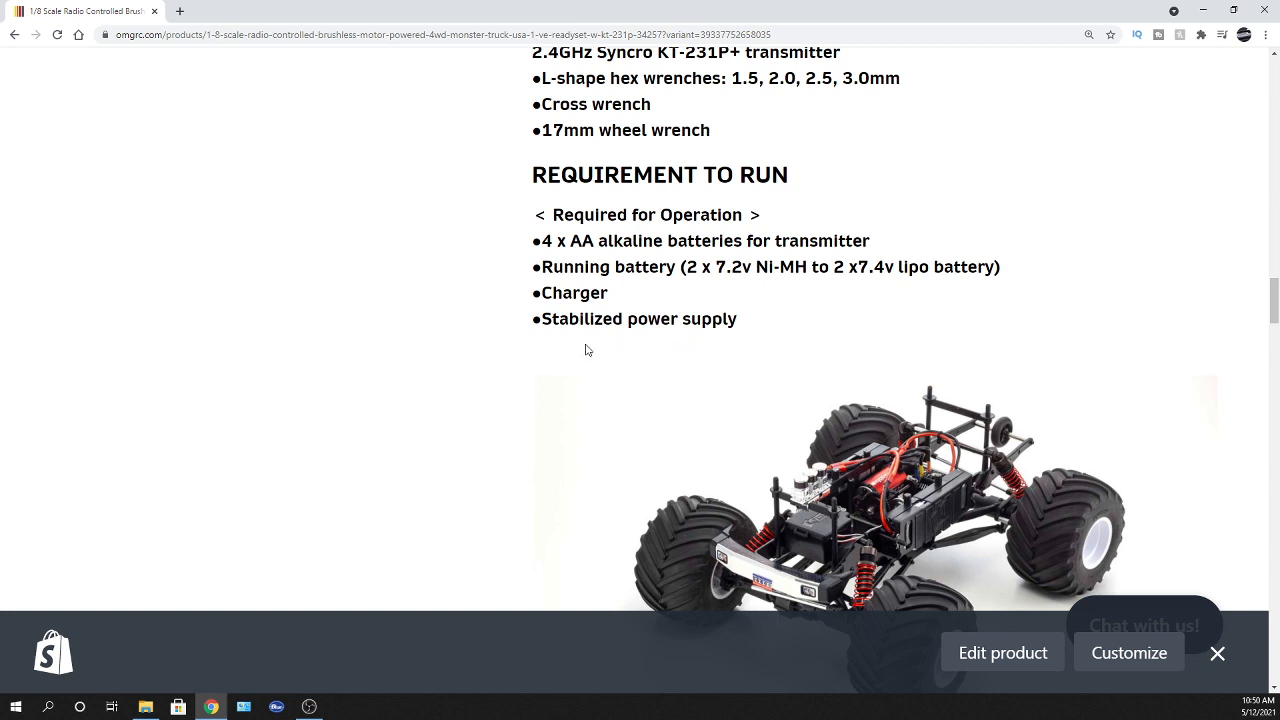
Scroll through the body, motor and battery box photos to the reinforced housing and differentials section
scroll("down", 3)
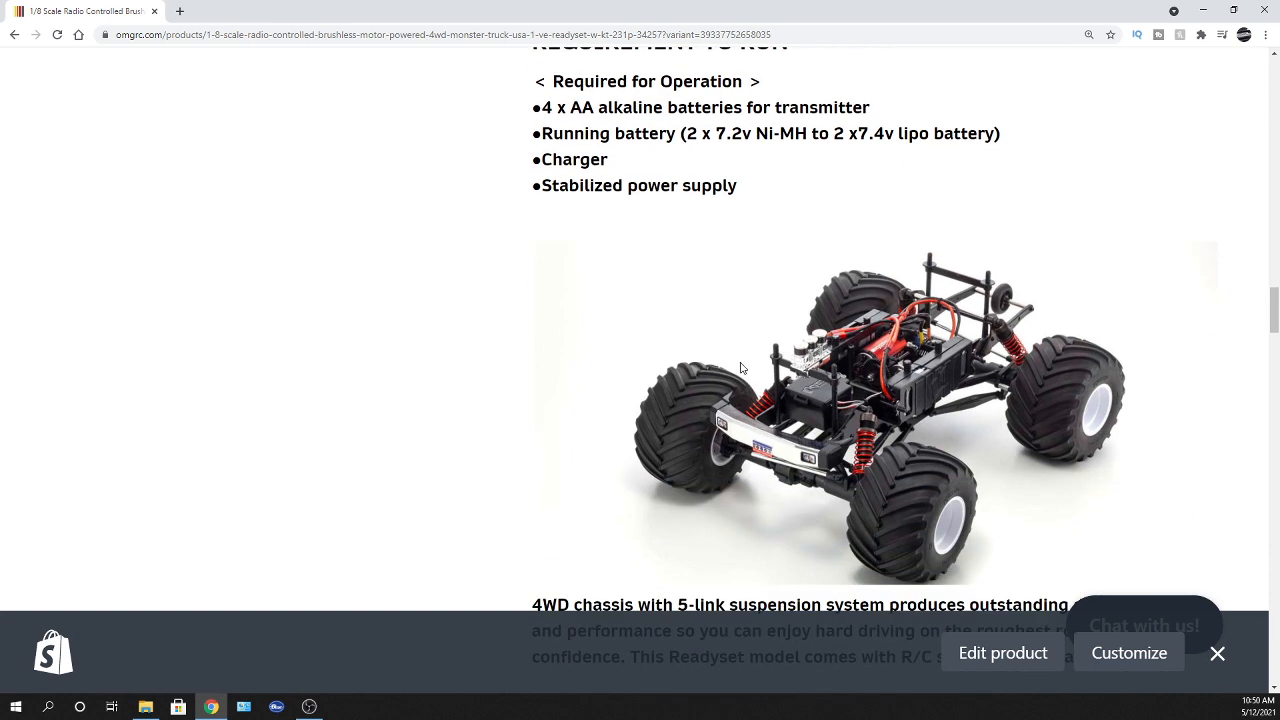
mouse_move(748, 368)
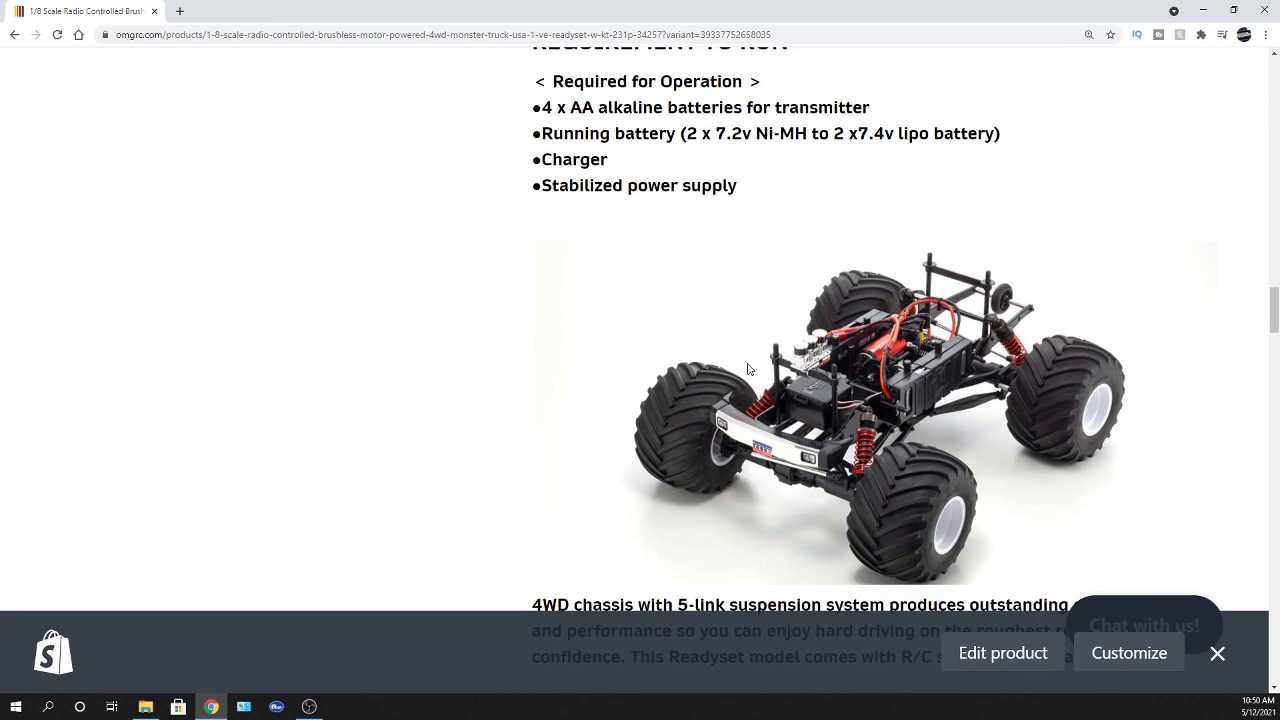
scroll("down", 3)
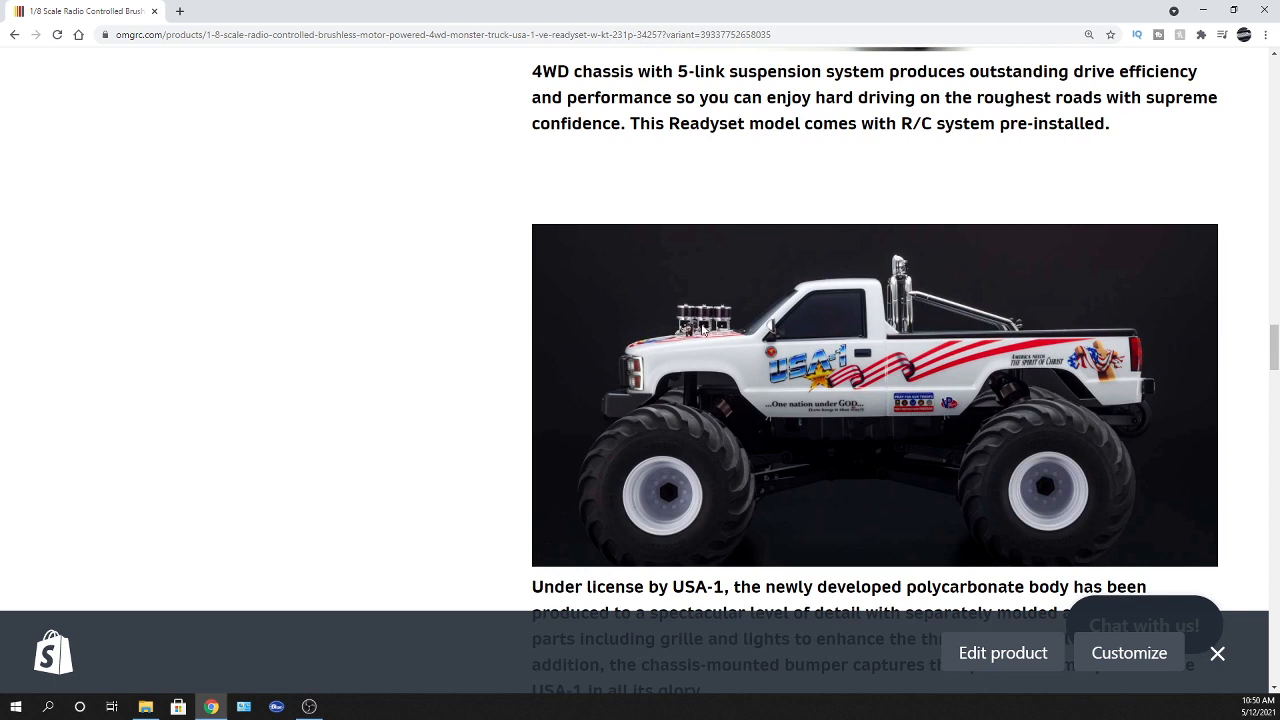
mouse_move(788, 332)
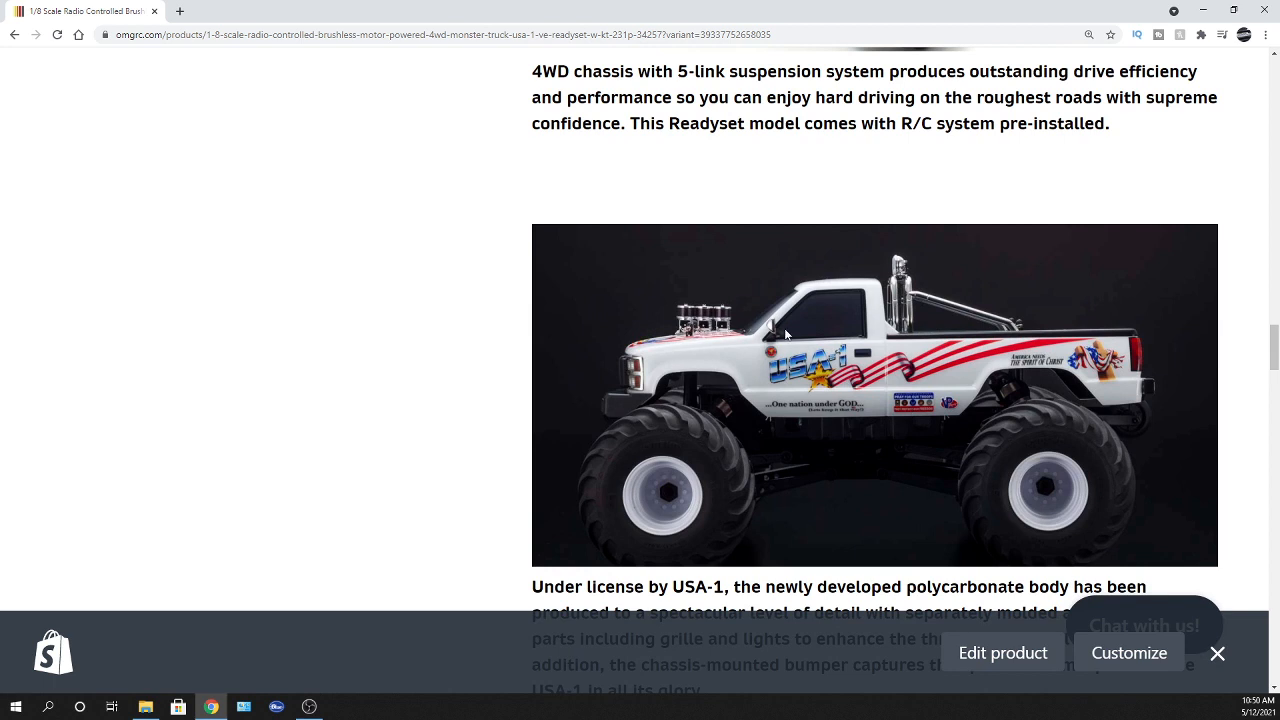
mouse_move(904, 308)
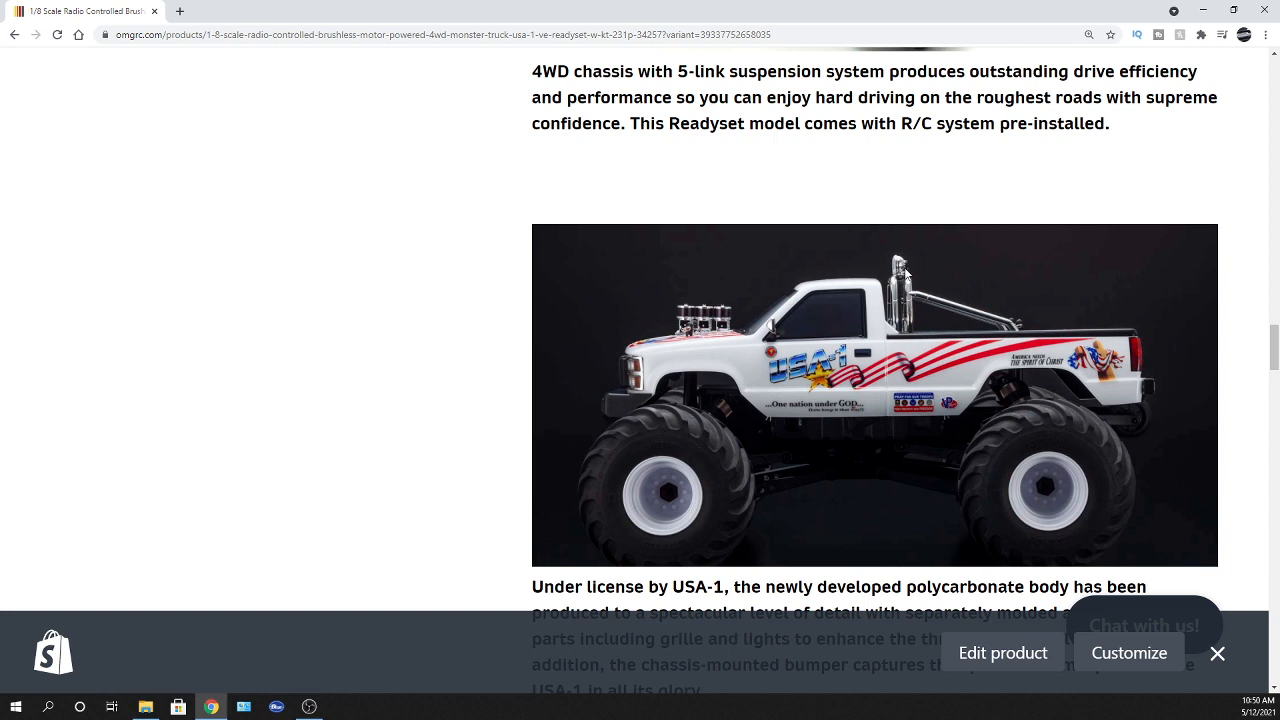
mouse_move(868, 328)
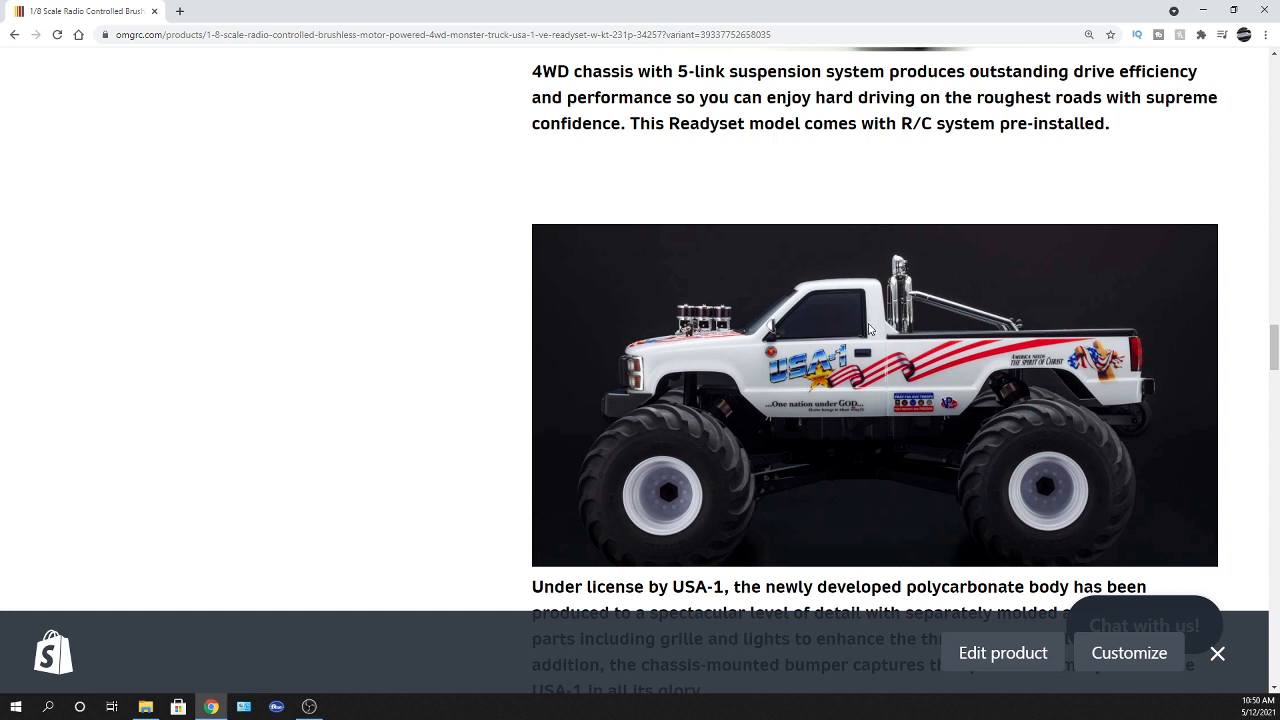
mouse_move(880, 322)
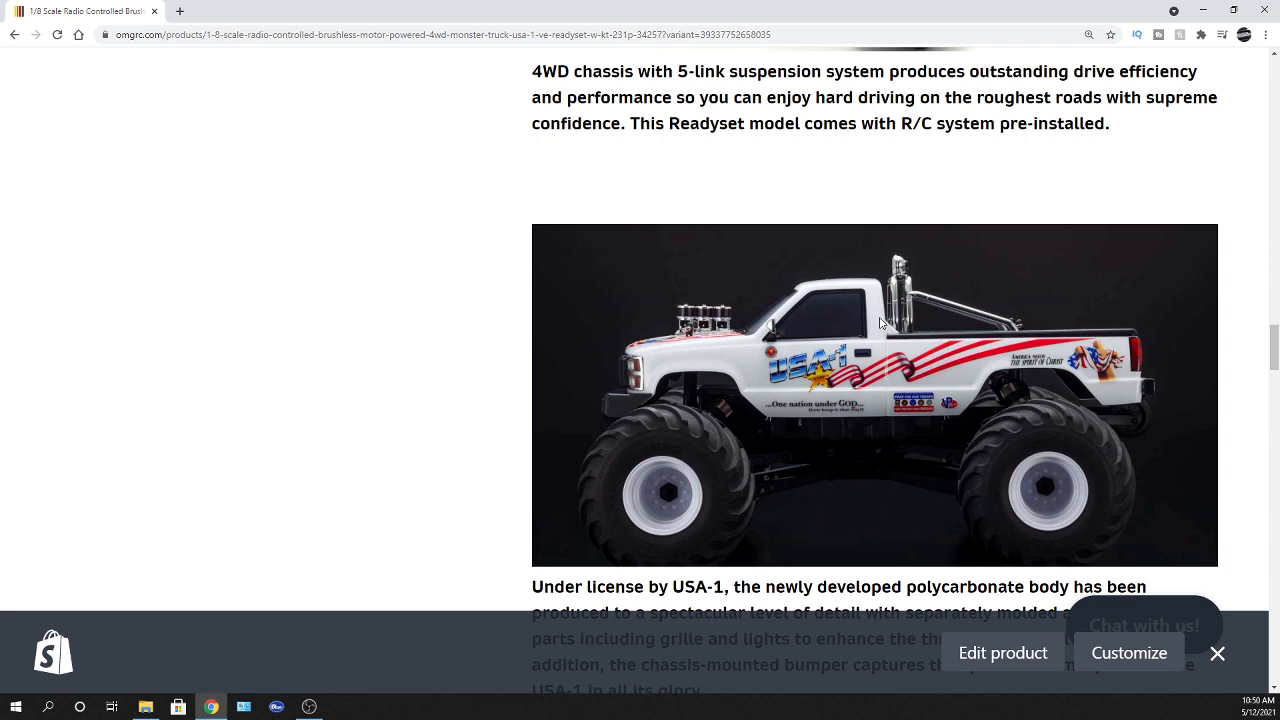
mouse_move(780, 388)
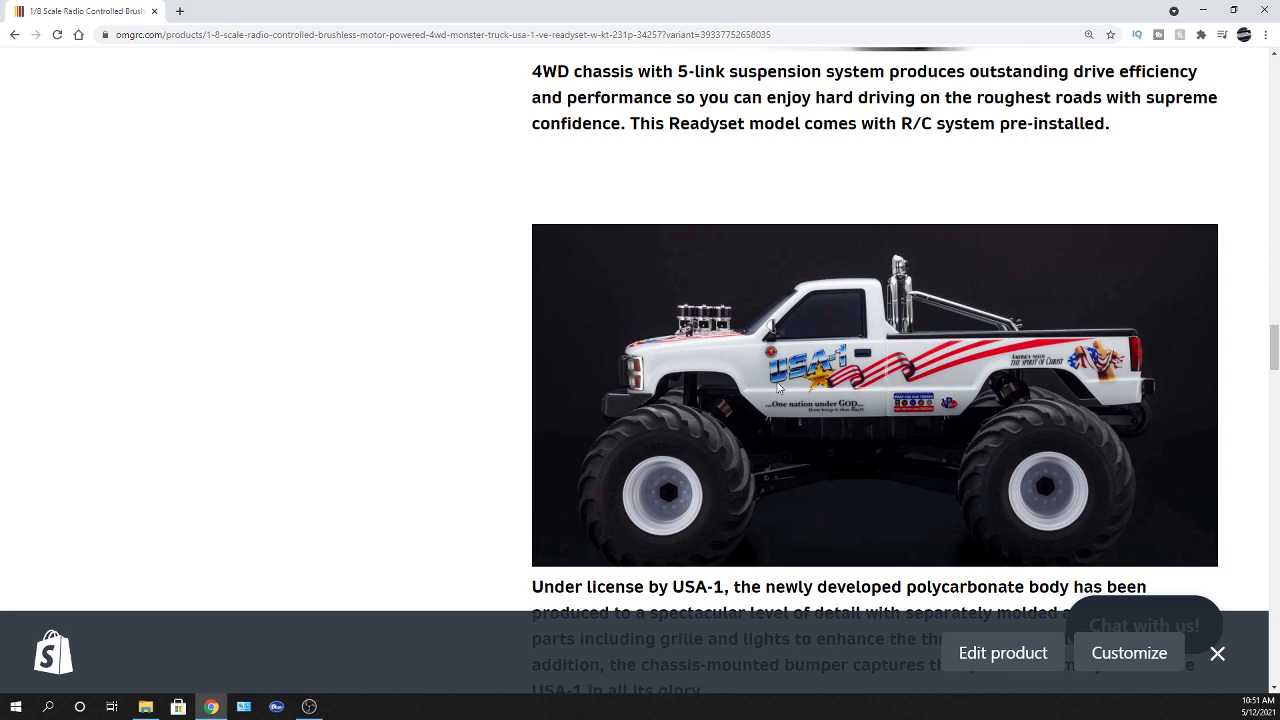
scroll("down", 3)
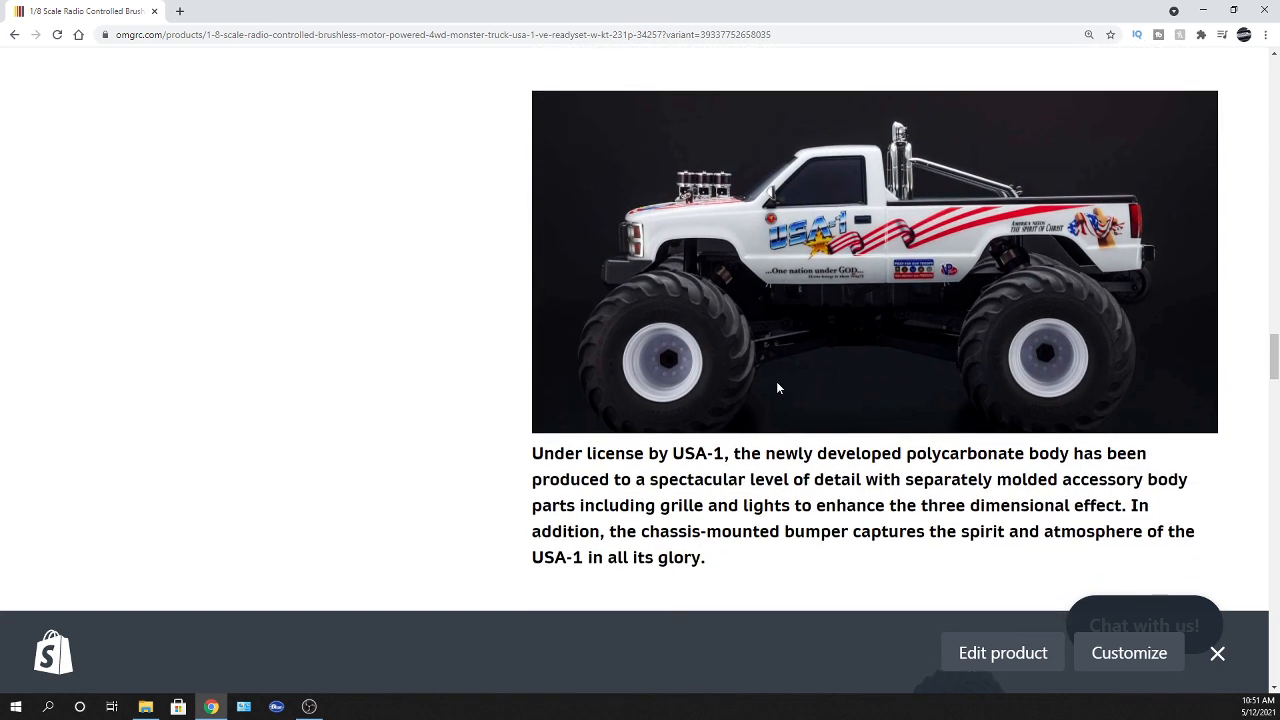
mouse_move(780, 388)
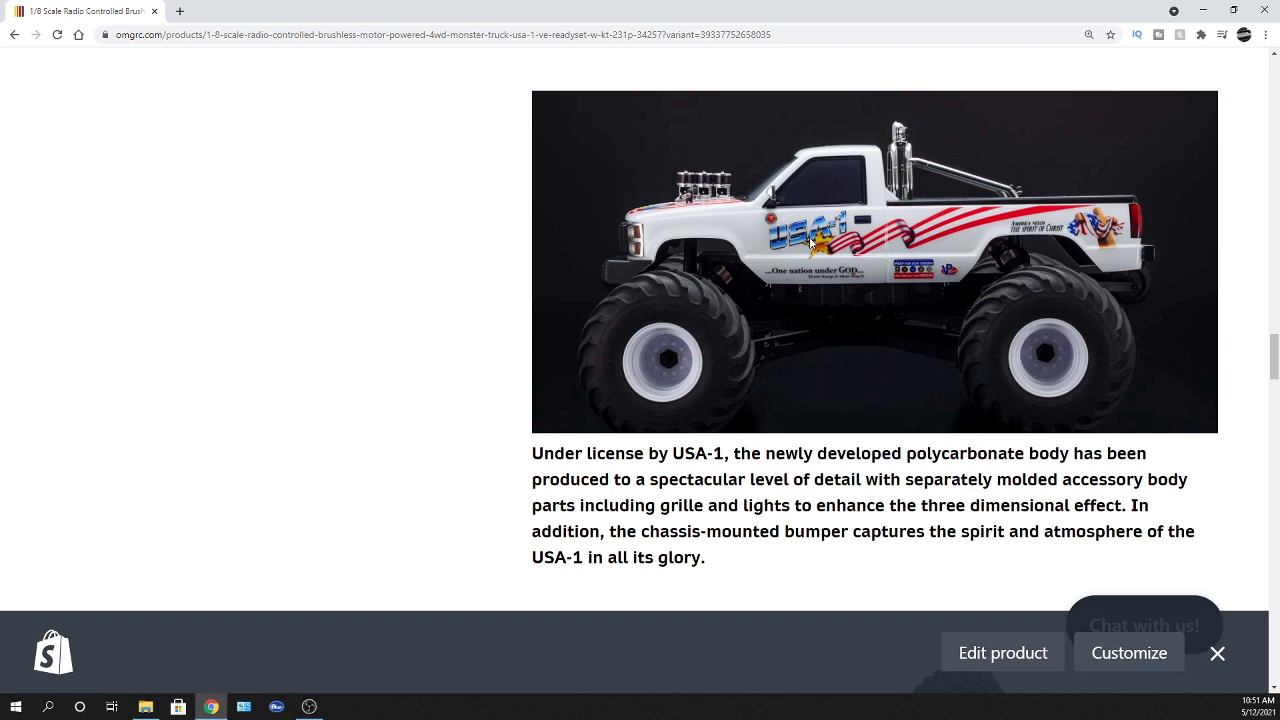
scroll("down", 3)
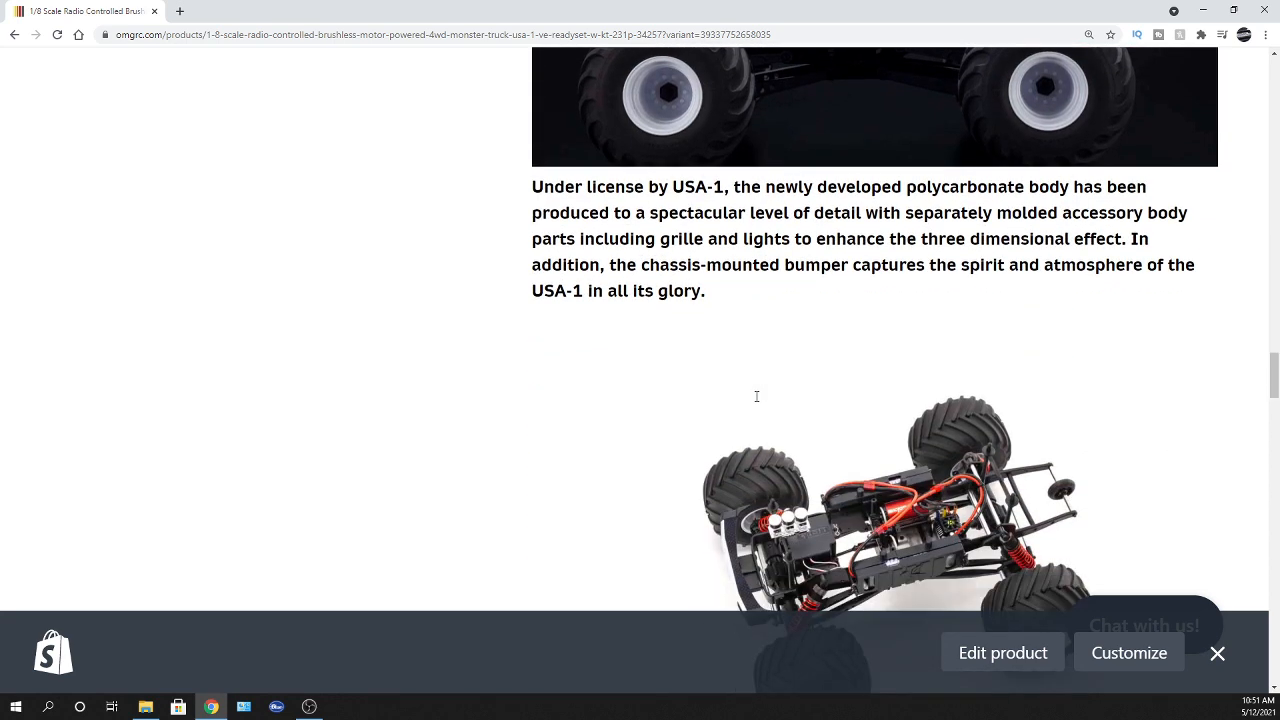
scroll("down", 3)
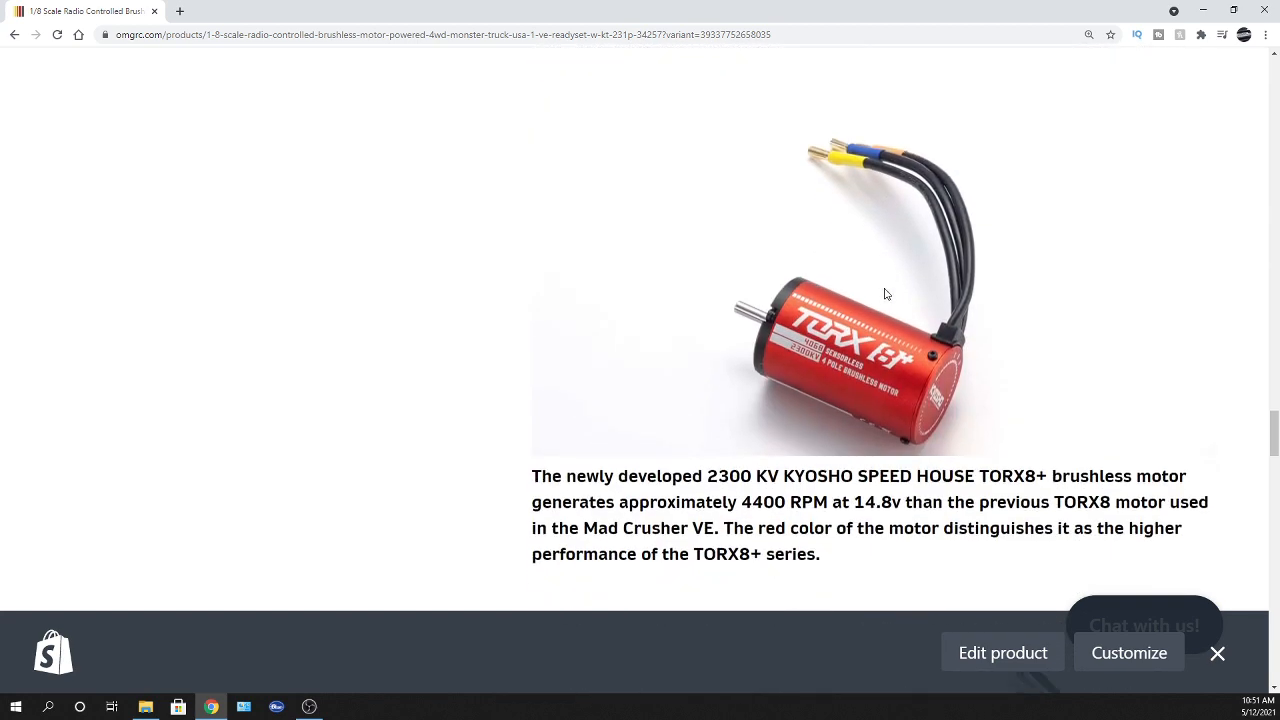
scroll("down", 3)
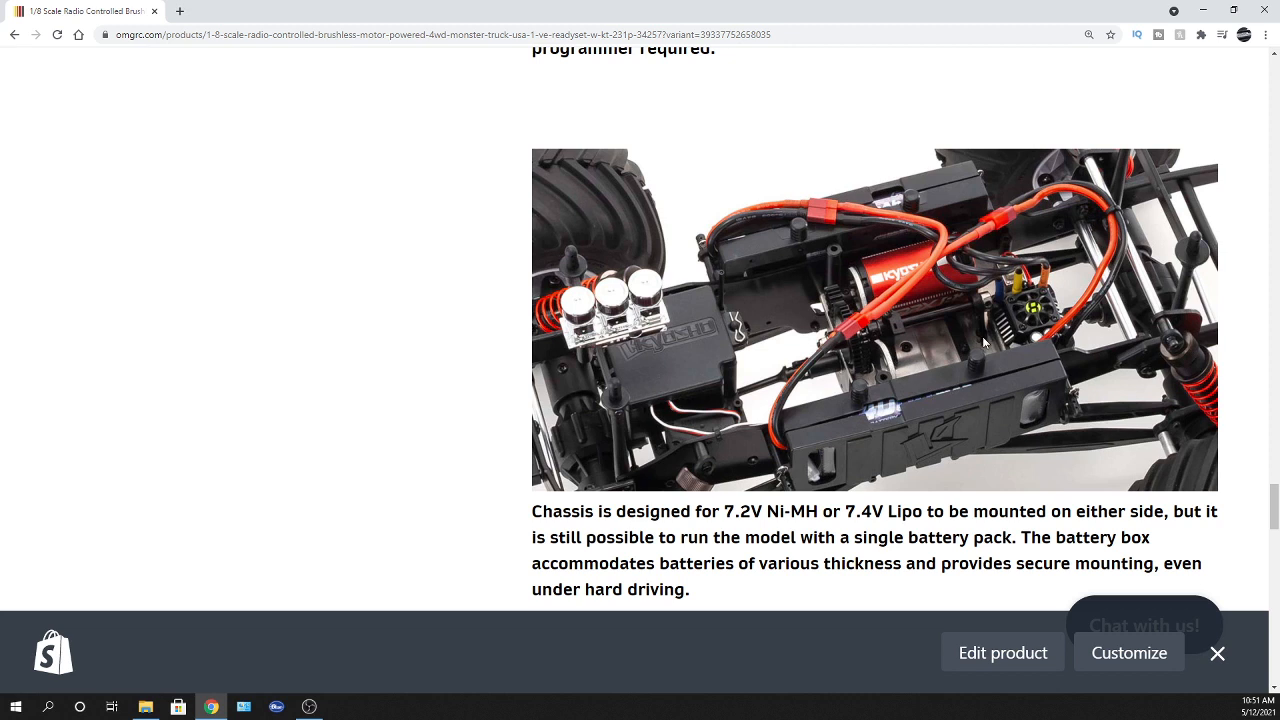
mouse_move(928, 358)
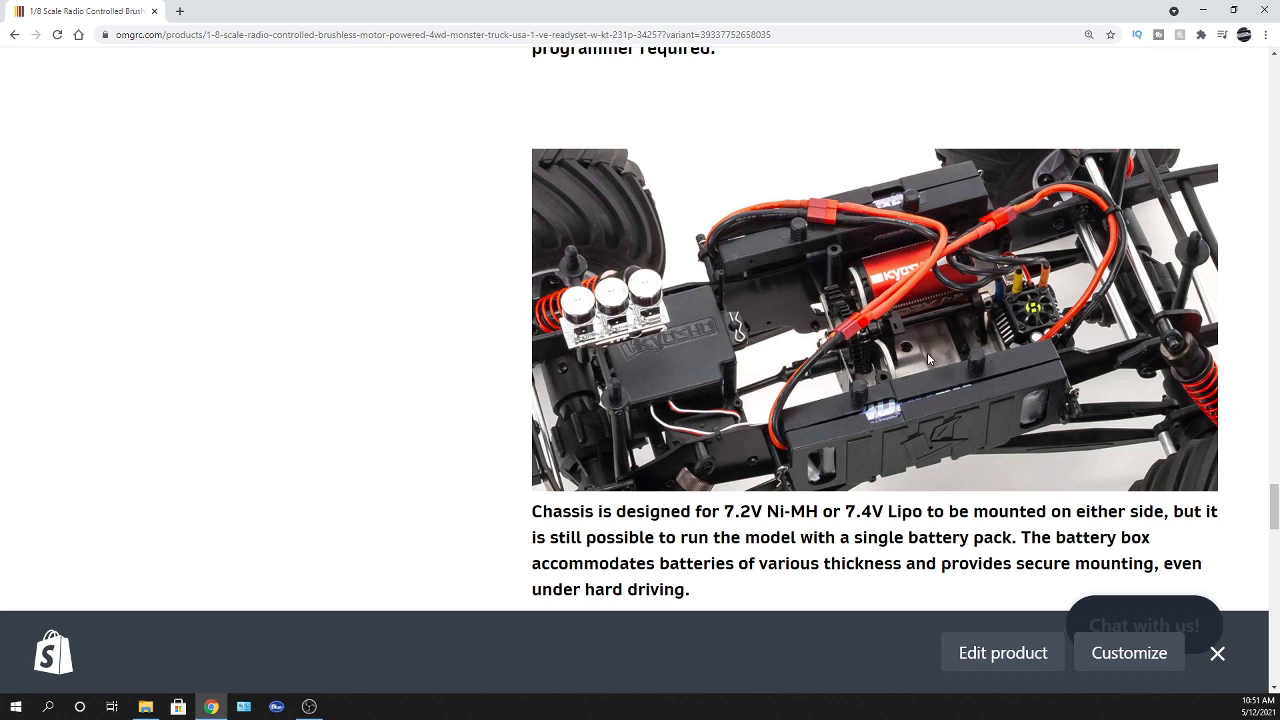
mouse_move(1000, 268)
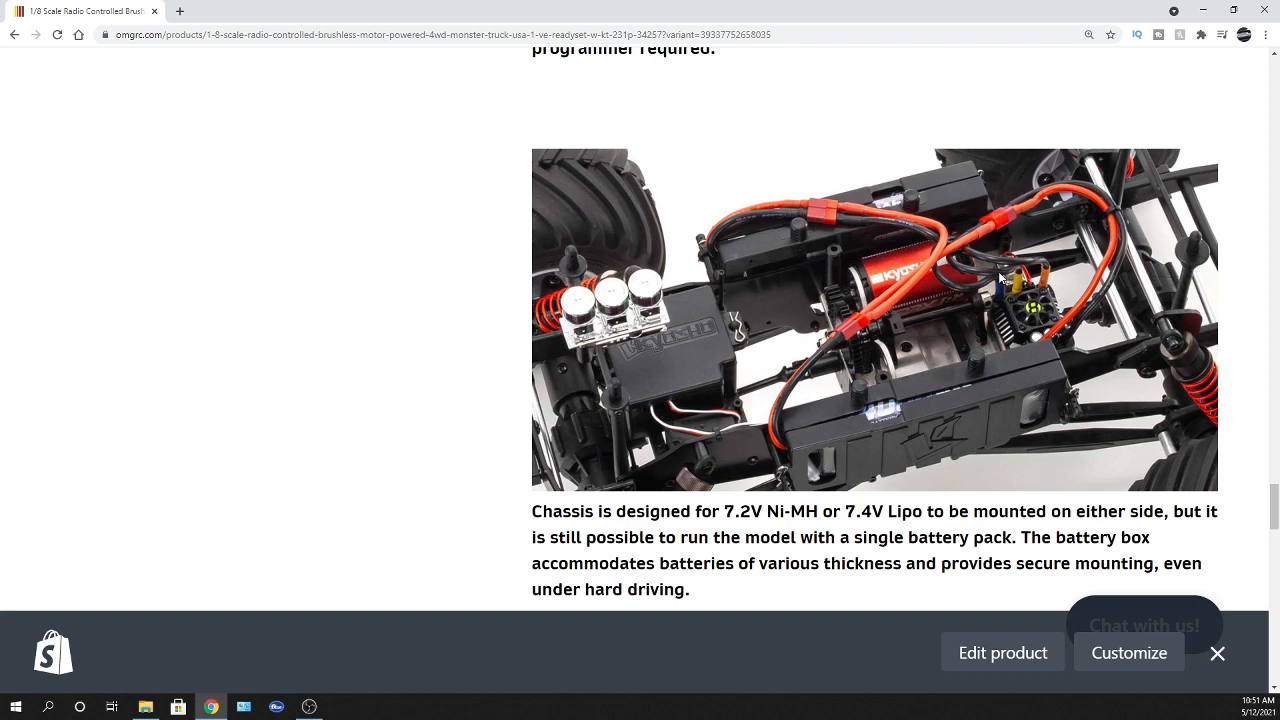
scroll("down", 3)
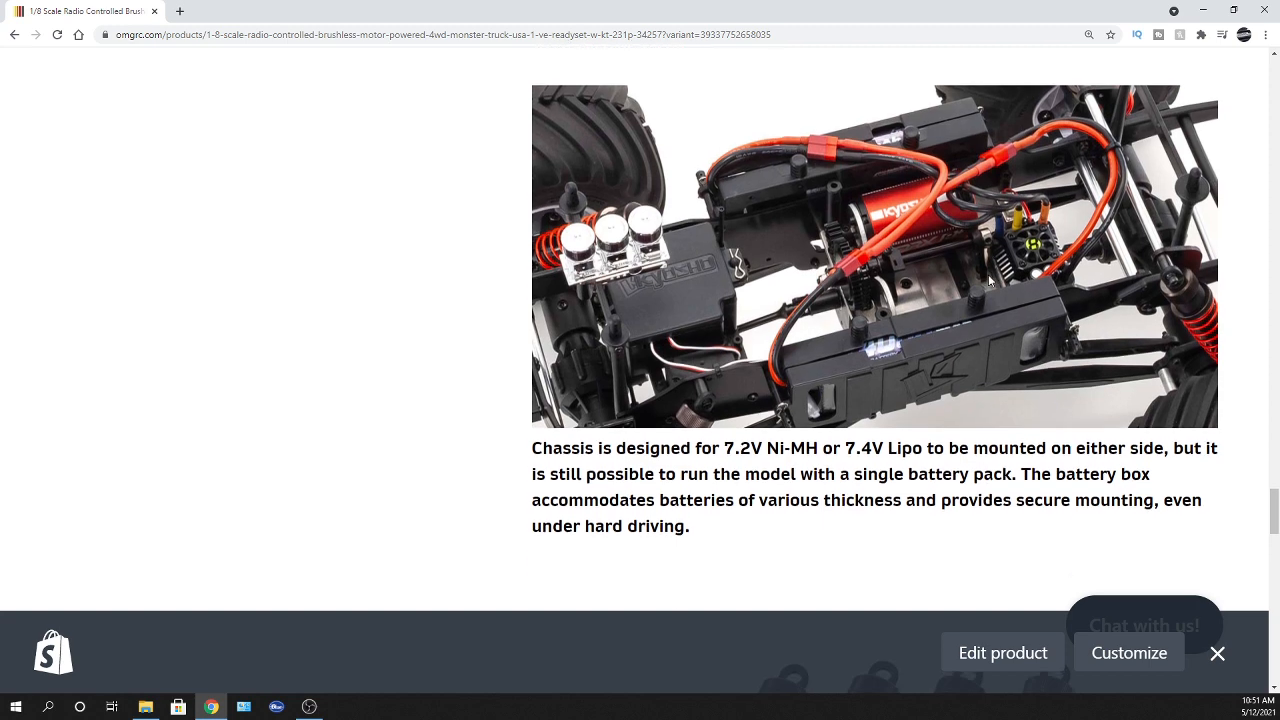
scroll("down", 3)
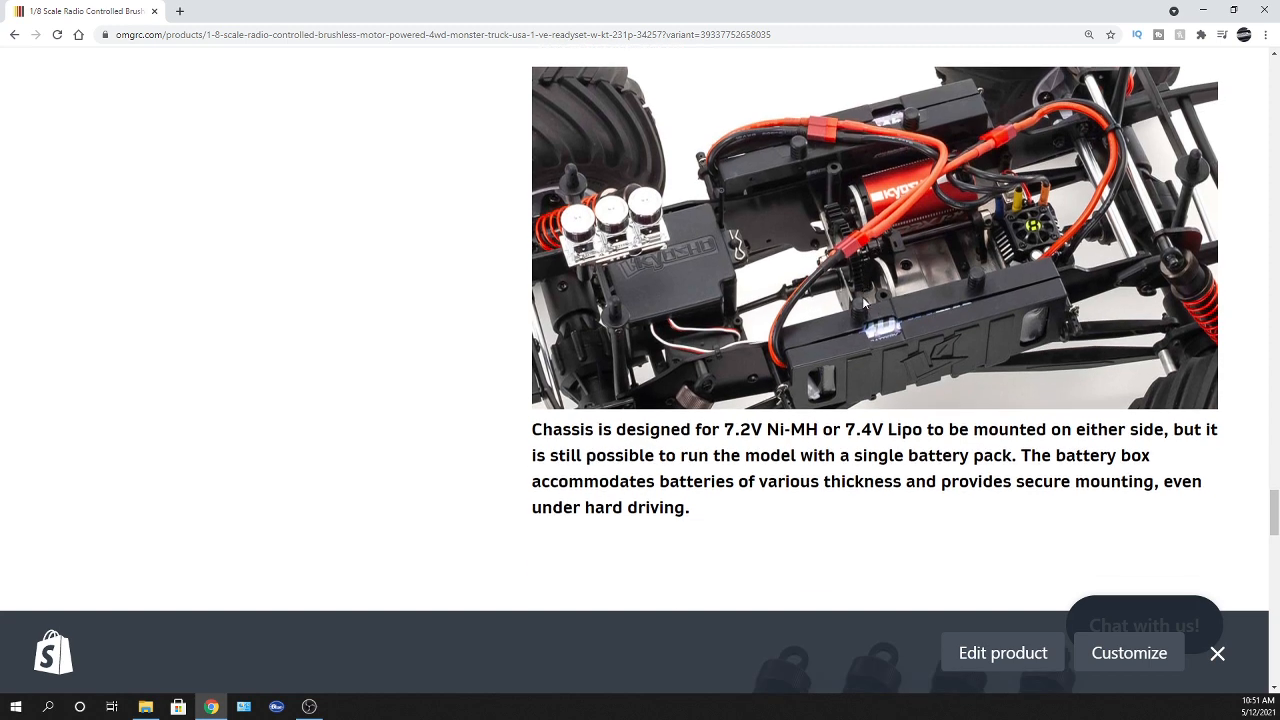
scroll("down", 3)
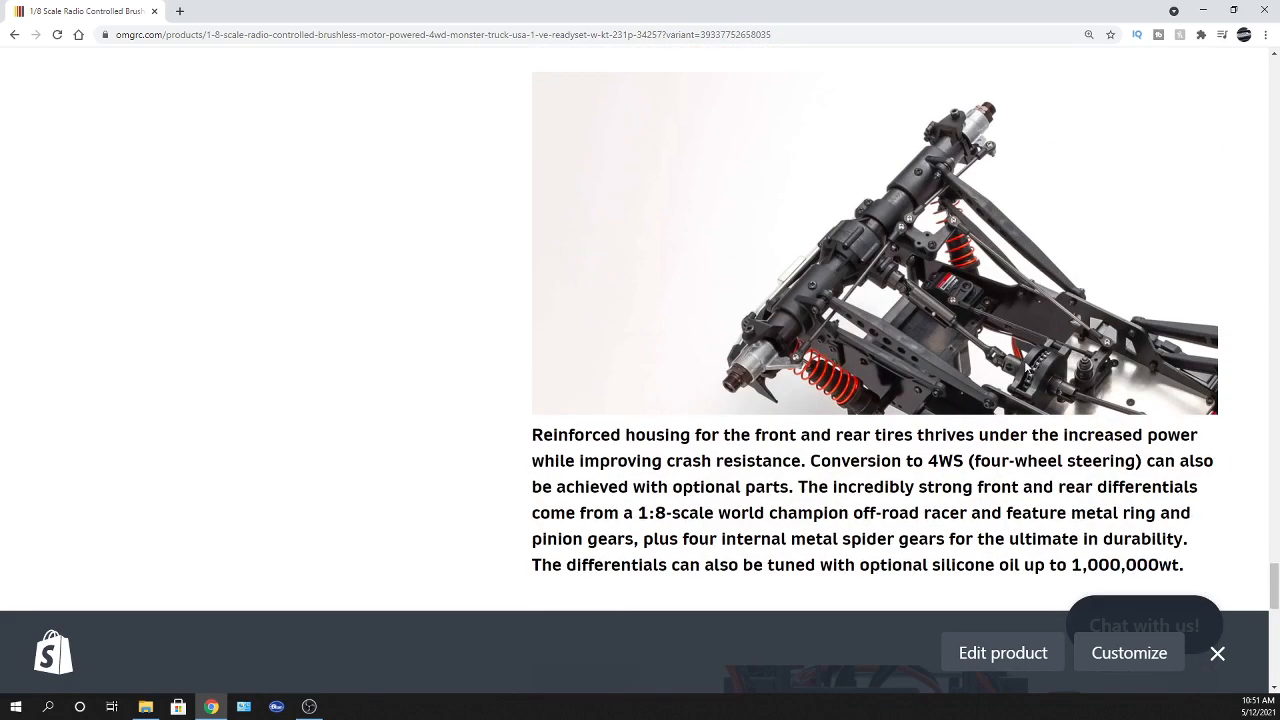
mouse_move(1104, 376)
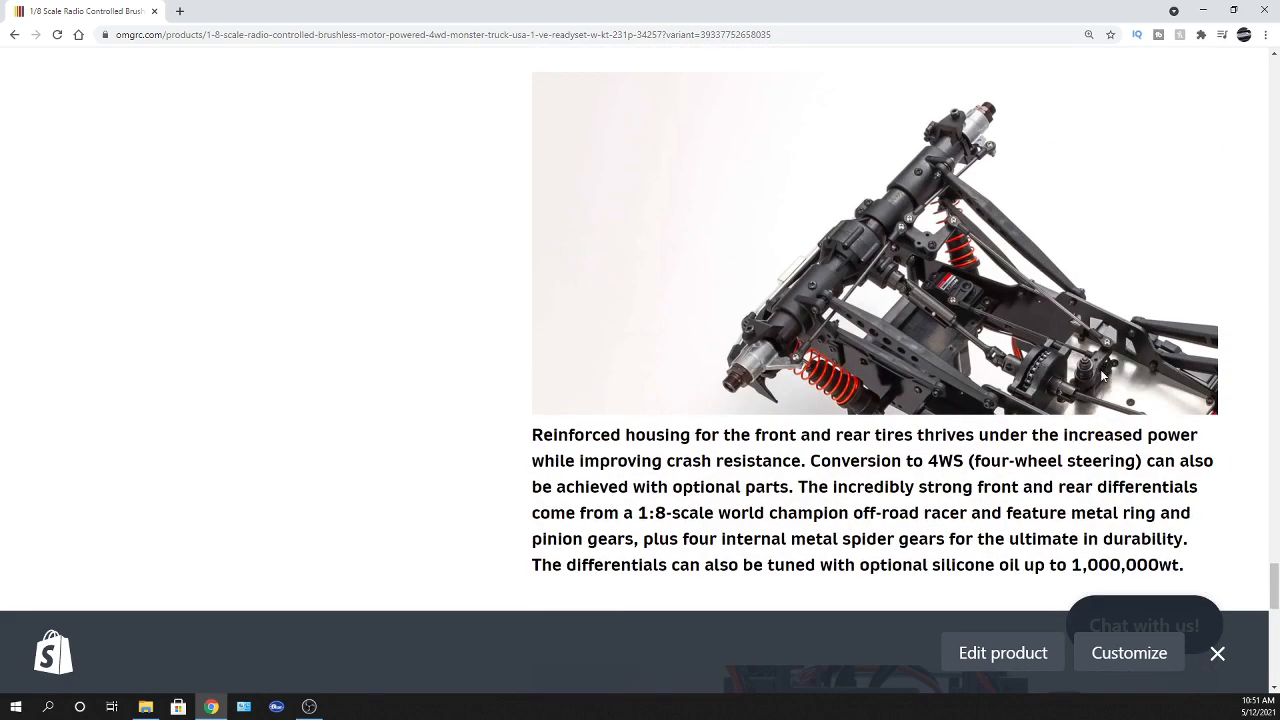
mouse_move(1092, 360)
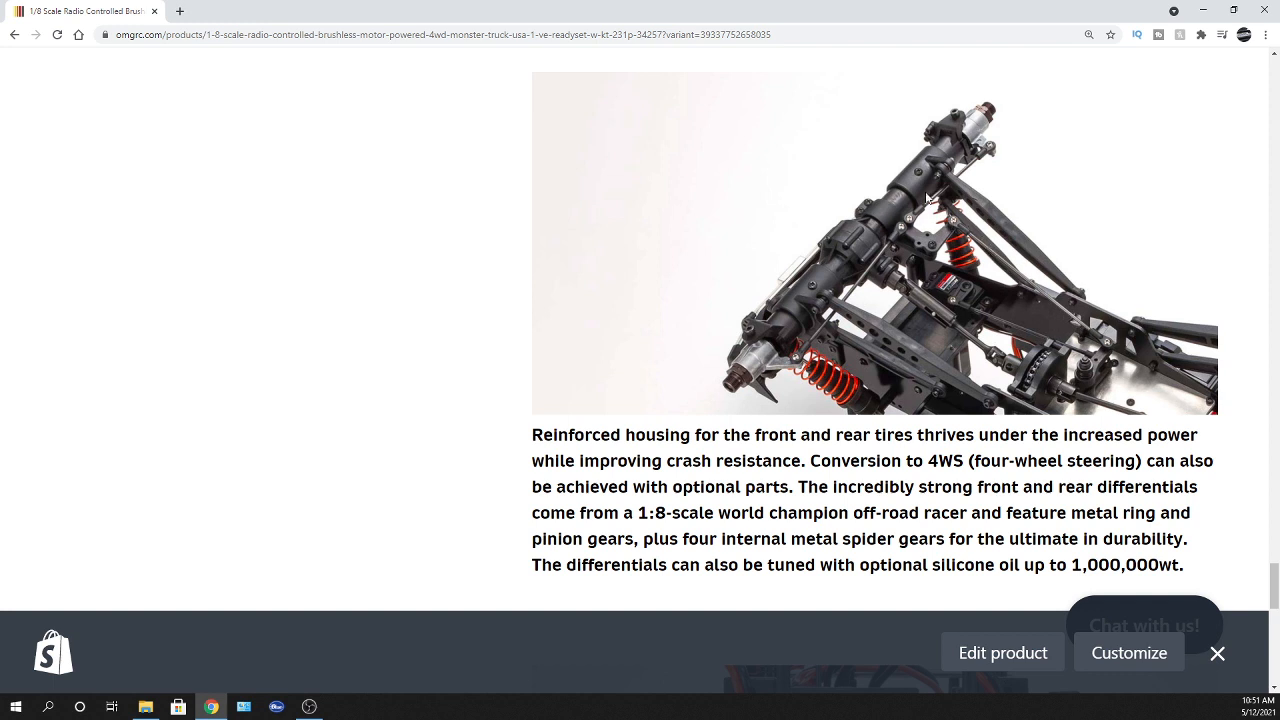
mouse_move(852, 212)
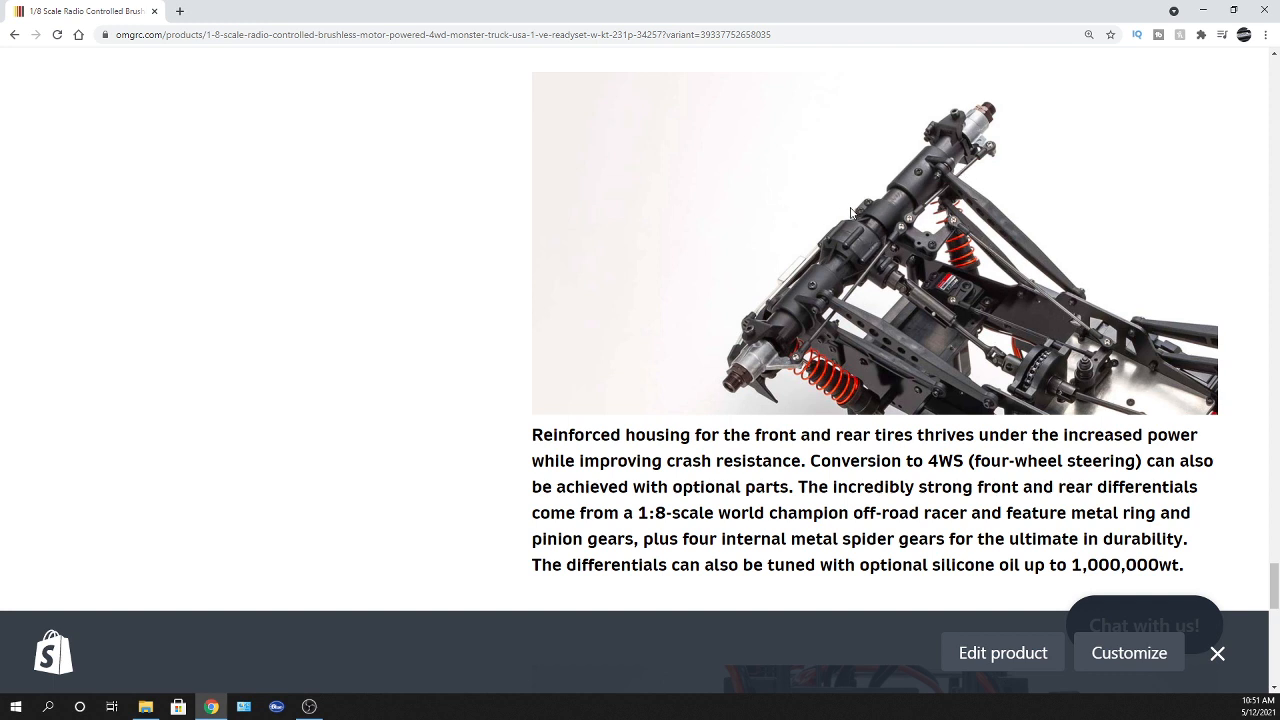
mouse_move(856, 204)
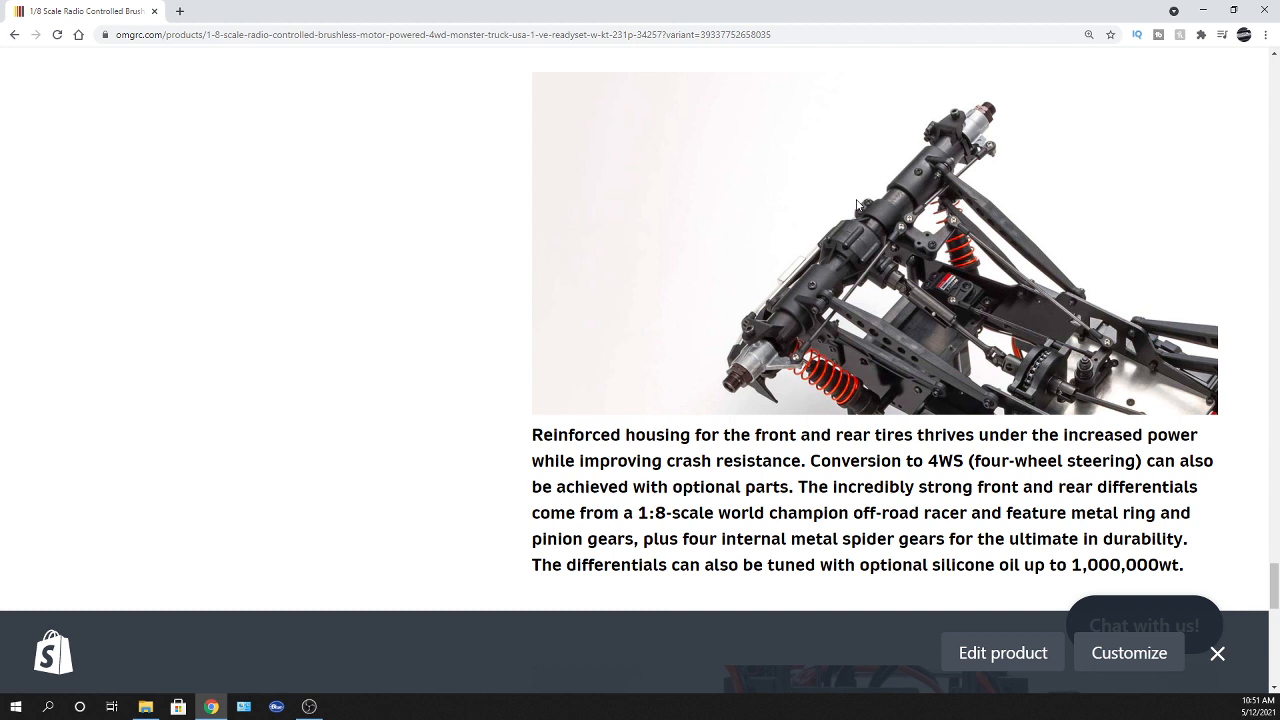
mouse_move(888, 216)
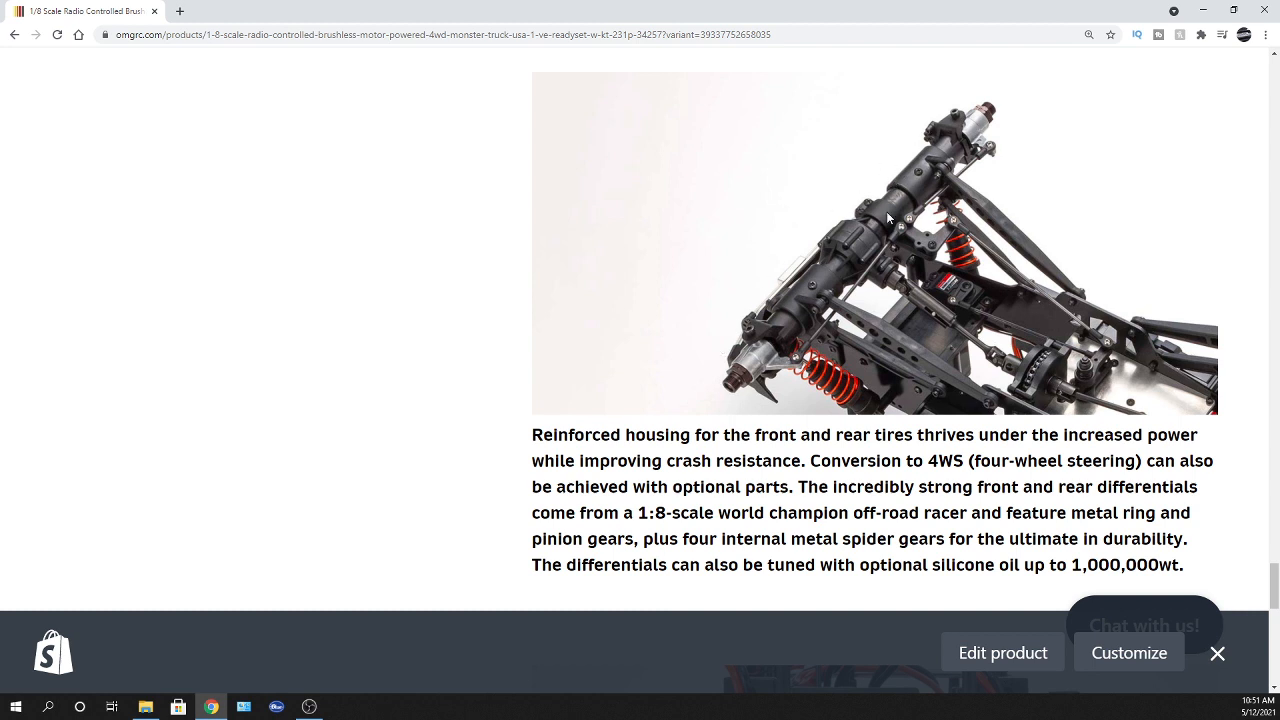
mouse_move(938, 136)
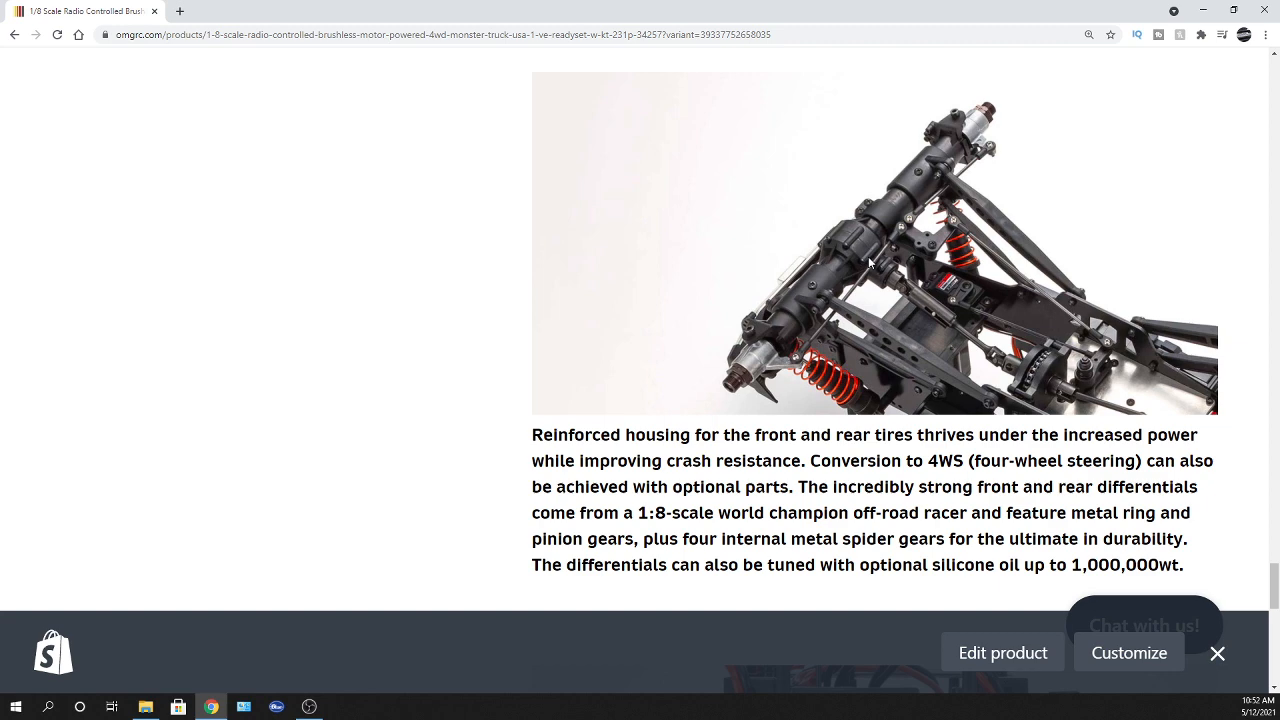
Finish the VE page's five-link suspension section and reach the USA-1 Nitro ReadySet $499.99 listing
scroll("down", 3)
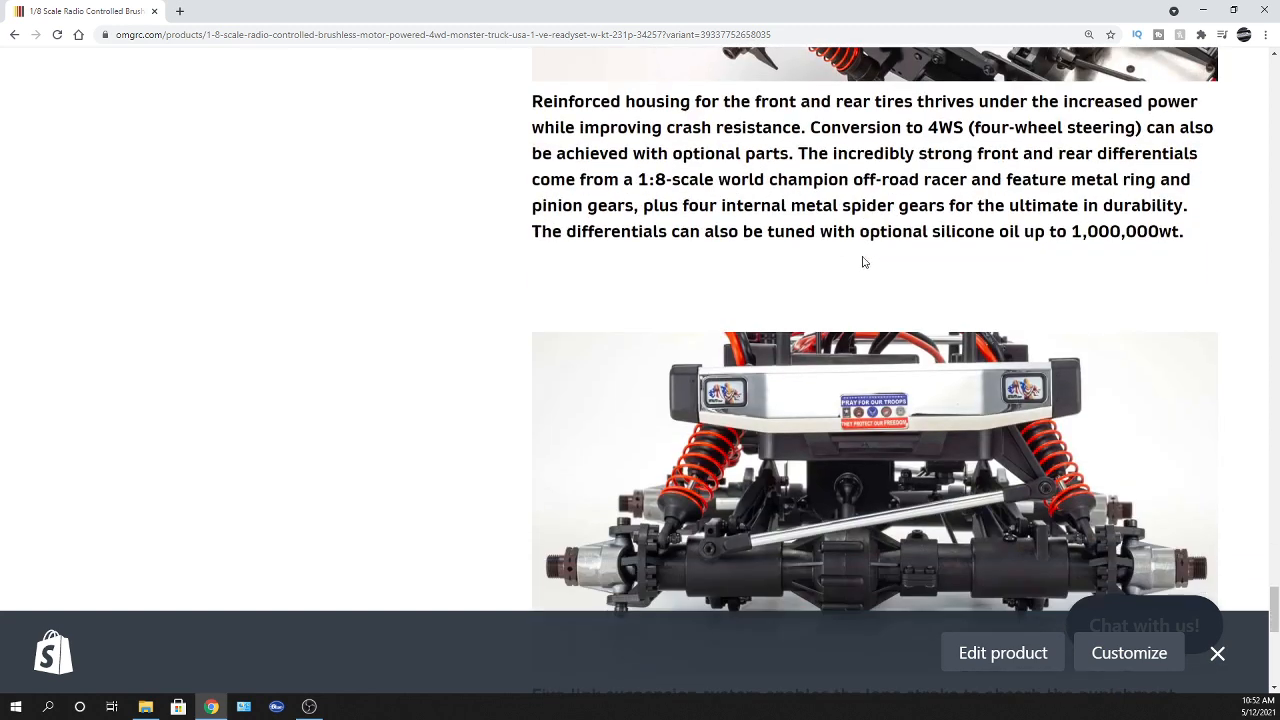
scroll("down", 3)
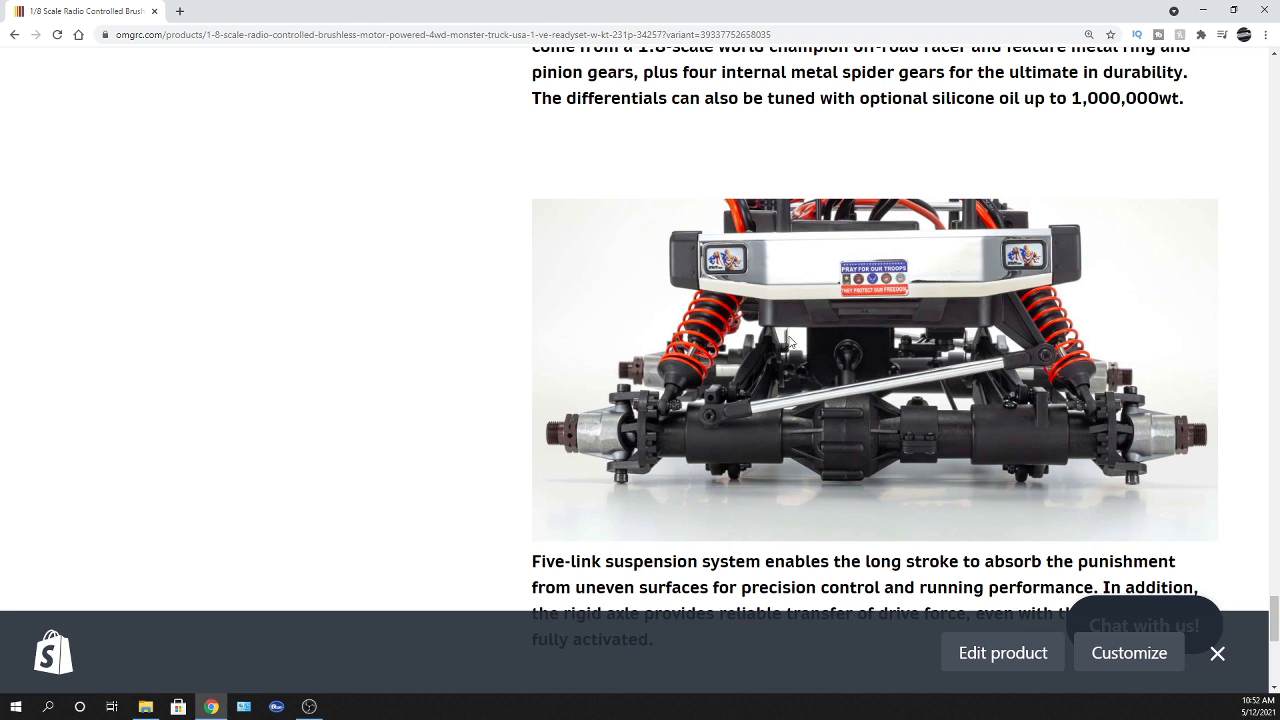
scroll("down", 3)
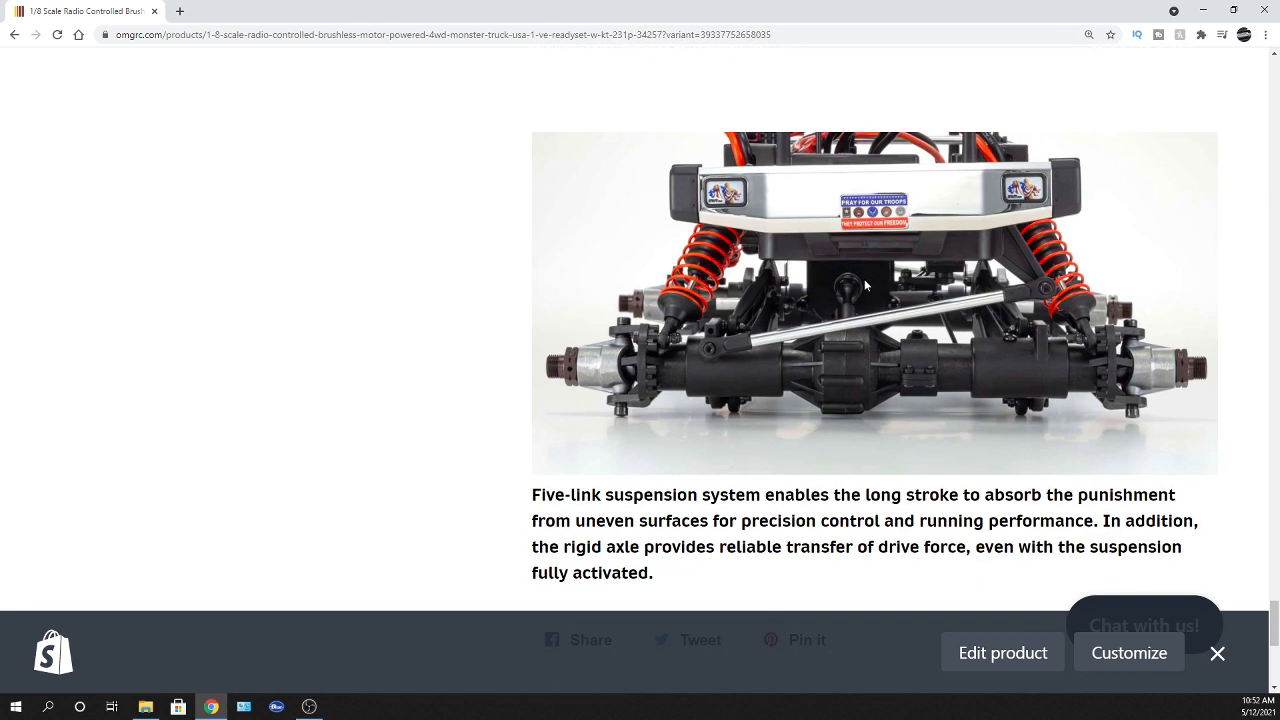
mouse_move(868, 272)
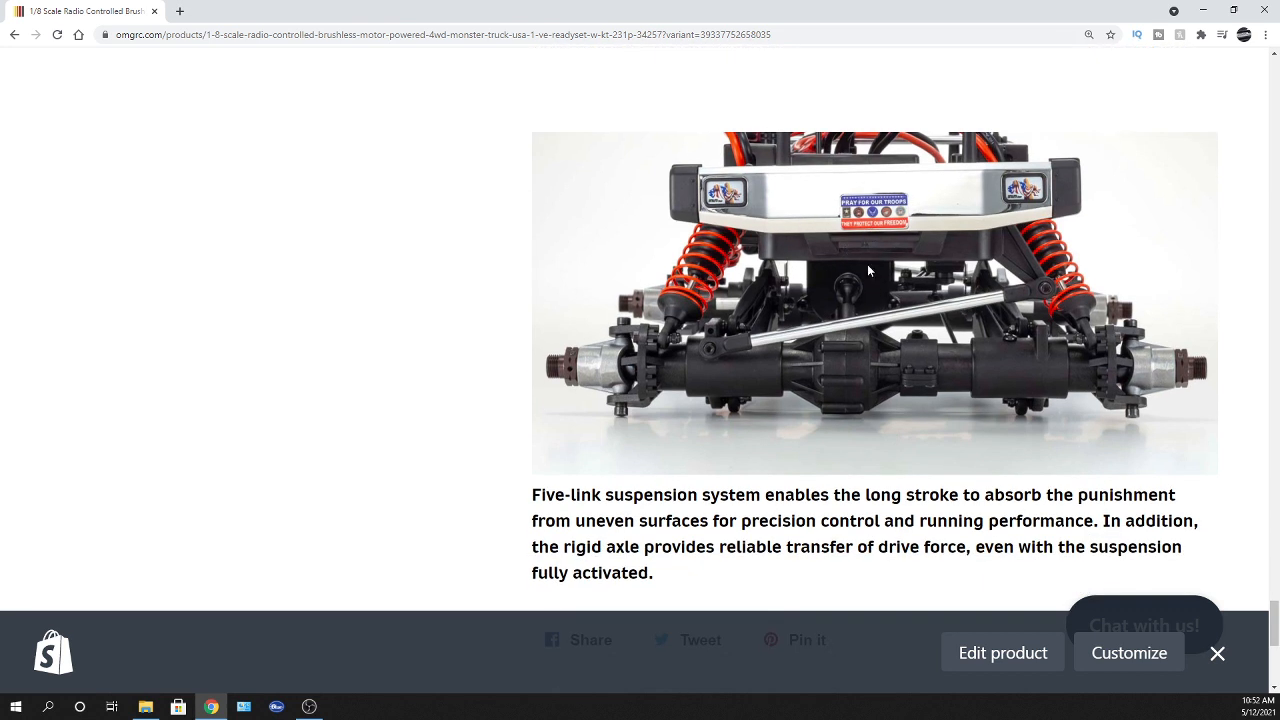
scroll("down", 3)
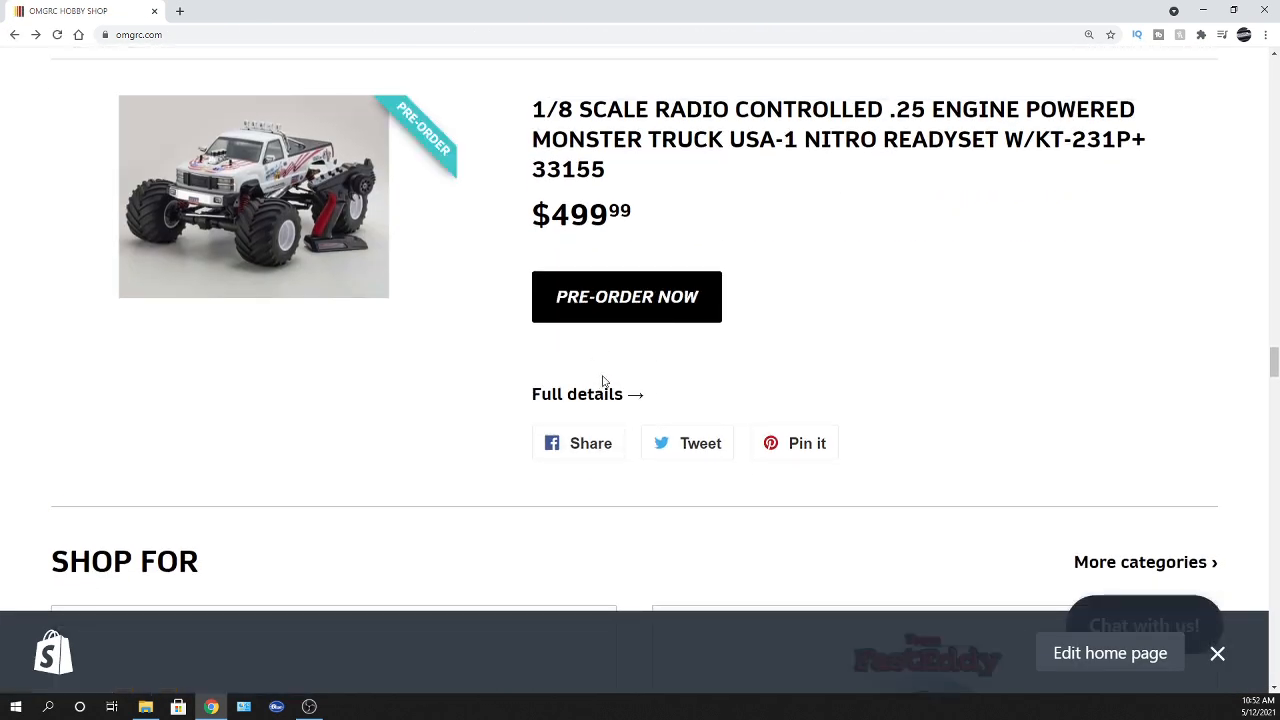
Open the USA-1 Nitro ReadySet page ($499.99) and show its photo thumbnails and Pre-order button
left_click(576, 392)
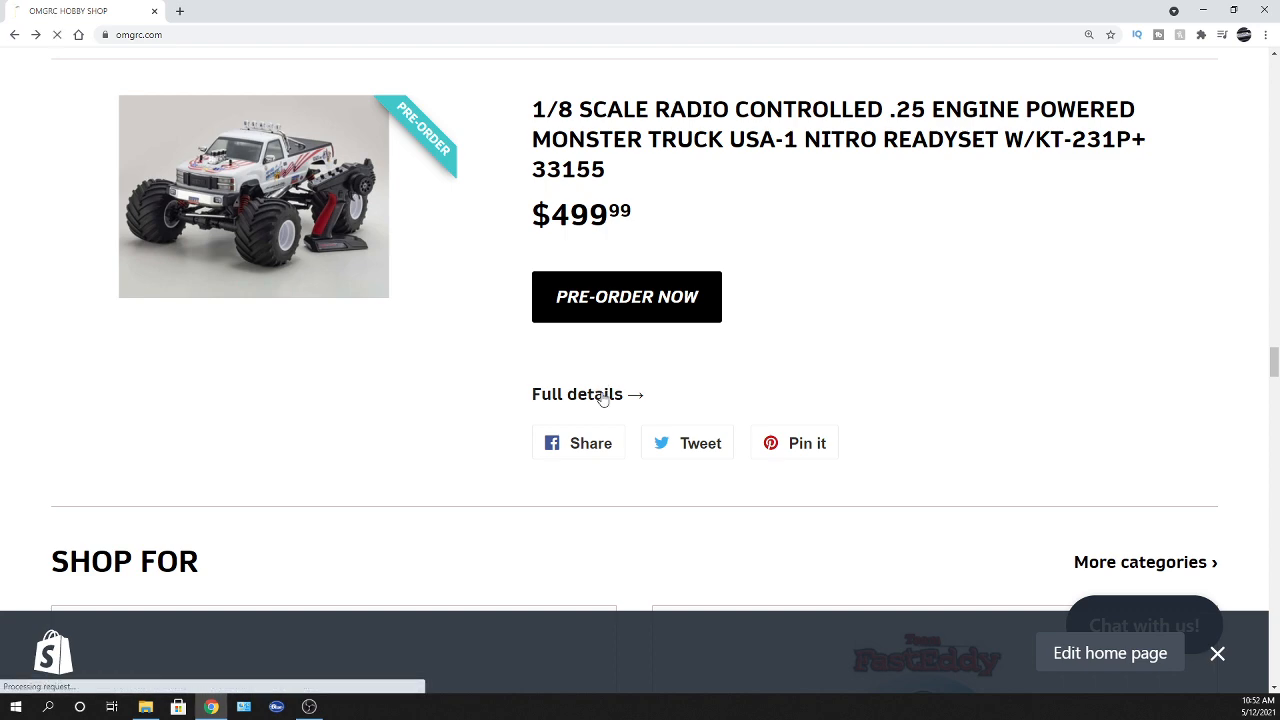
left_click(576, 392)
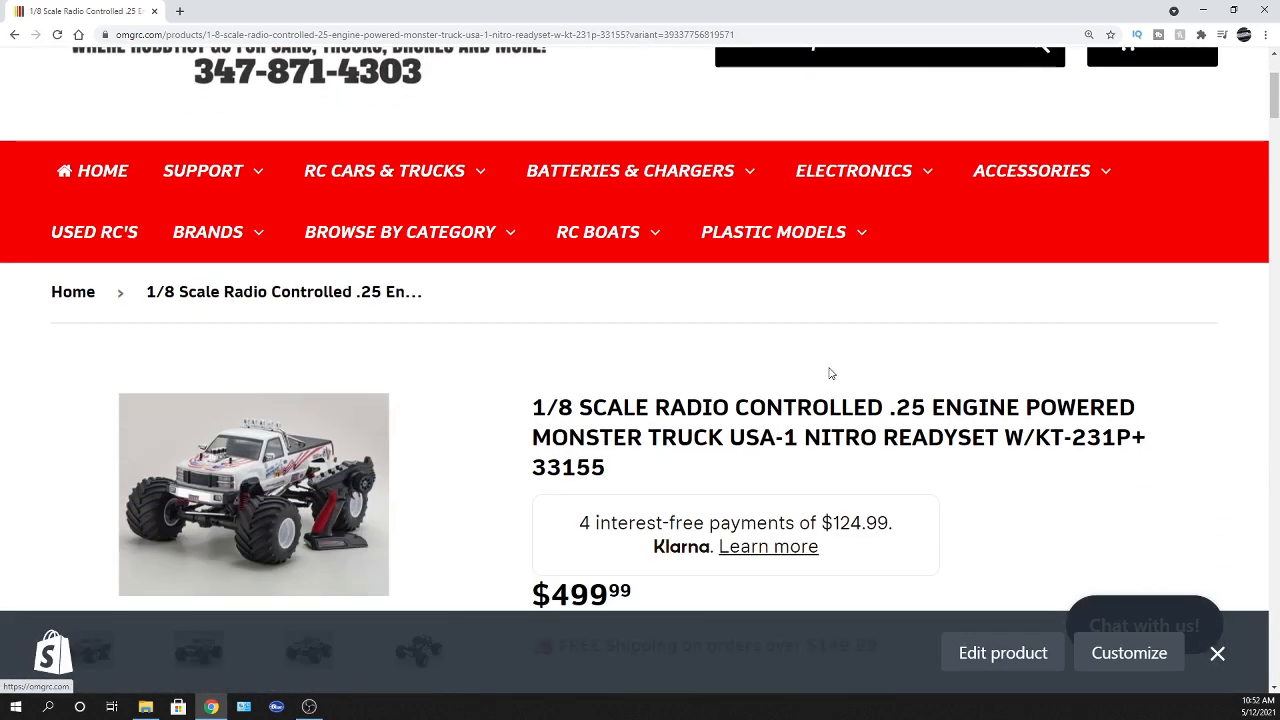
scroll("down", 3)
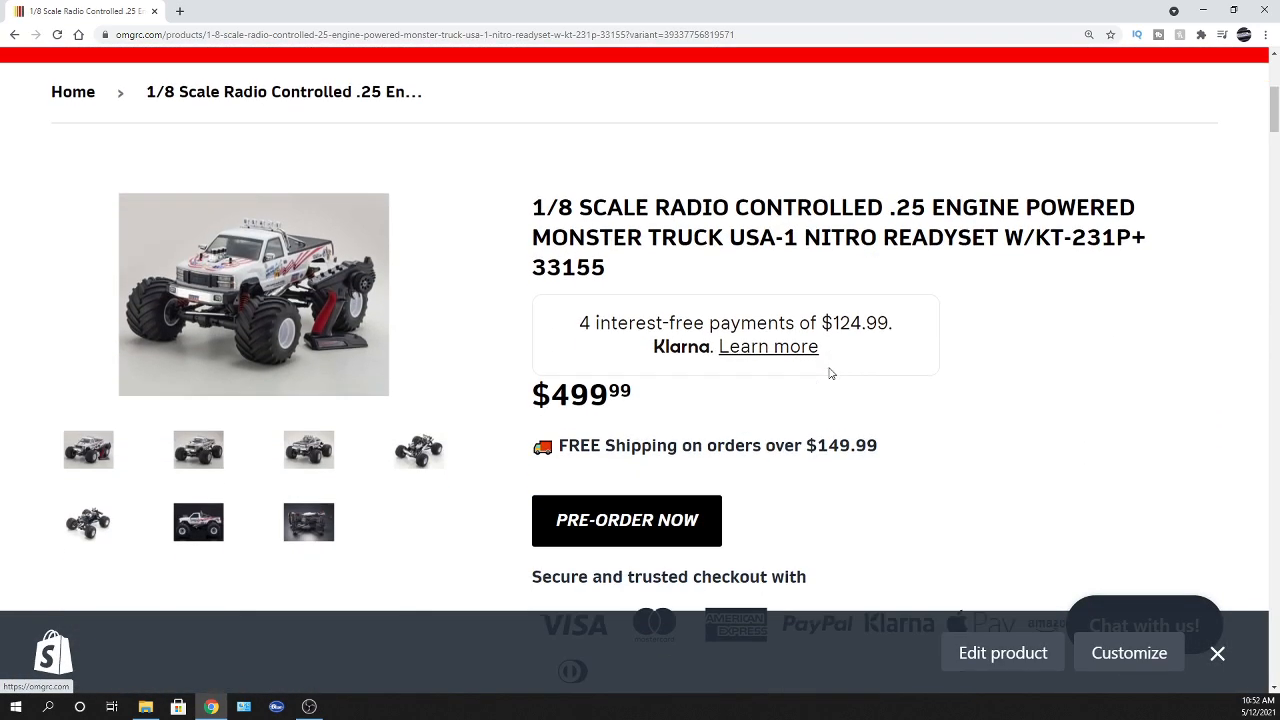
mouse_move(436, 352)
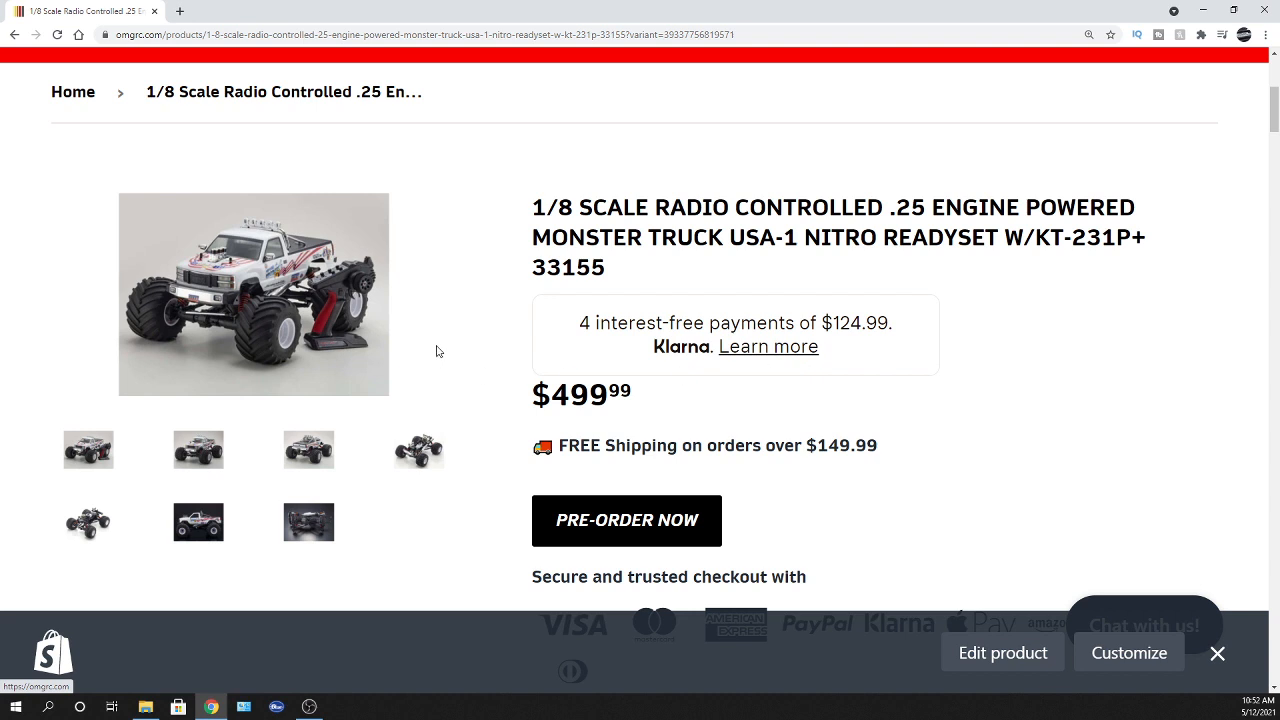
scroll("down", 3)
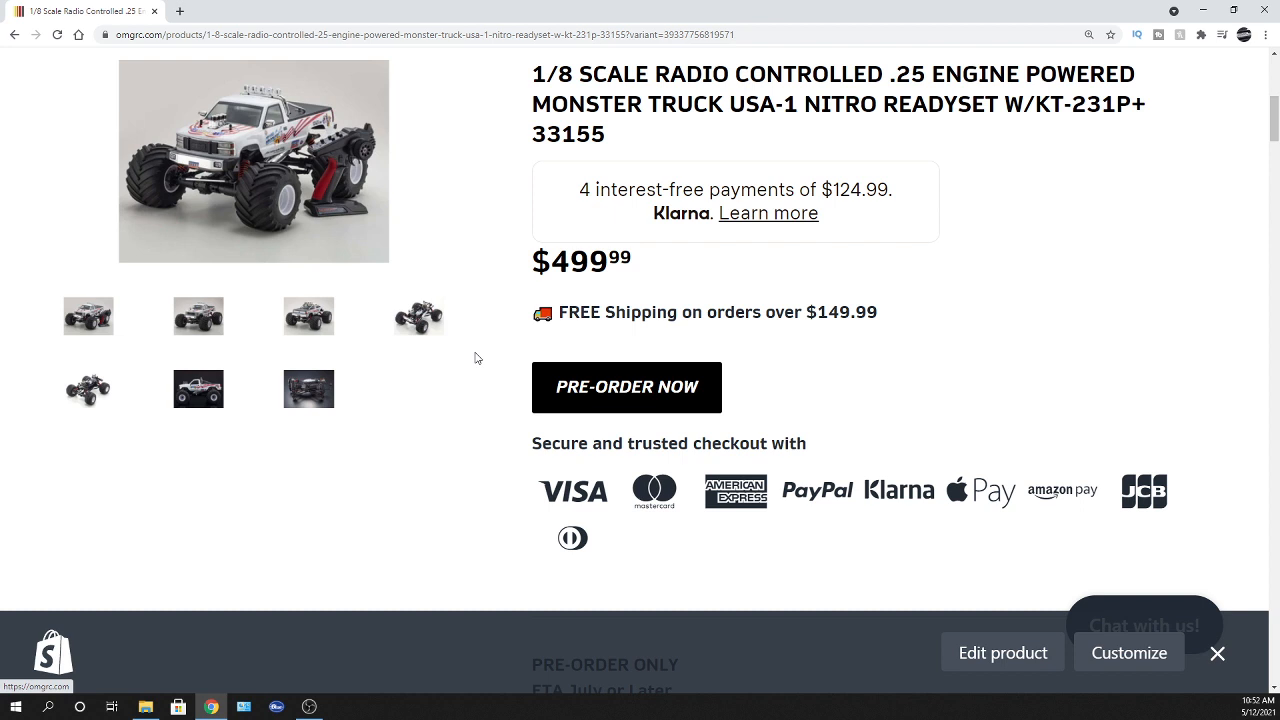
mouse_move(480, 356)
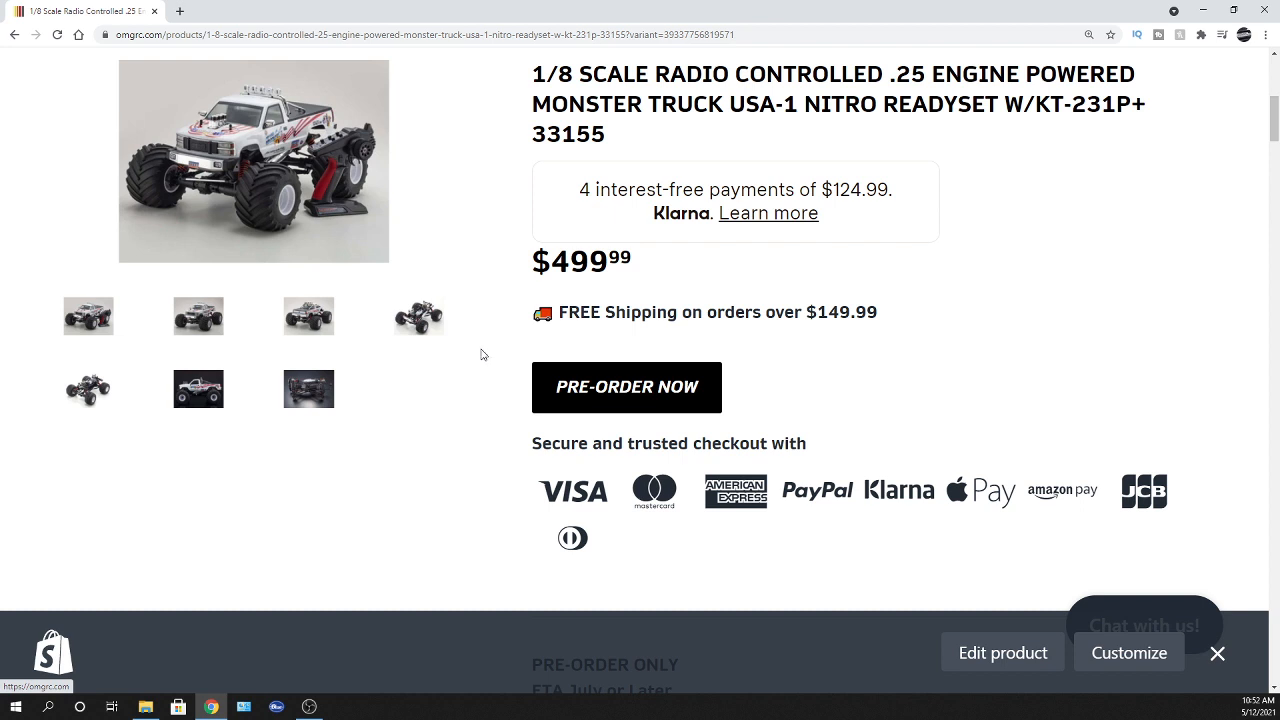
mouse_move(484, 354)
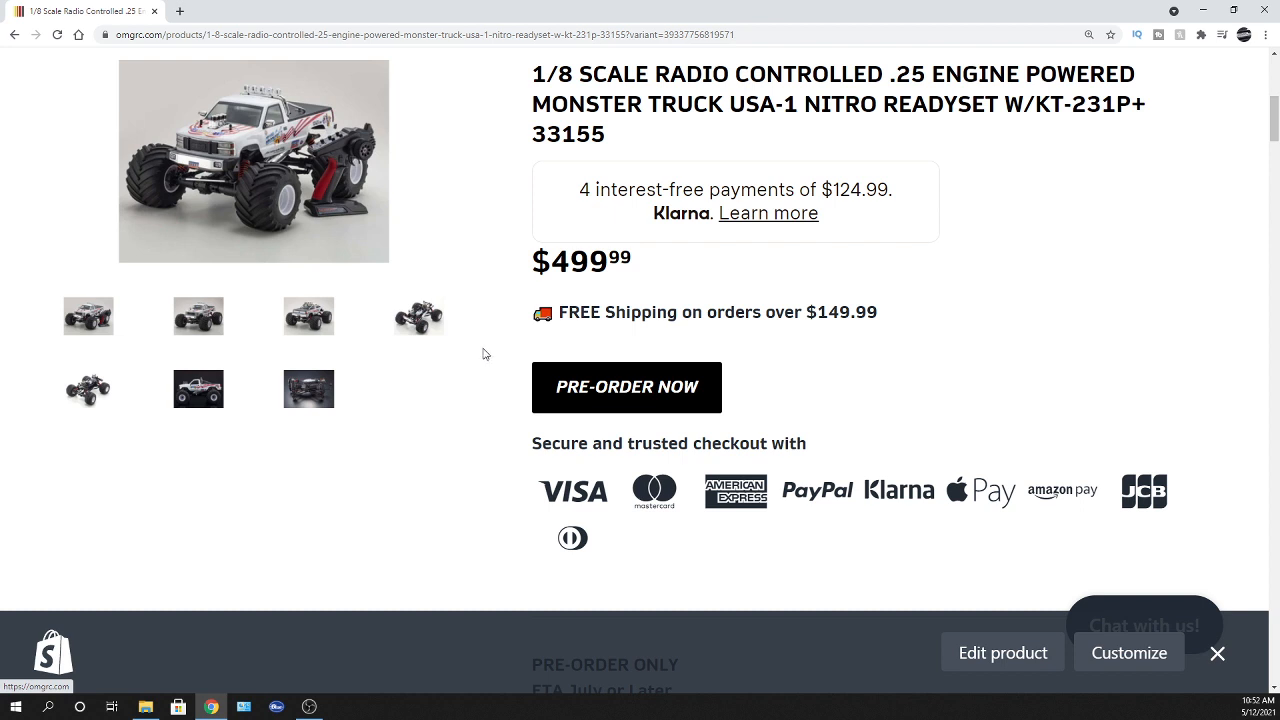
Read down the Nitro USA-1 description and feature bullets to the Technical Data section
scroll("down", 3)
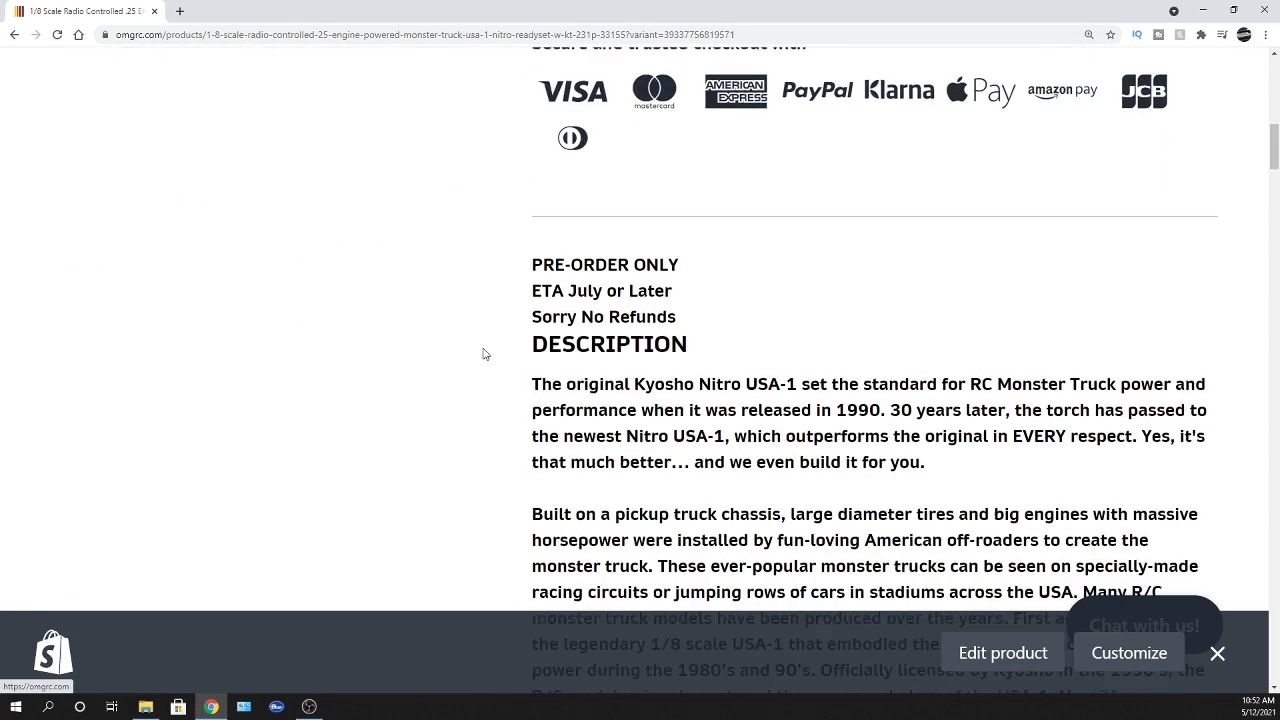
scroll("down", 3)
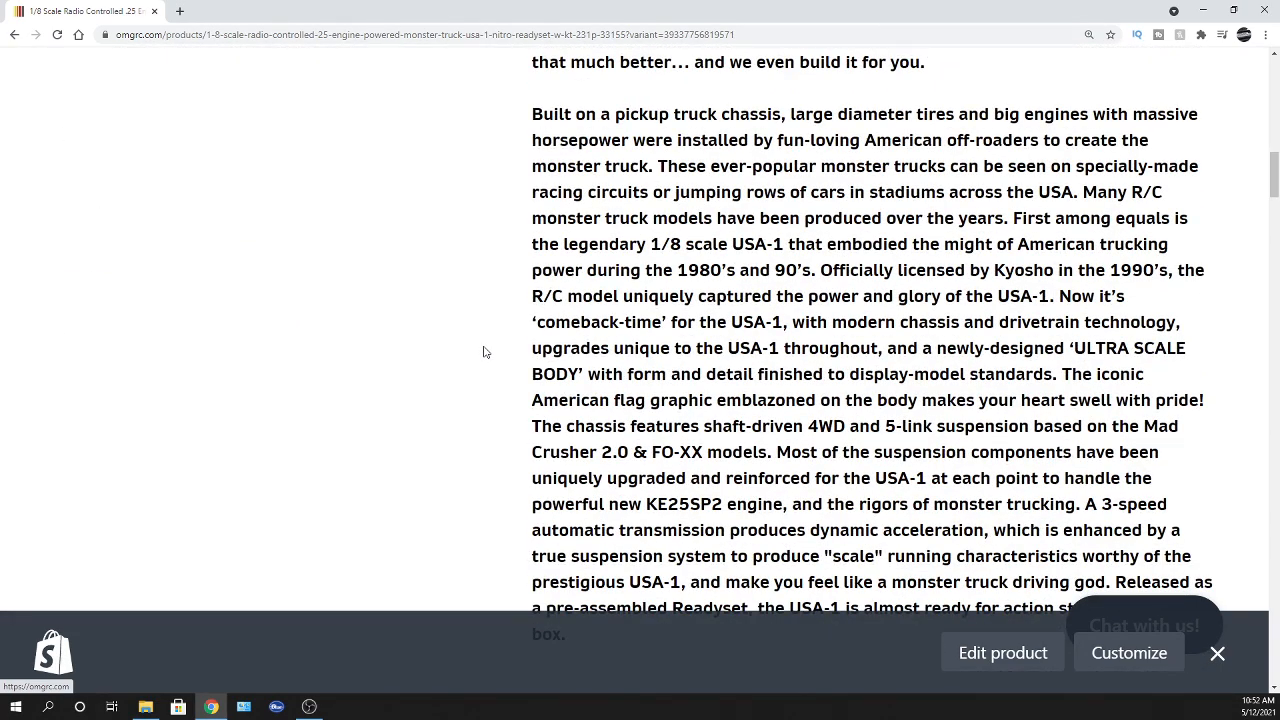
mouse_move(694, 344)
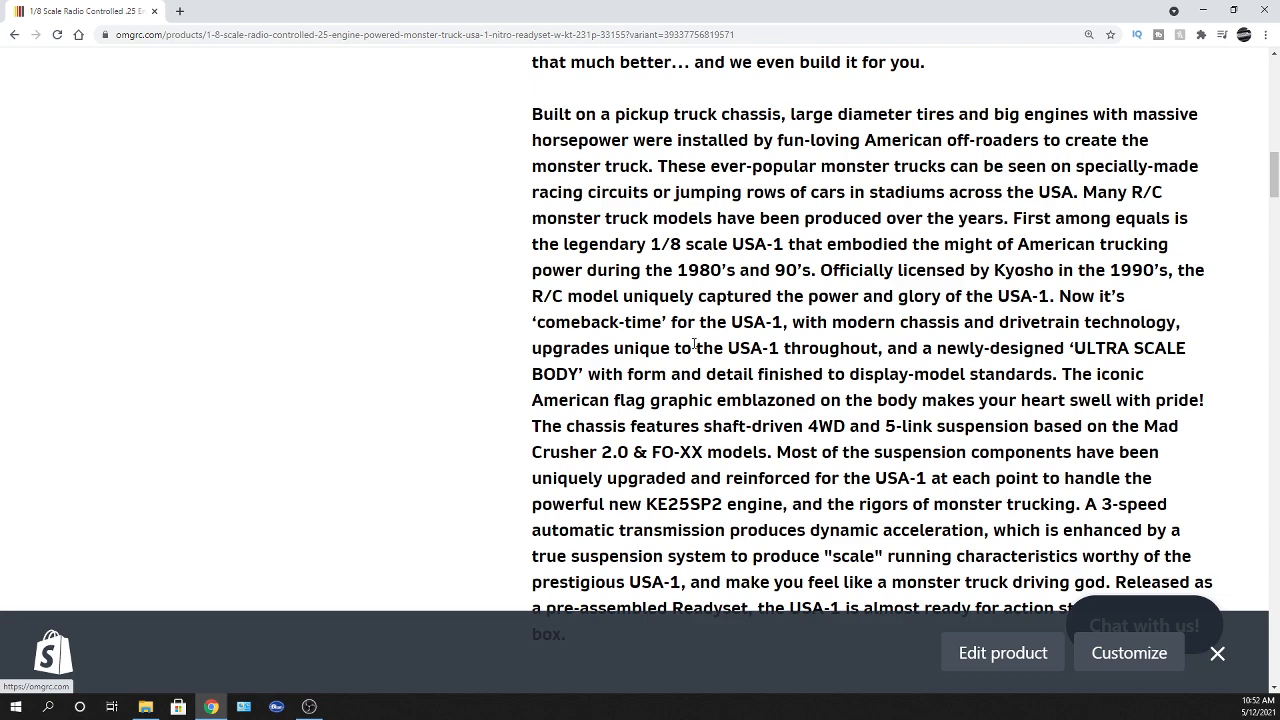
scroll("down", 3)
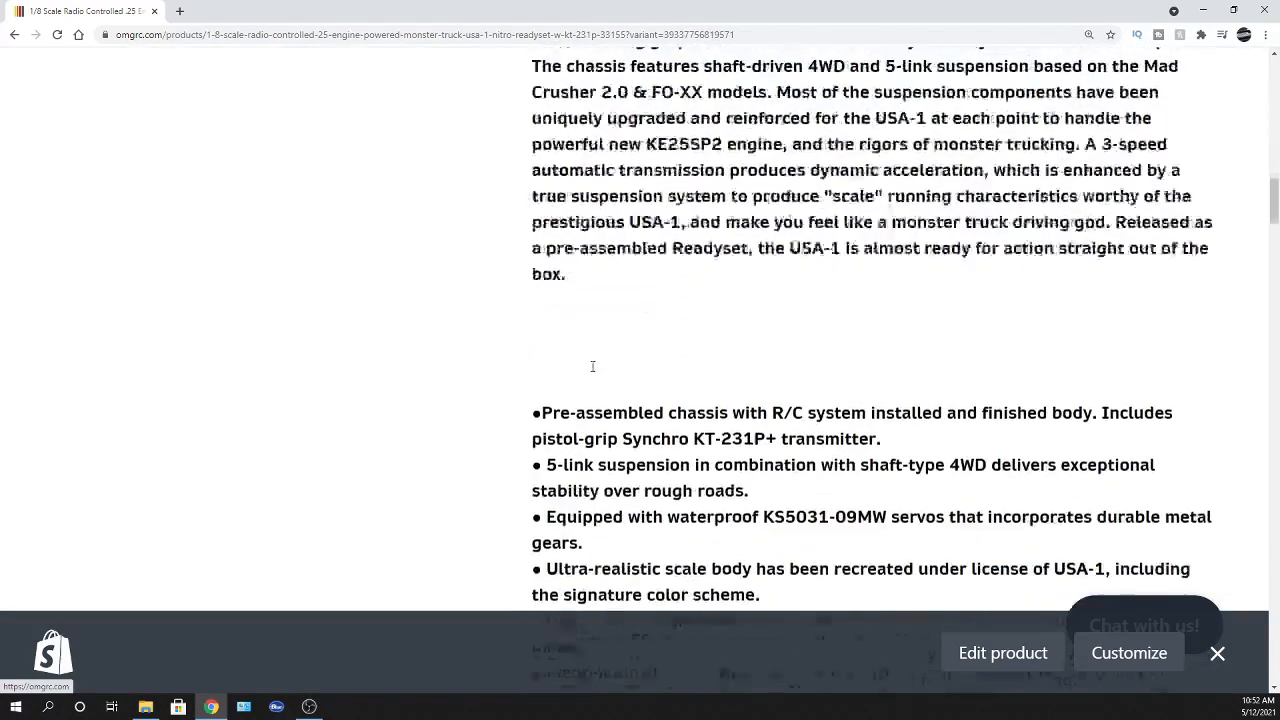
scroll("down", 3)
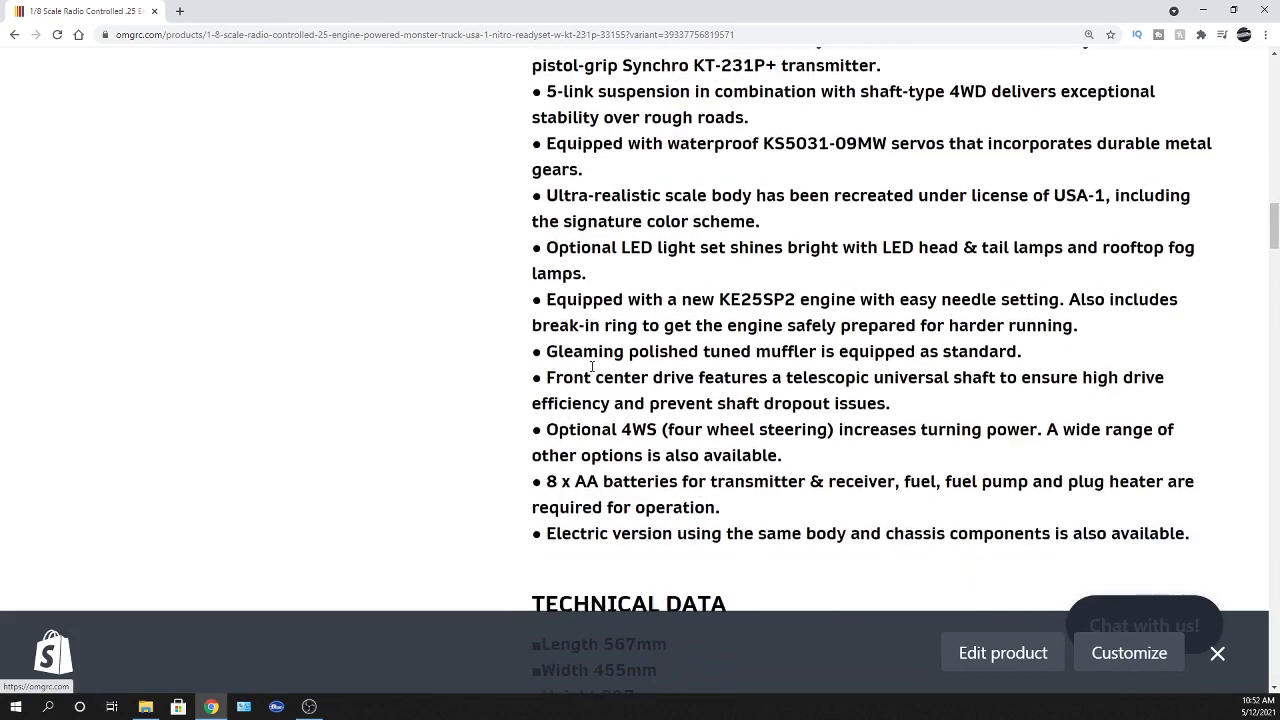
scroll("down", 3)
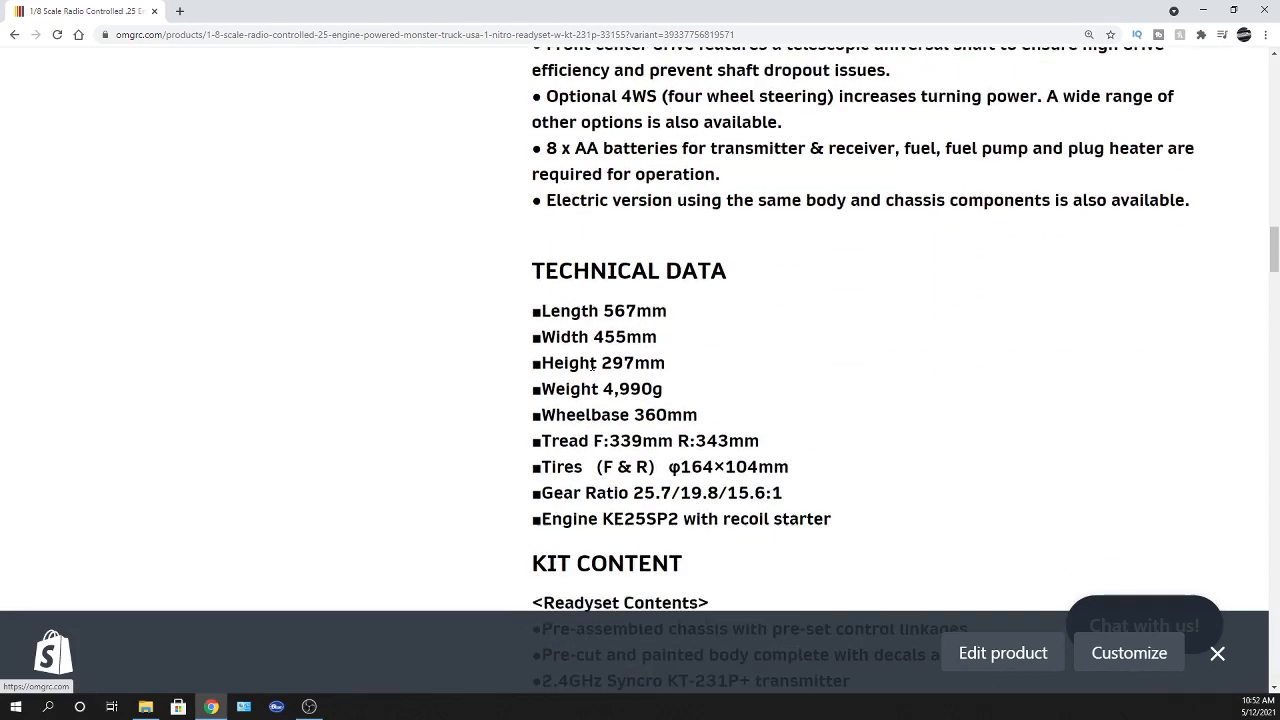
Scroll past Kit Content and Requirement to Run to the top-down chassis photo
scroll("down", 3)
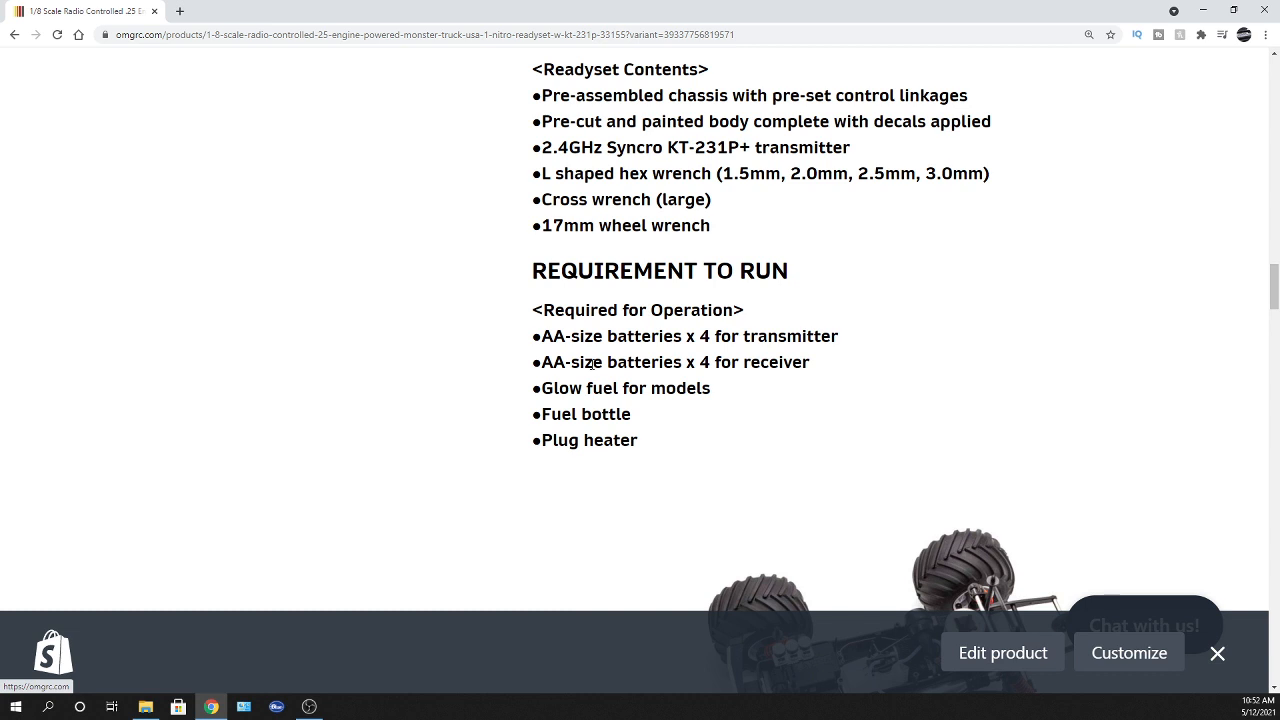
mouse_move(744, 380)
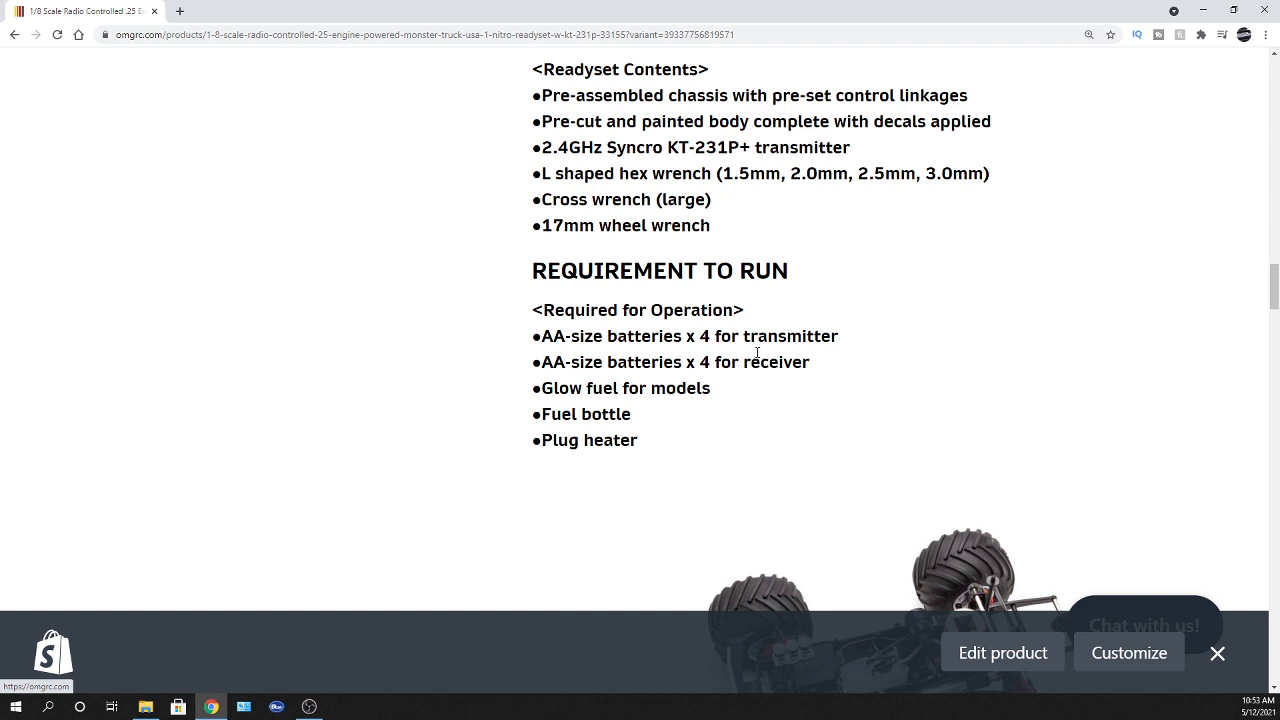
mouse_move(564, 404)
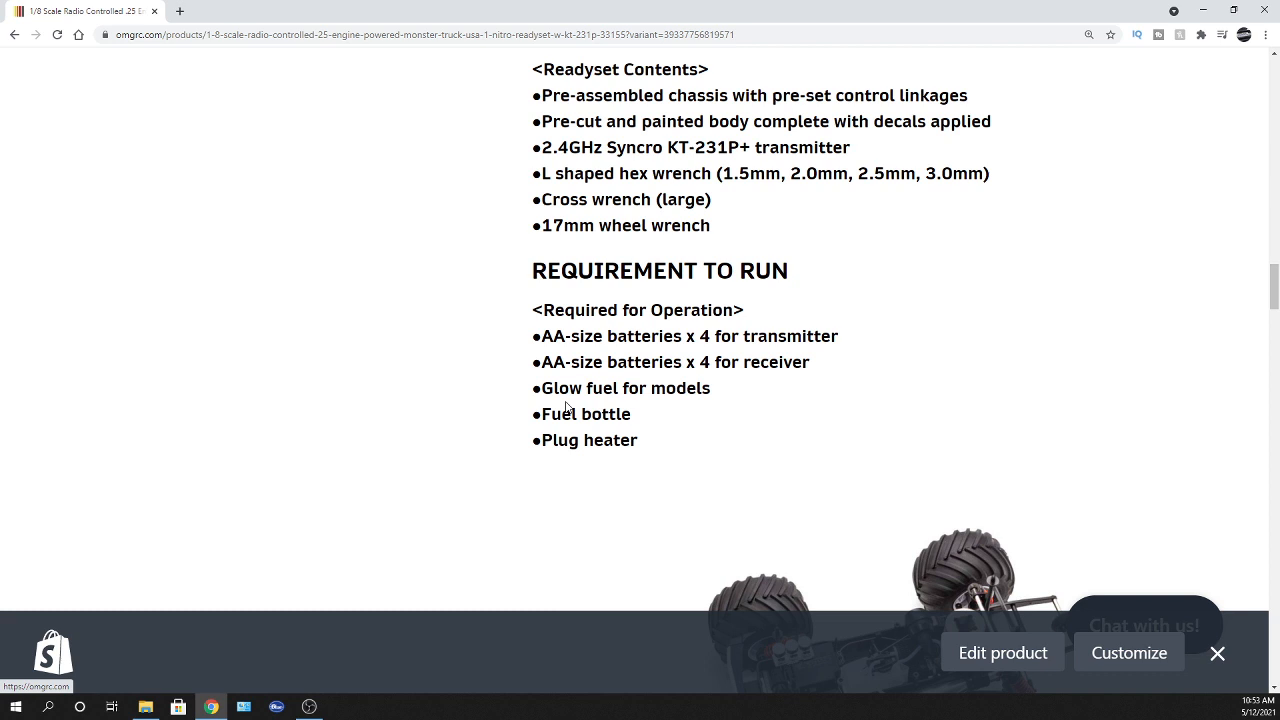
scroll("down", 3)
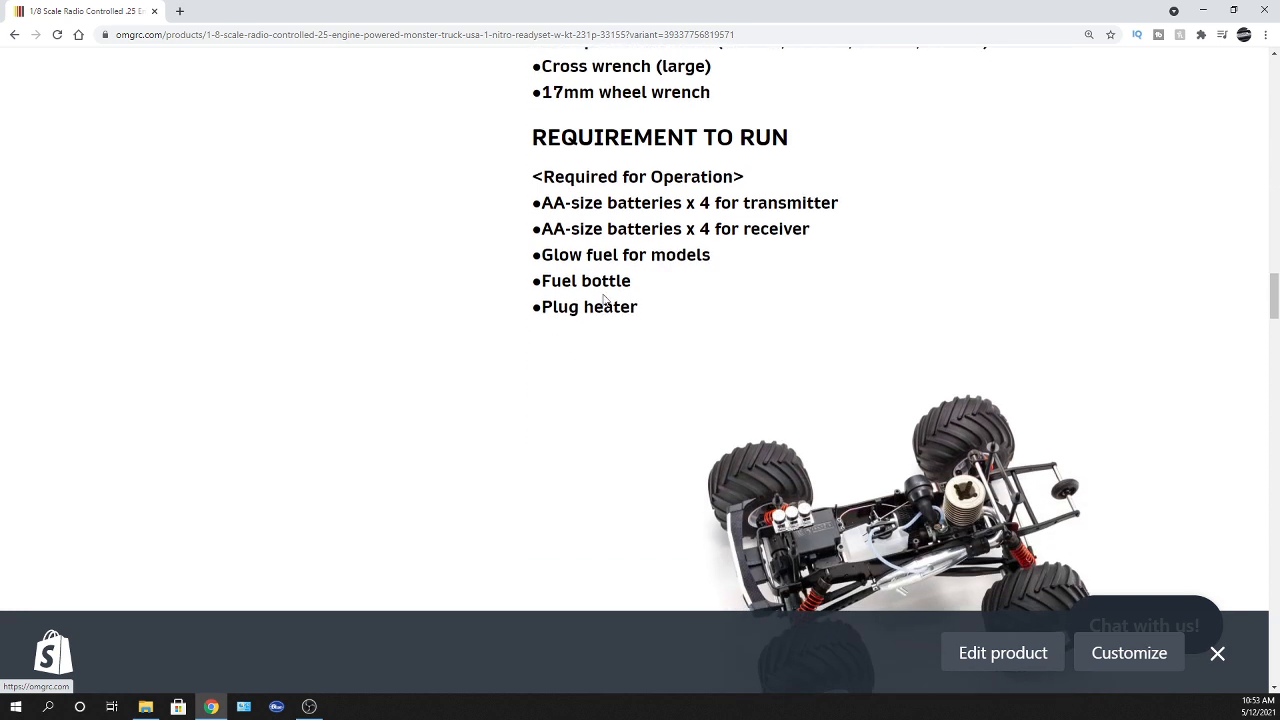
mouse_move(866, 540)
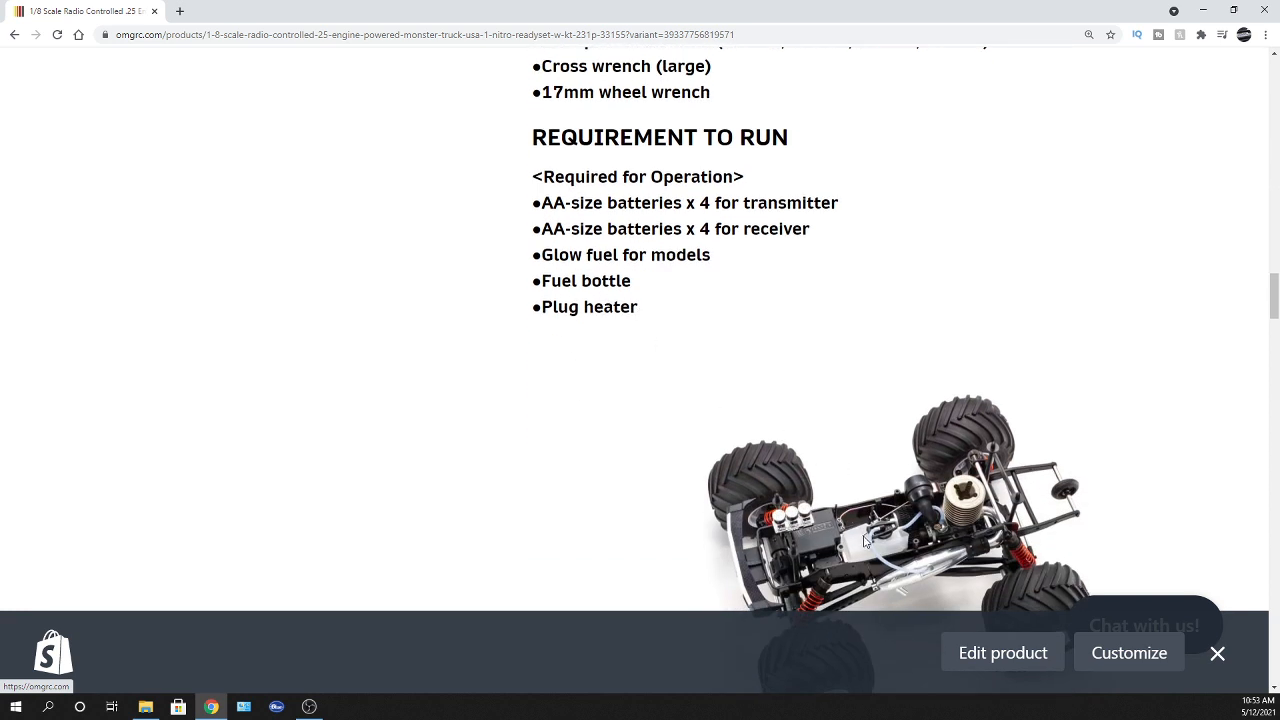
scroll("down", 3)
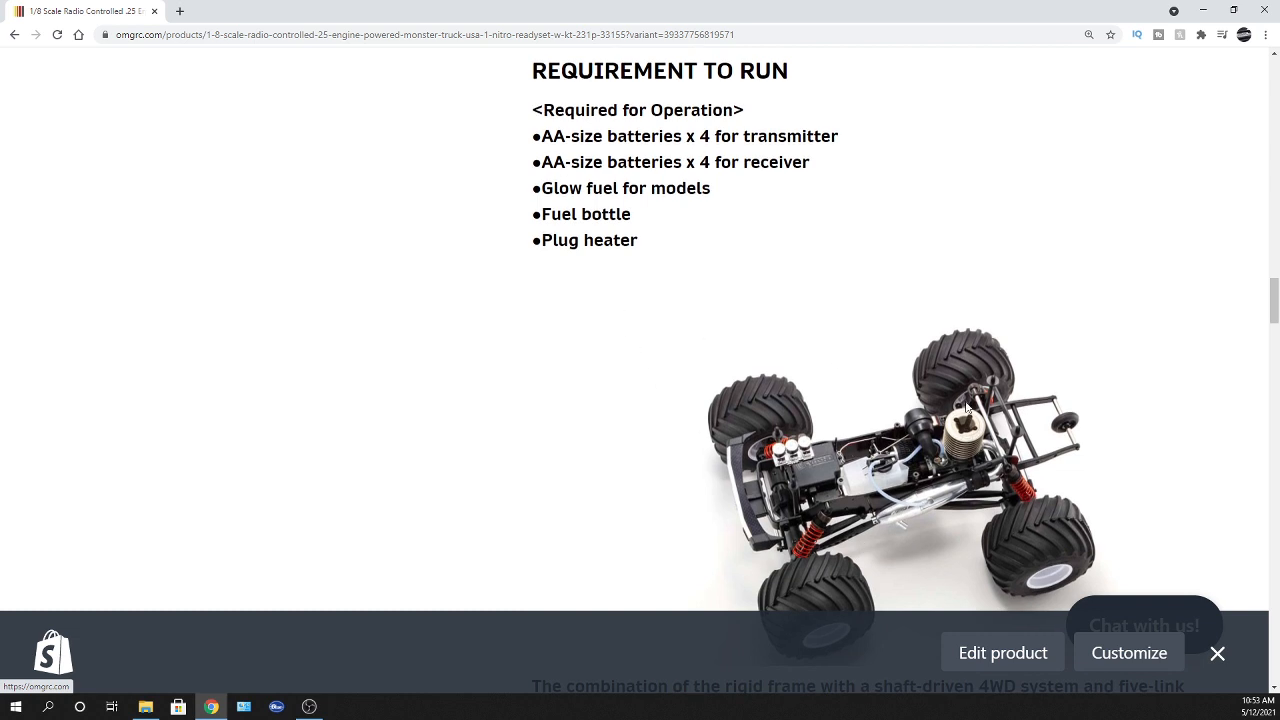
mouse_move(990, 438)
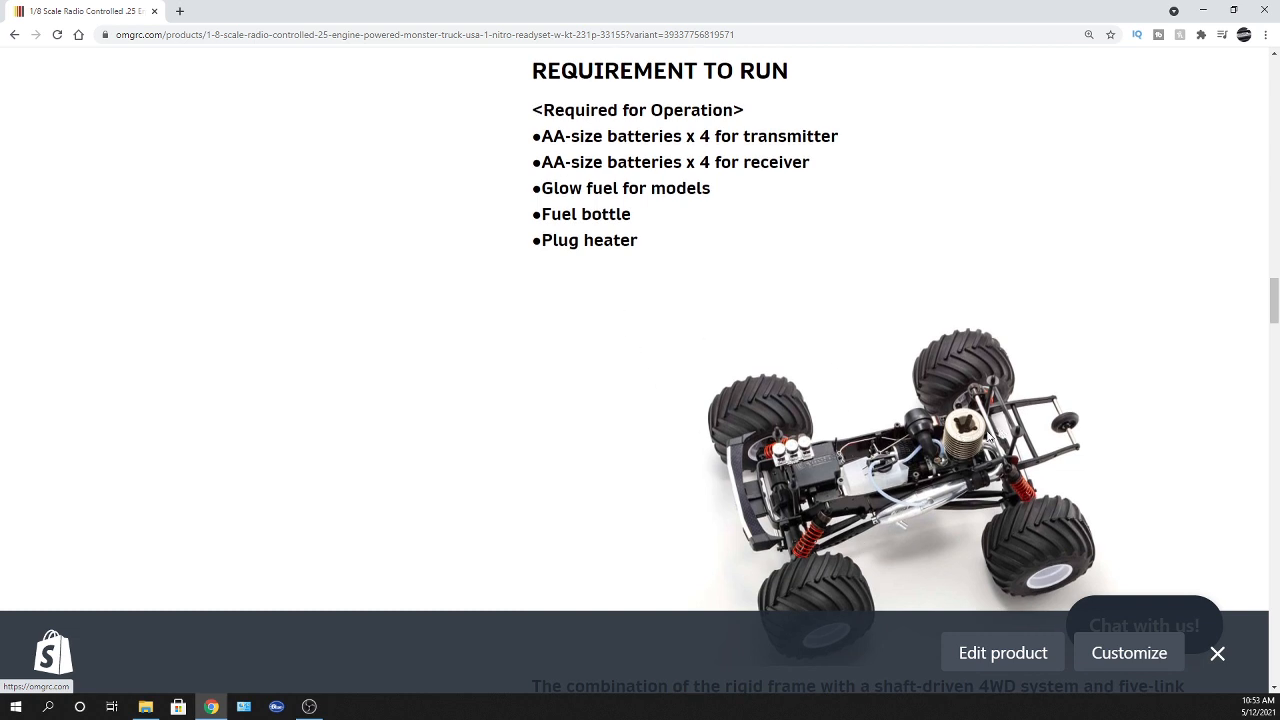
mouse_move(988, 436)
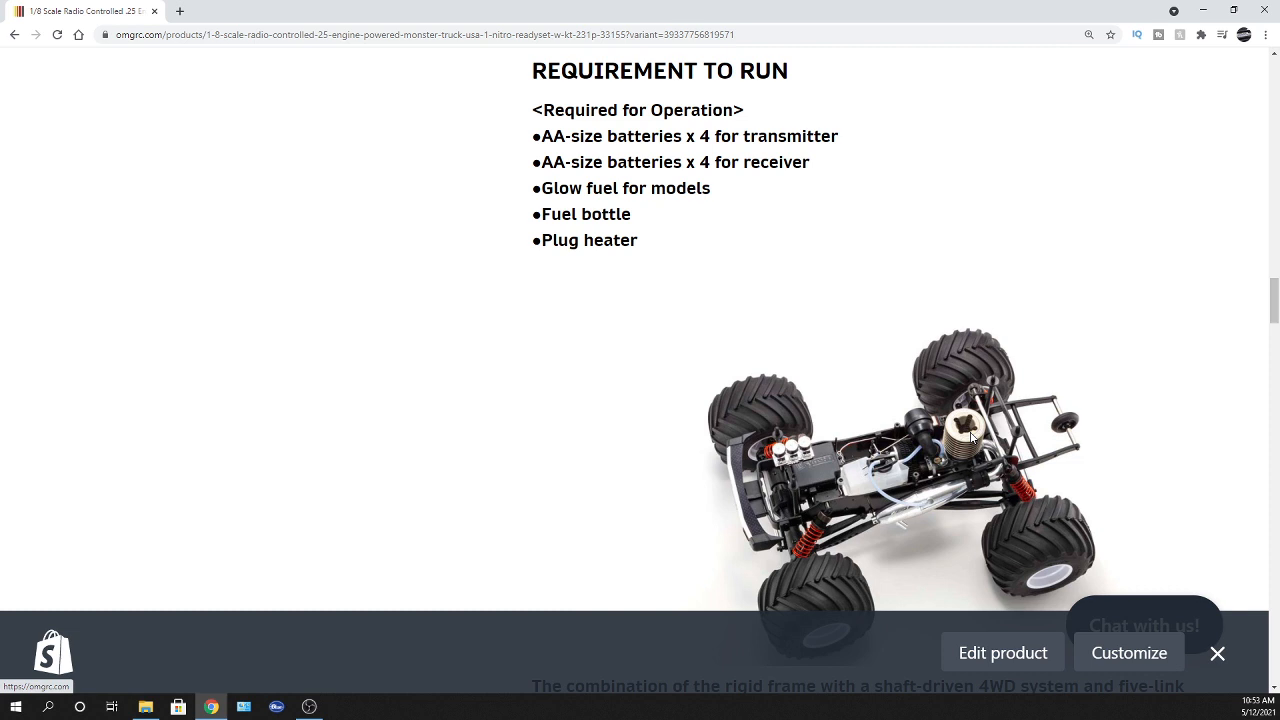
mouse_move(968, 436)
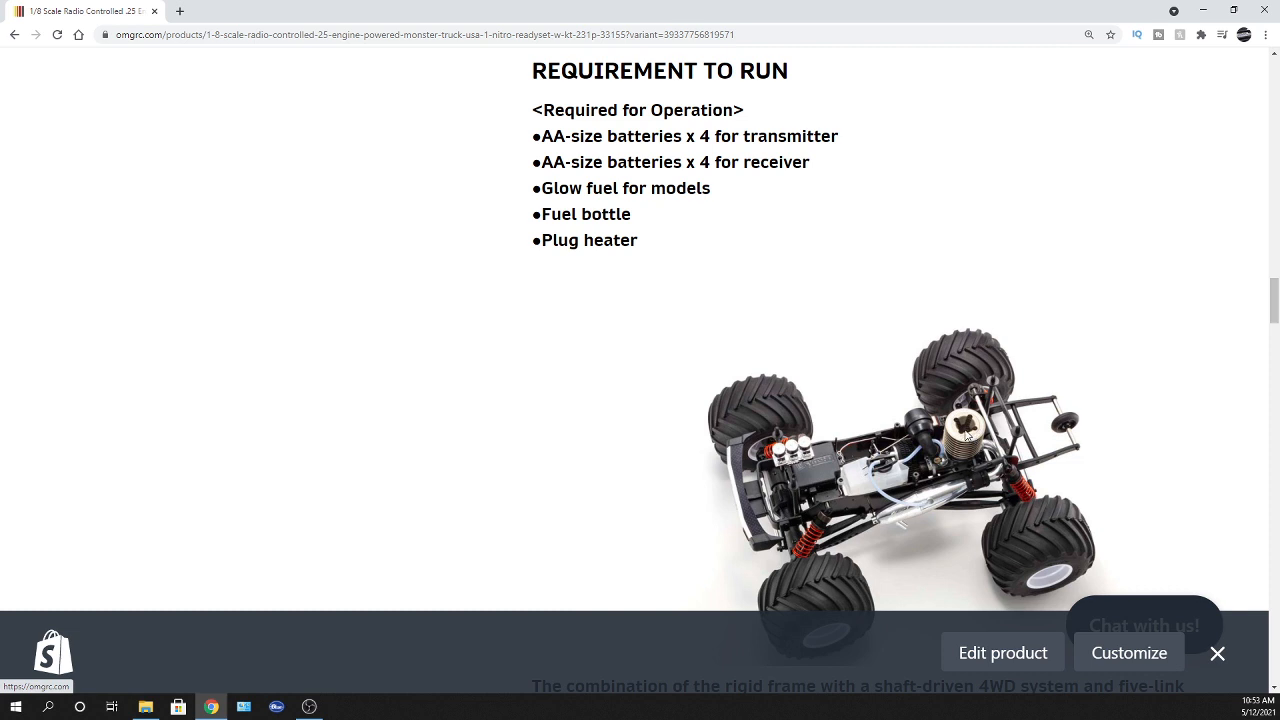
Read the chassis photo caption, then return to the page top showing the title and $499.99 price
scroll("down", 3)
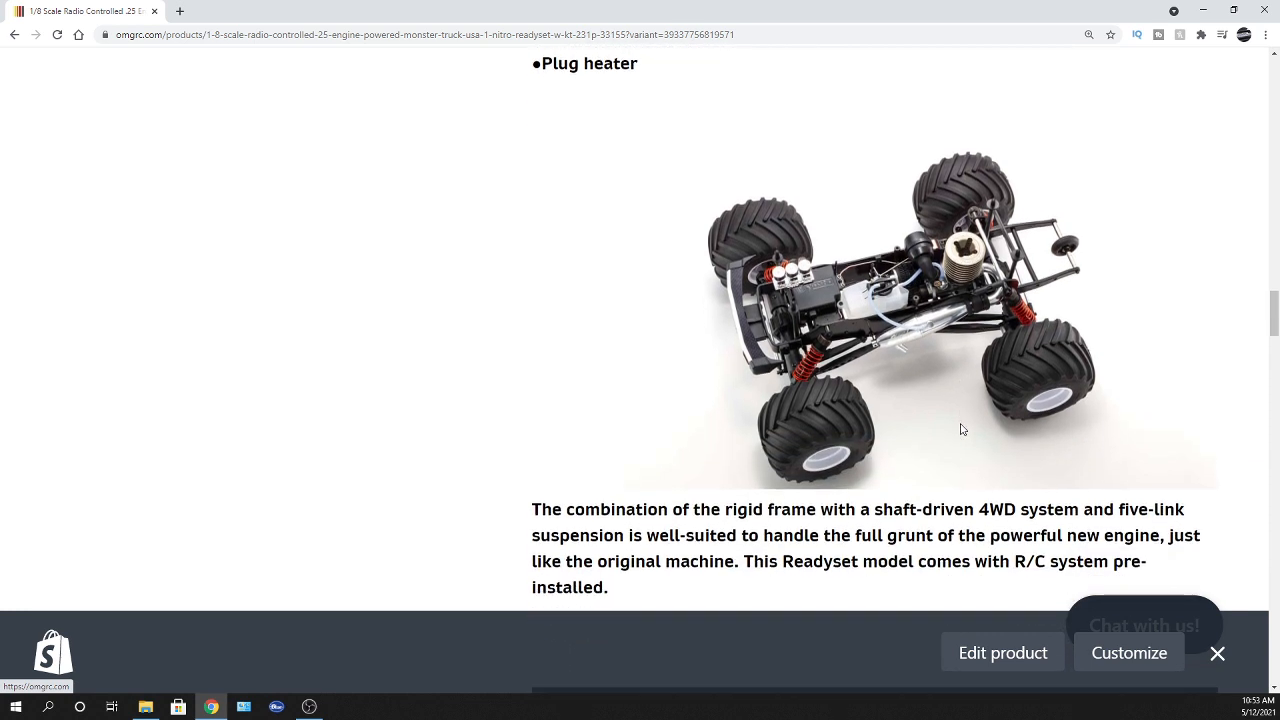
scroll("down", 3)
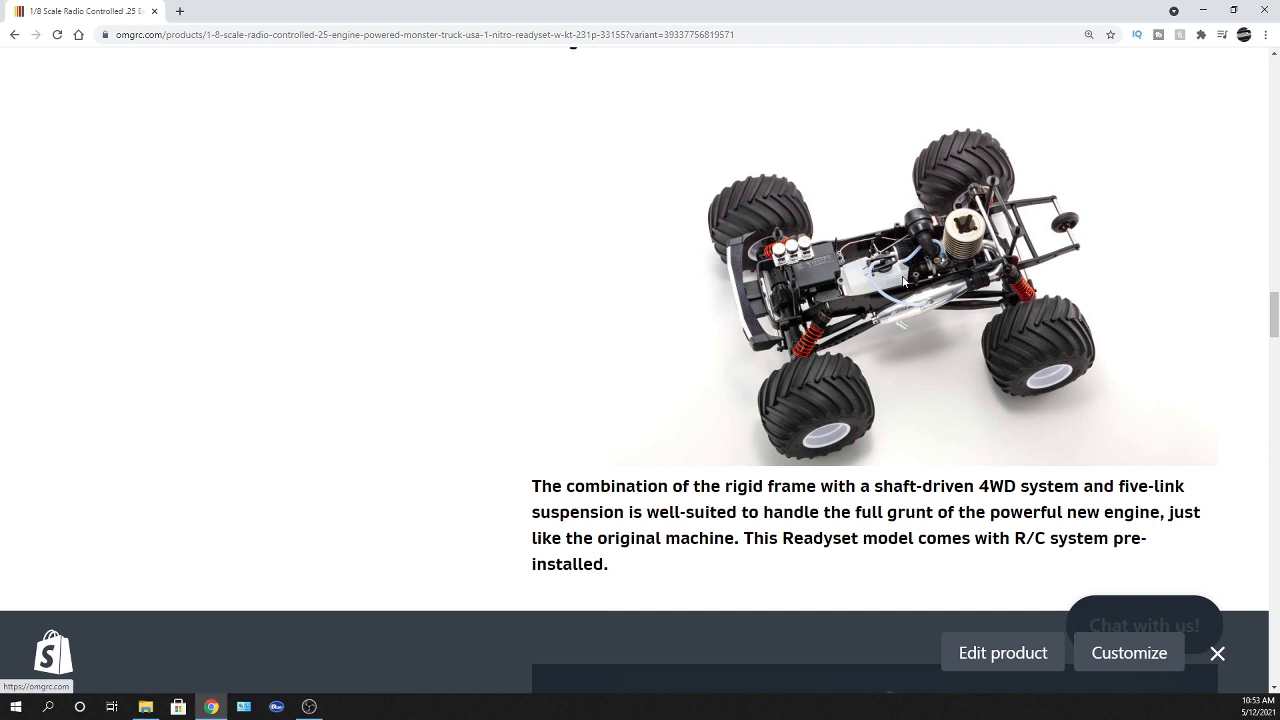
mouse_move(936, 278)
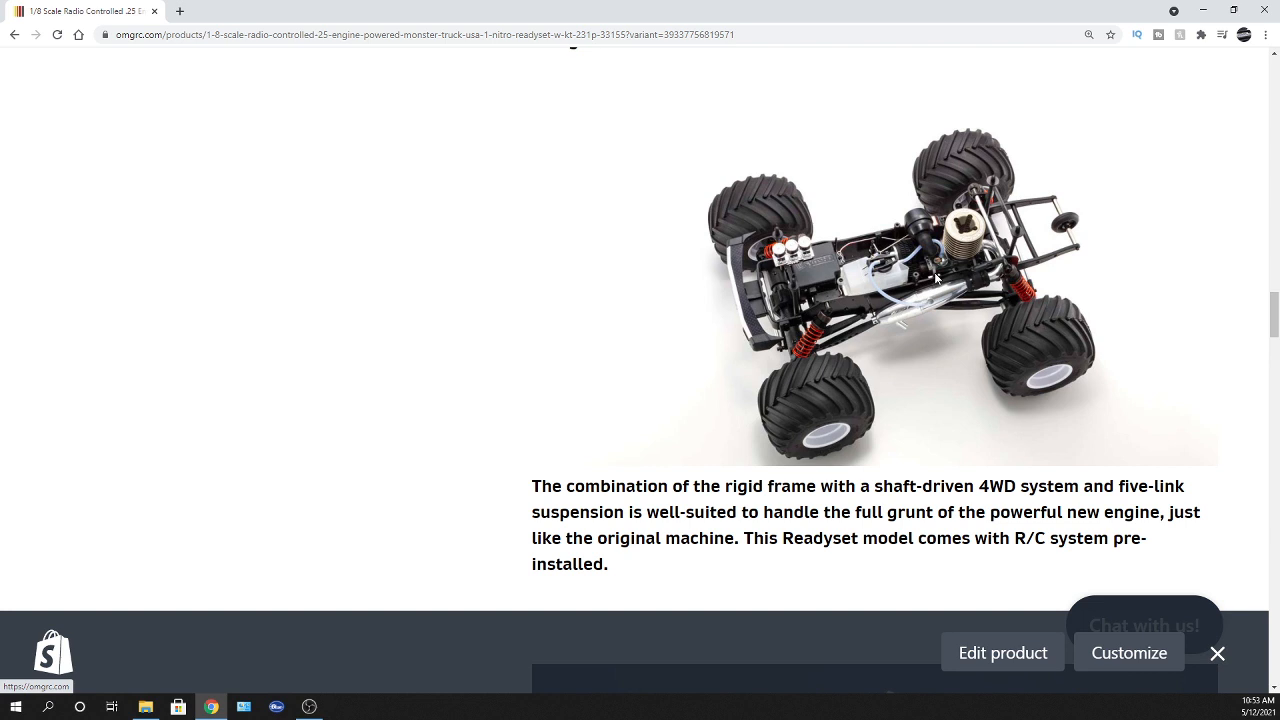
scroll("down", 3)
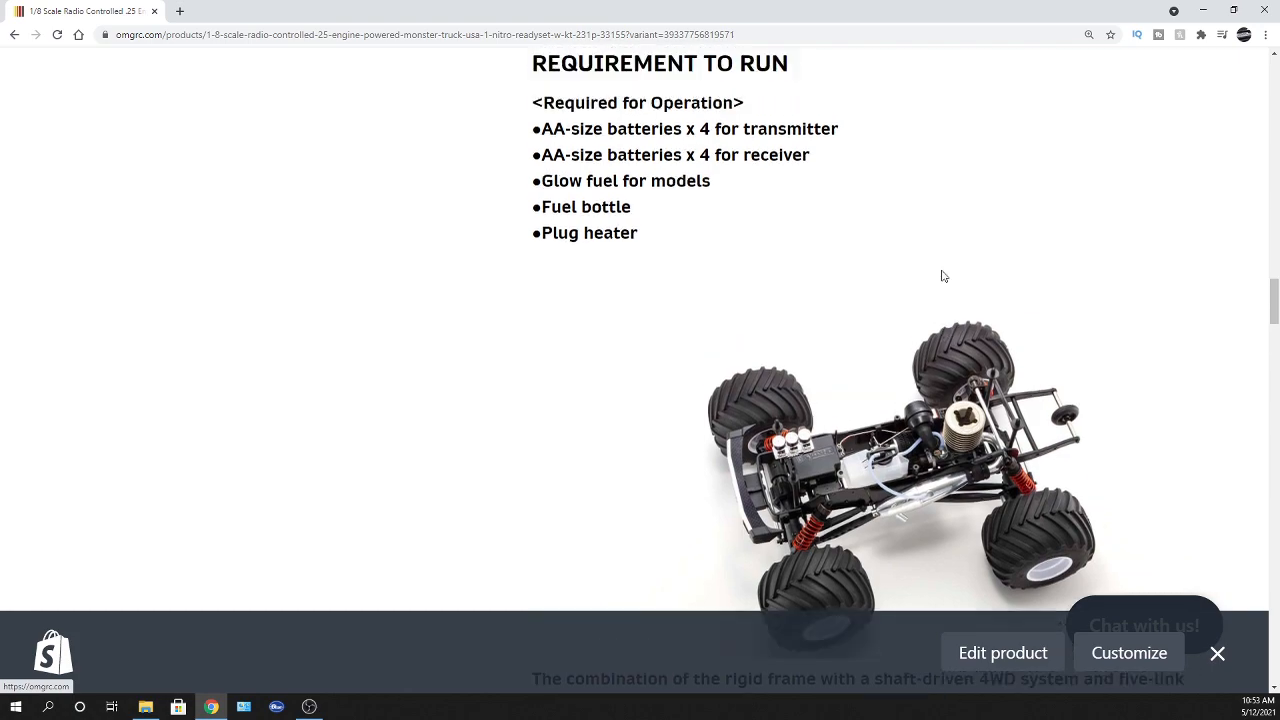
scroll("down", 3)
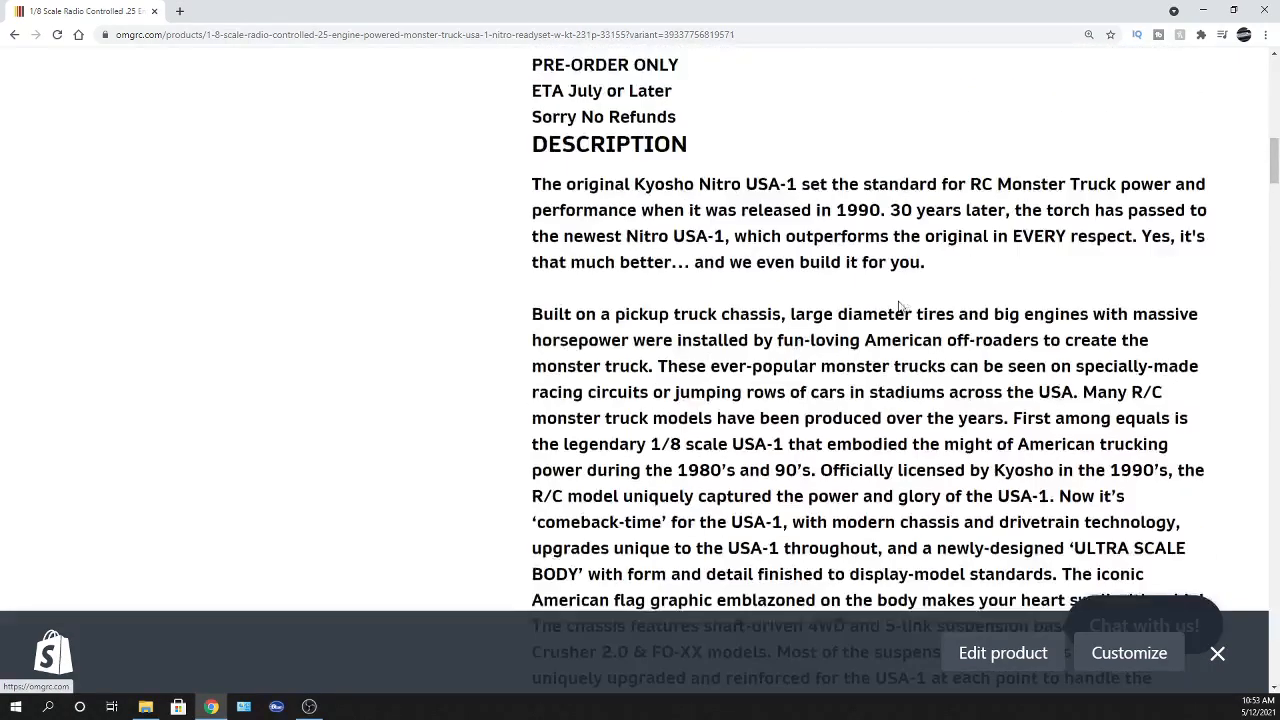
scroll("up", 3)
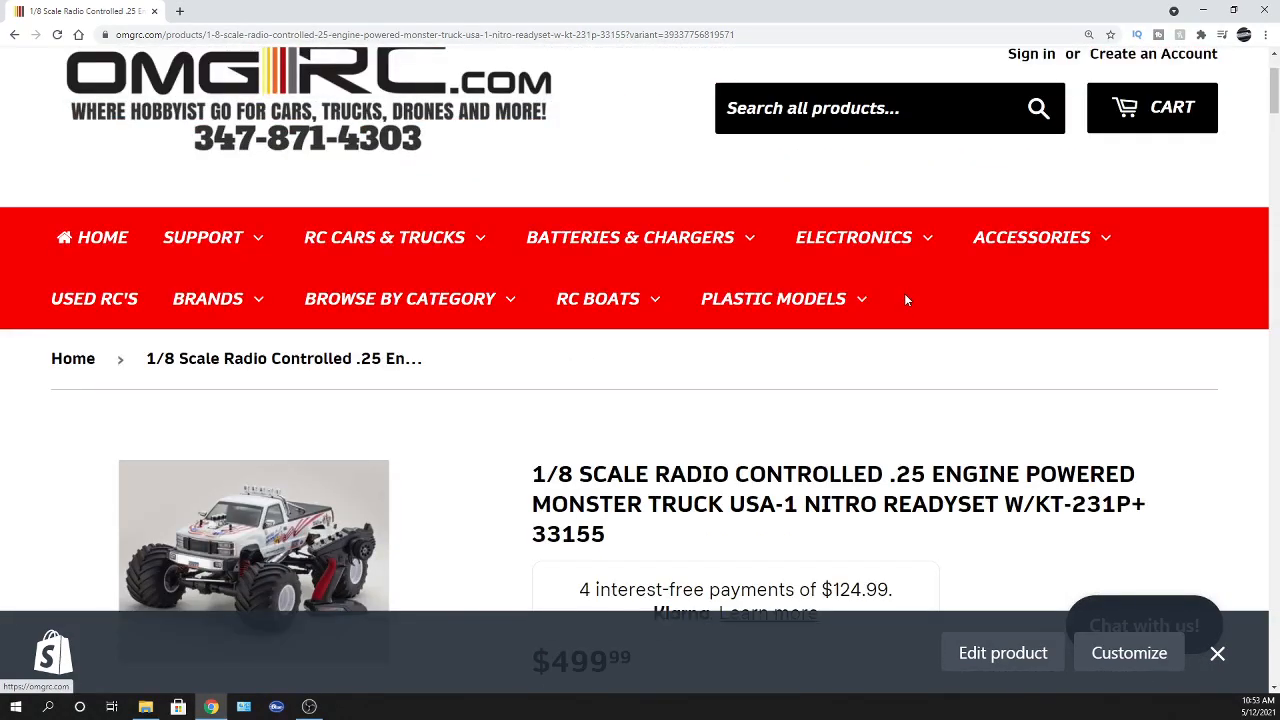